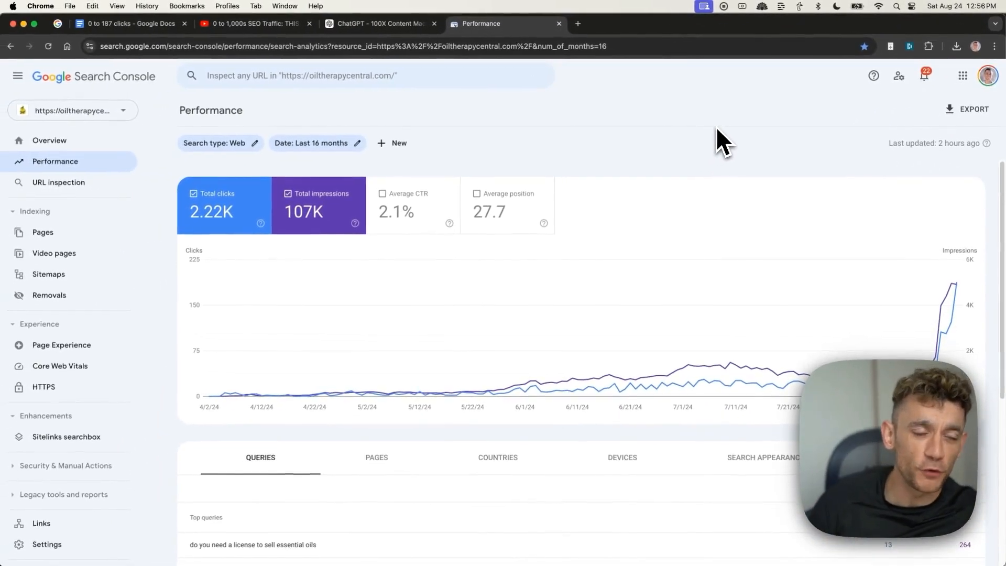
mouse_move(719, 337)
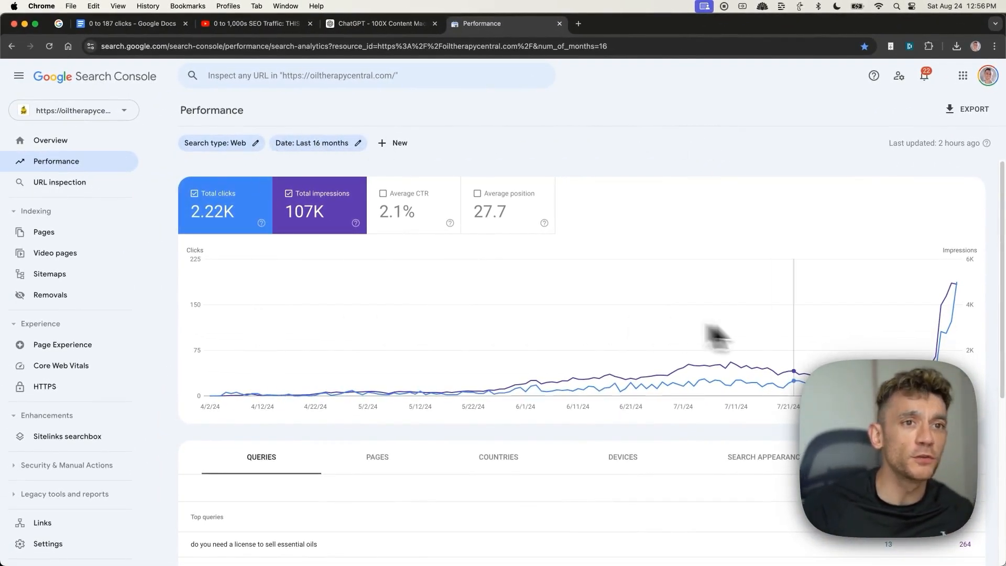
mouse_move(956, 284)
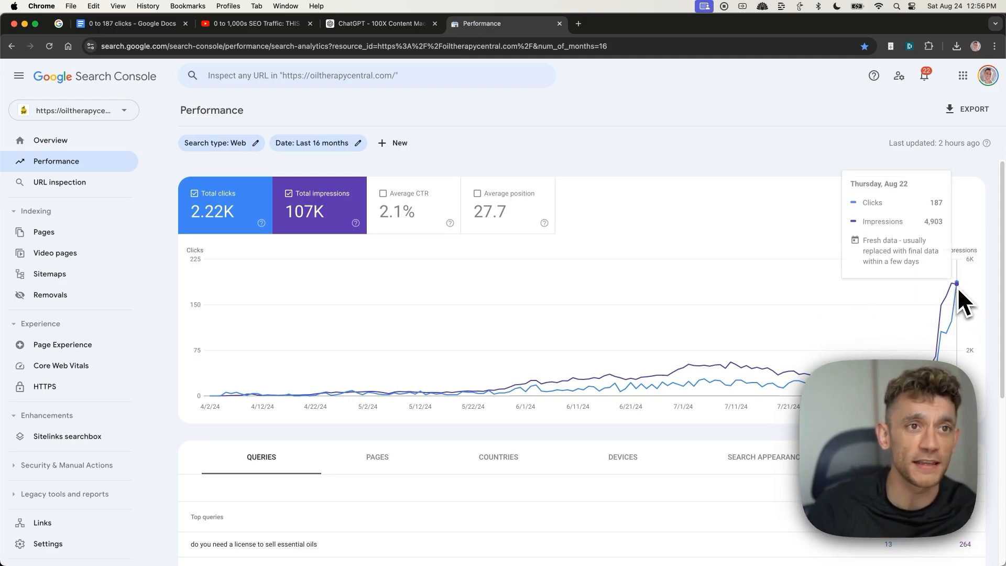
mouse_move(934, 277)
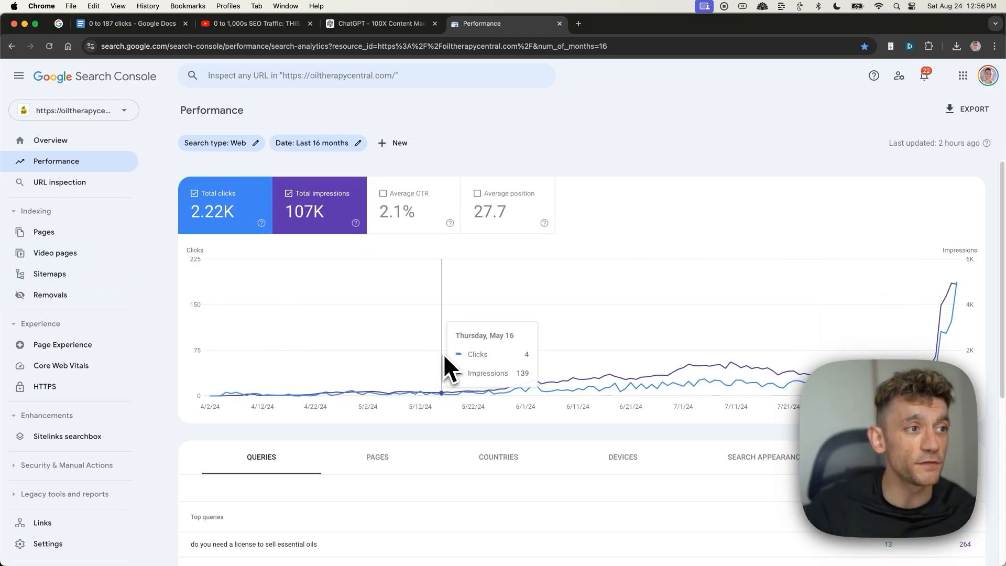
mouse_move(562, 356)
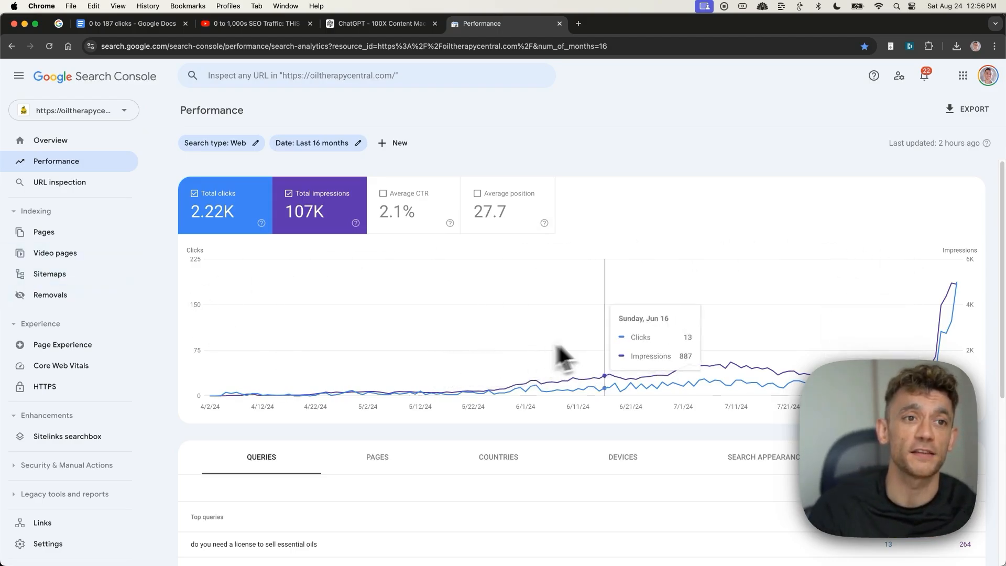
mouse_move(962, 292)
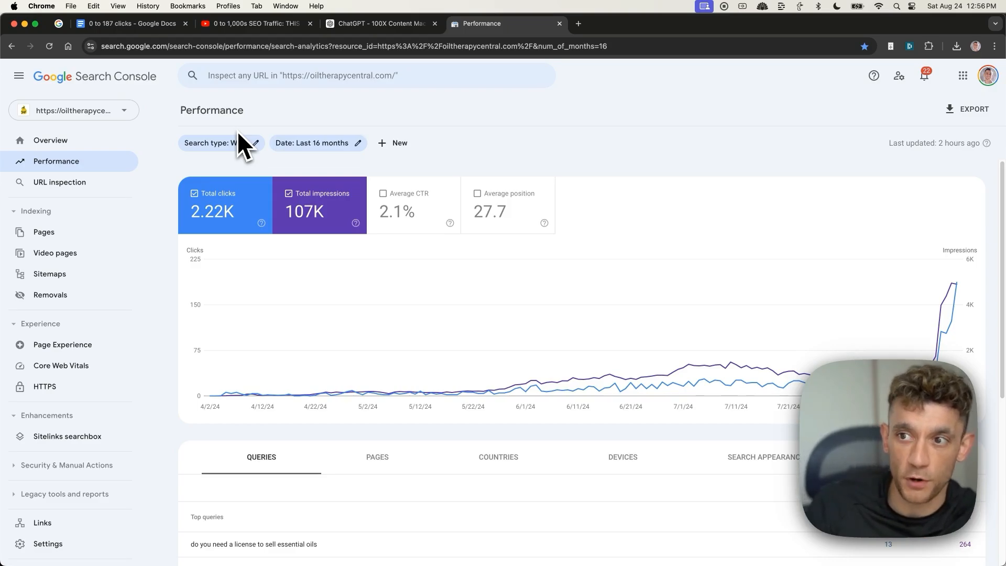
mouse_move(633, 218)
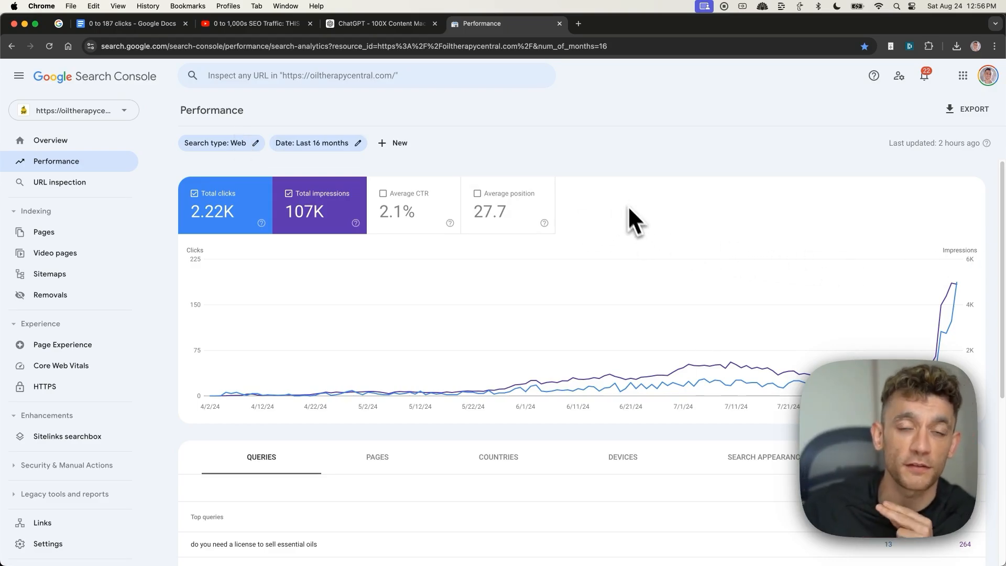
mouse_move(702, 218)
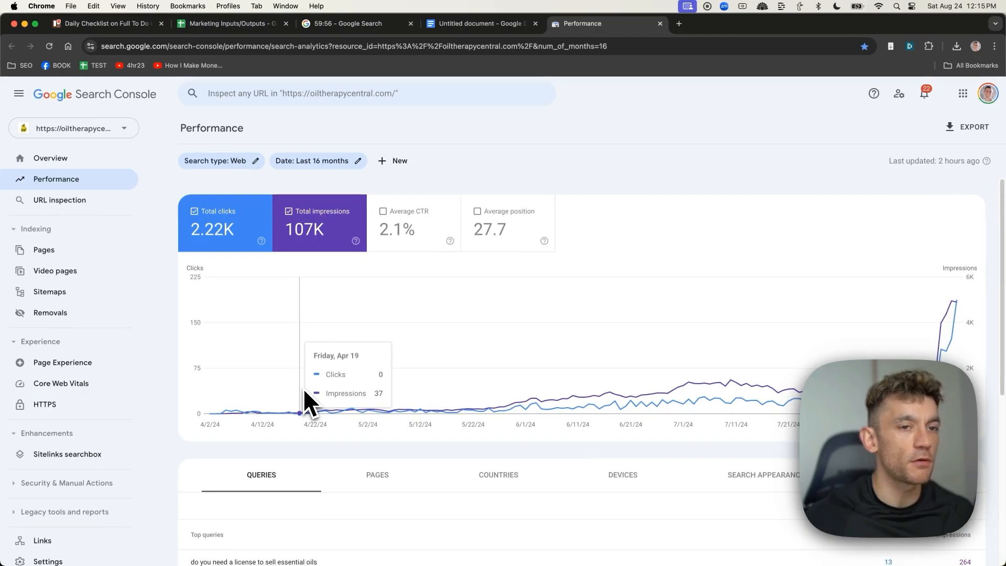
mouse_move(962, 295)
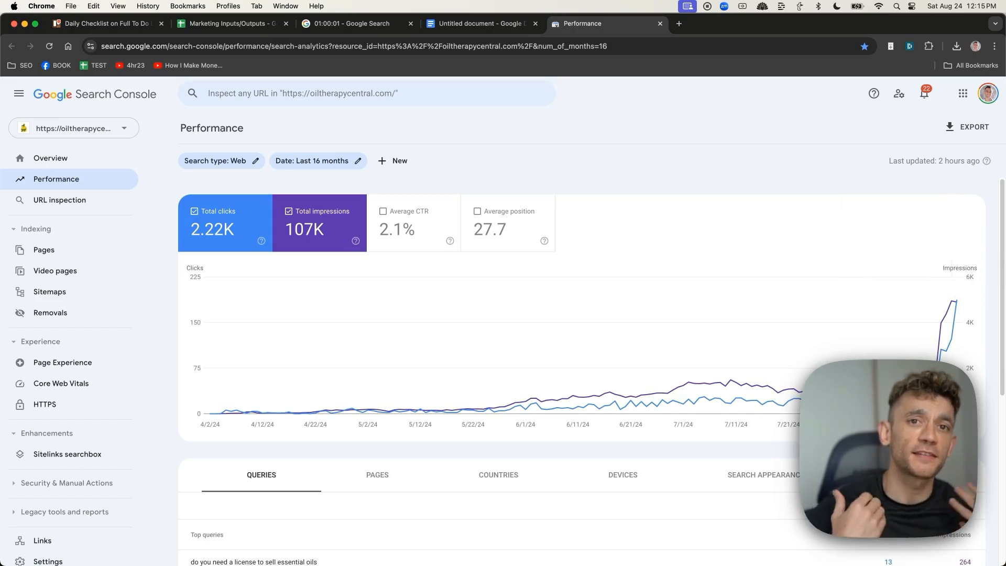
mouse_move(769, 136)
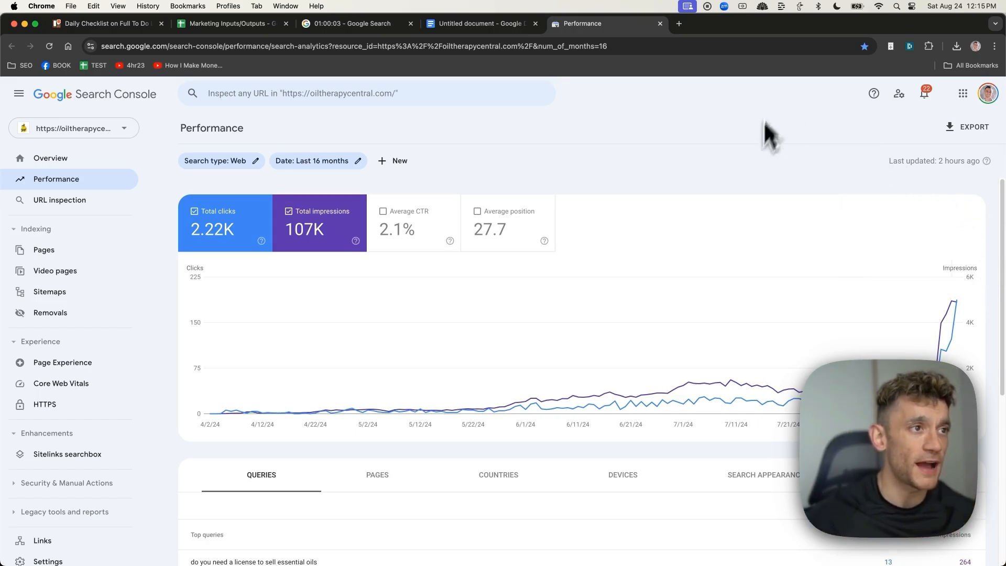
mouse_move(934, 353)
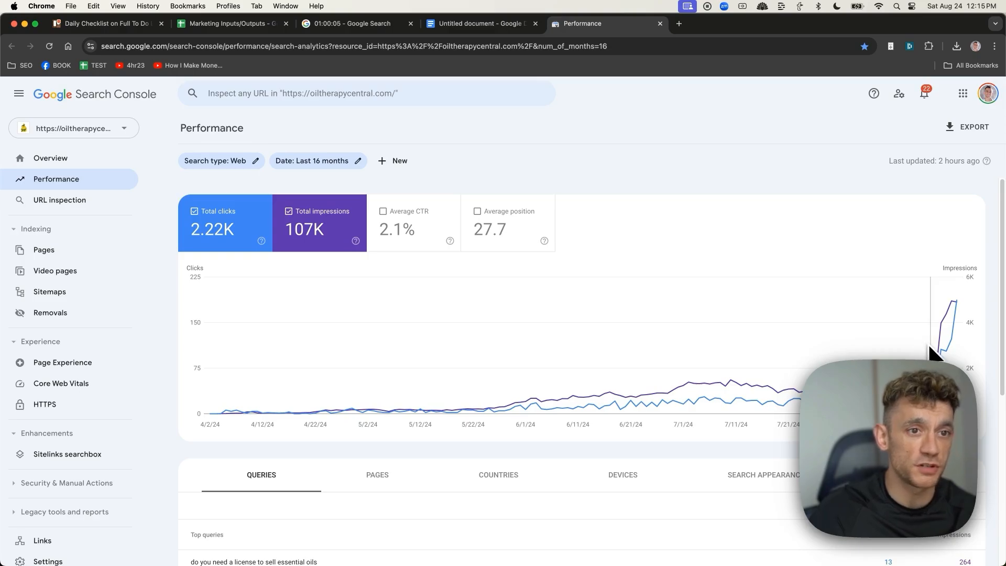
mouse_move(931, 350)
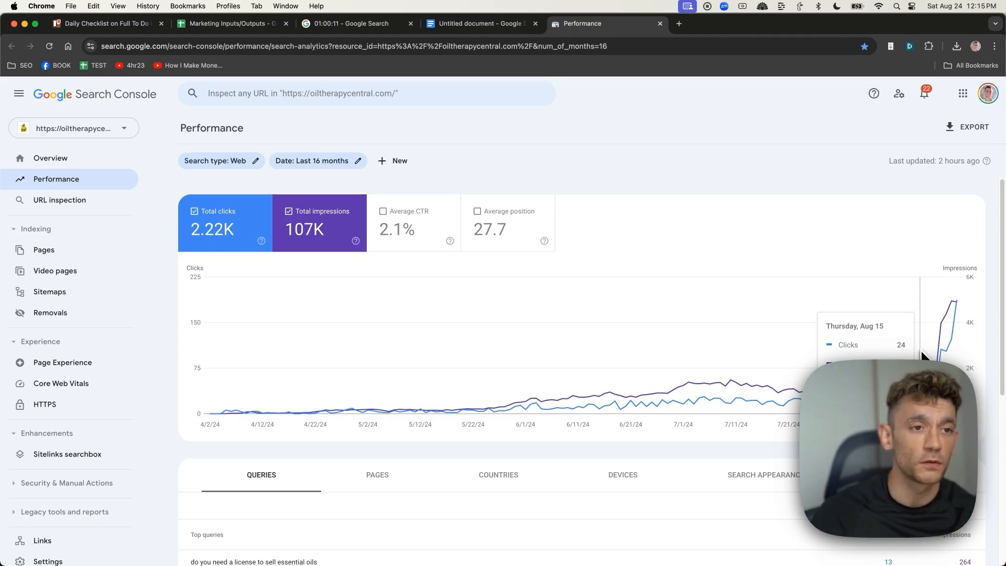
mouse_move(937, 340)
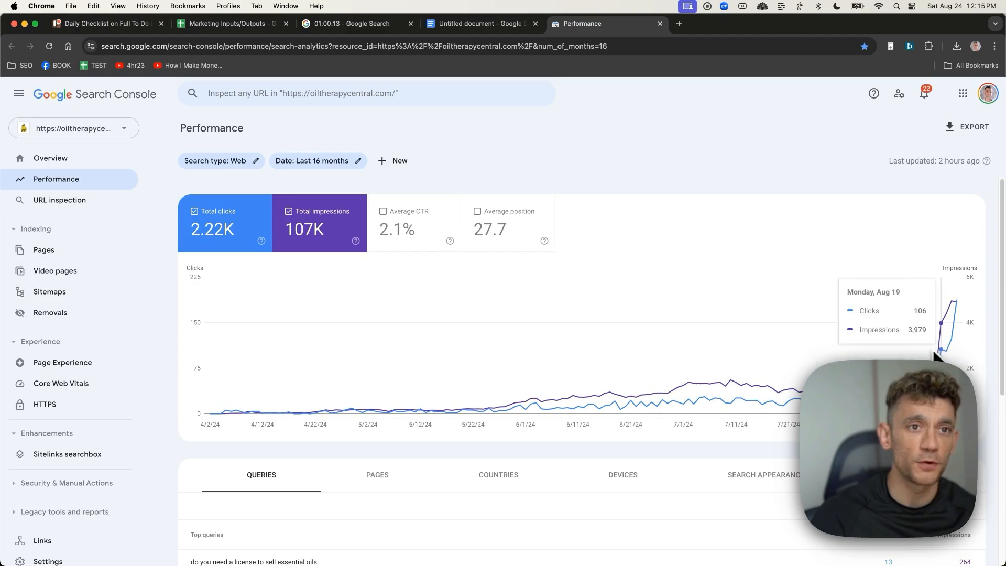
mouse_move(972, 311)
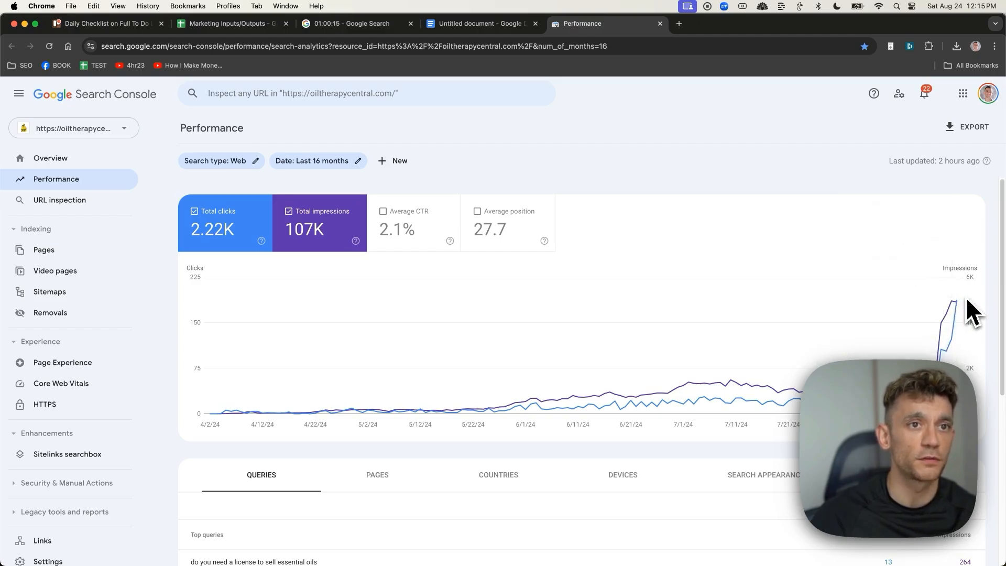
mouse_move(941, 295)
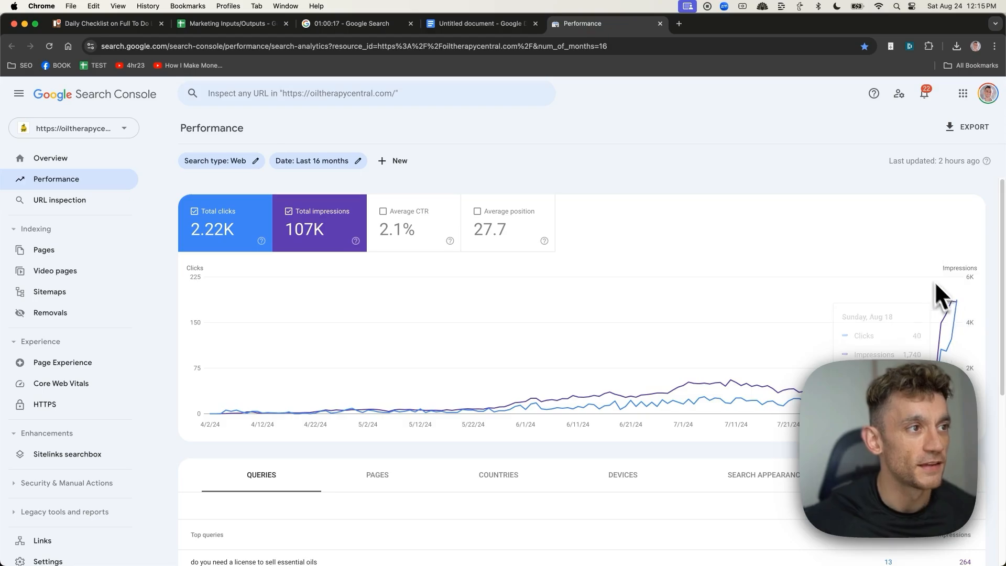
Filter the performance report to the essential-oils-attract-bears page showing 117 clicks and 3.32K impressions.
scroll(down, 3)
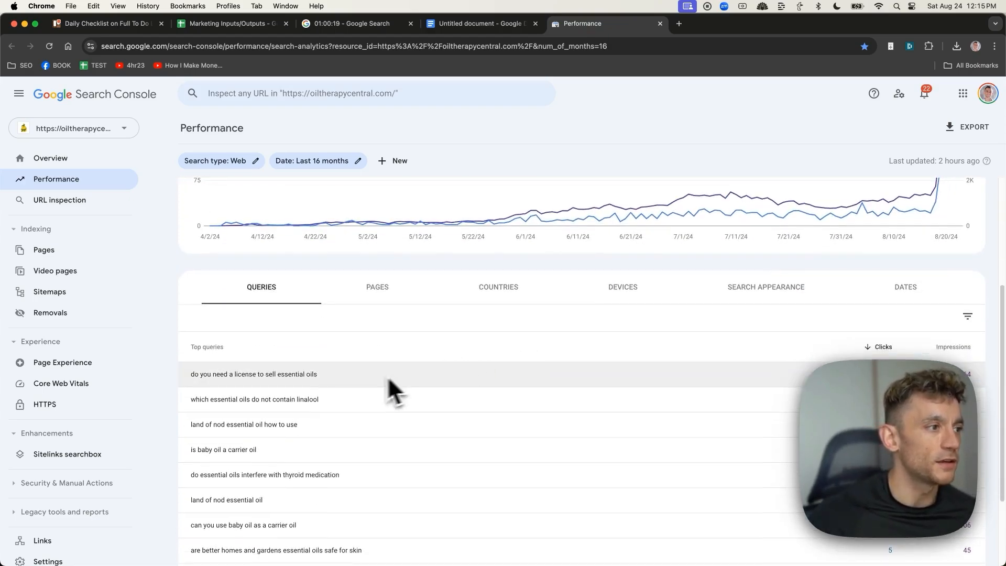
scroll(down, 3)
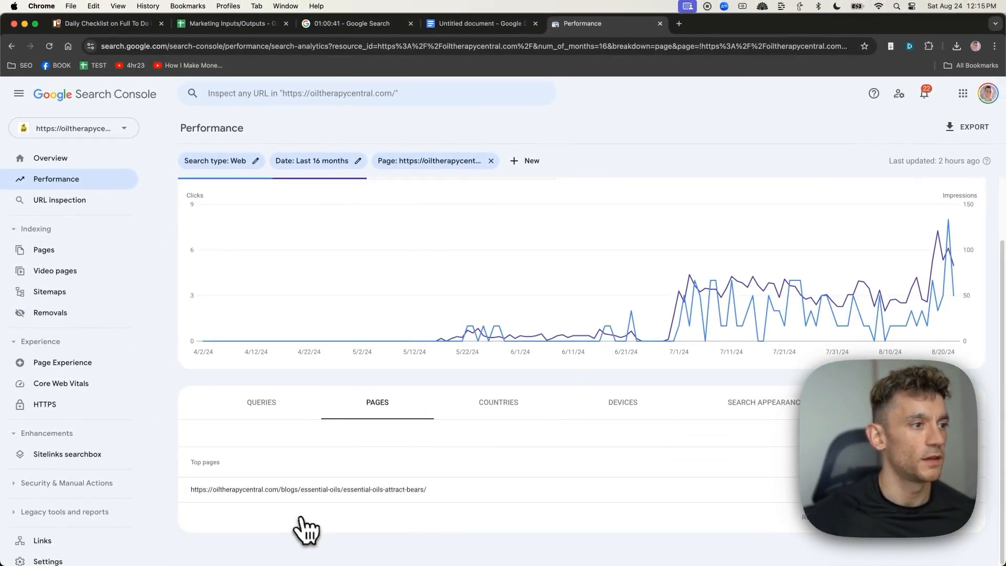
scroll(up, 3)
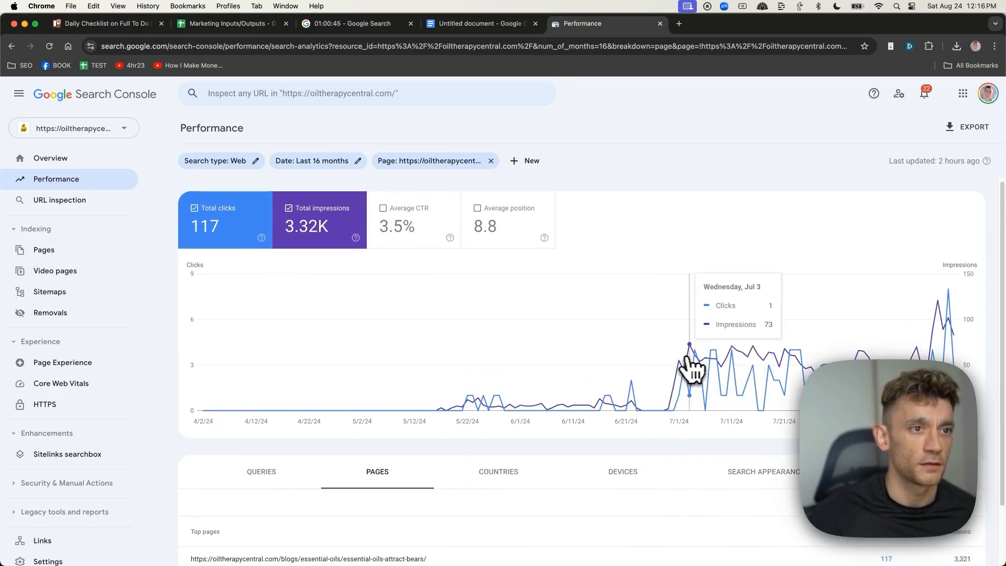
mouse_move(514, 212)
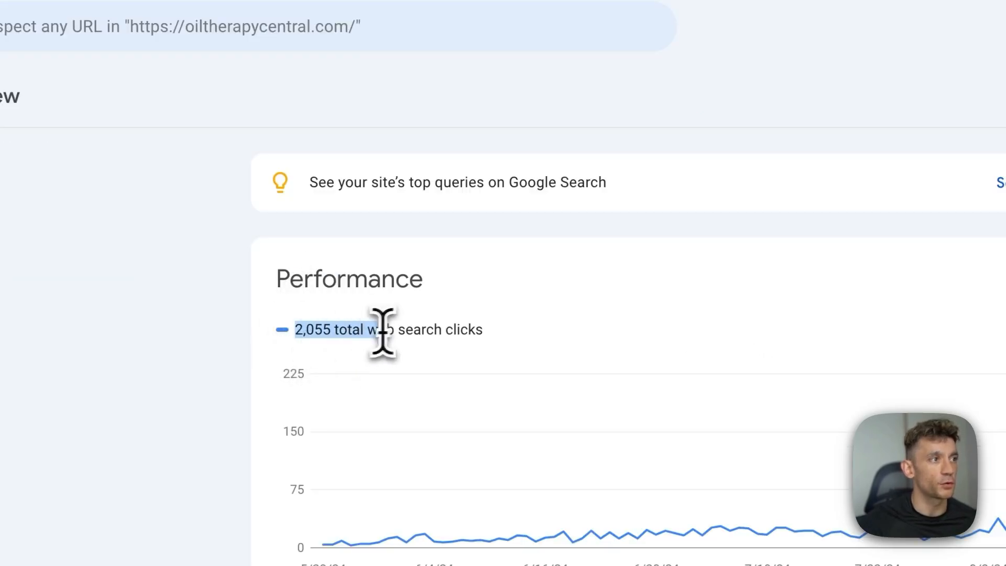
mouse_move(450, 384)
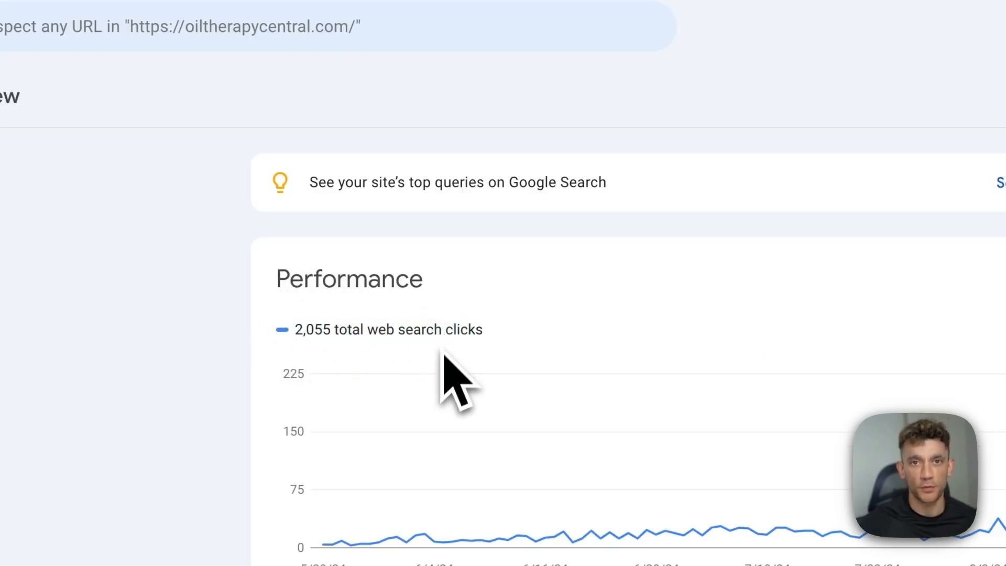
mouse_move(488, 333)
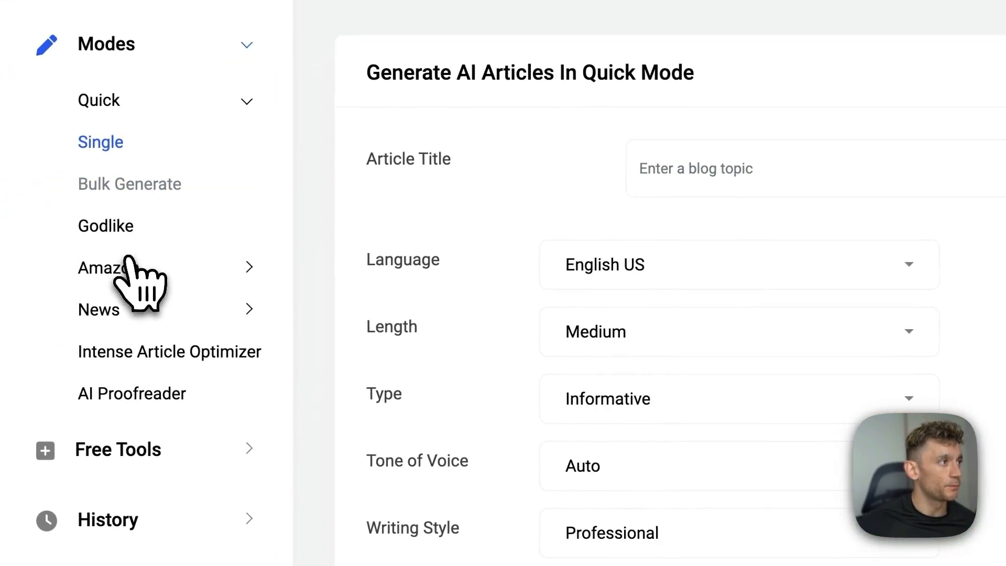
Switch to the AI Proofreader tool from the Modes sidebar.
click(169, 352)
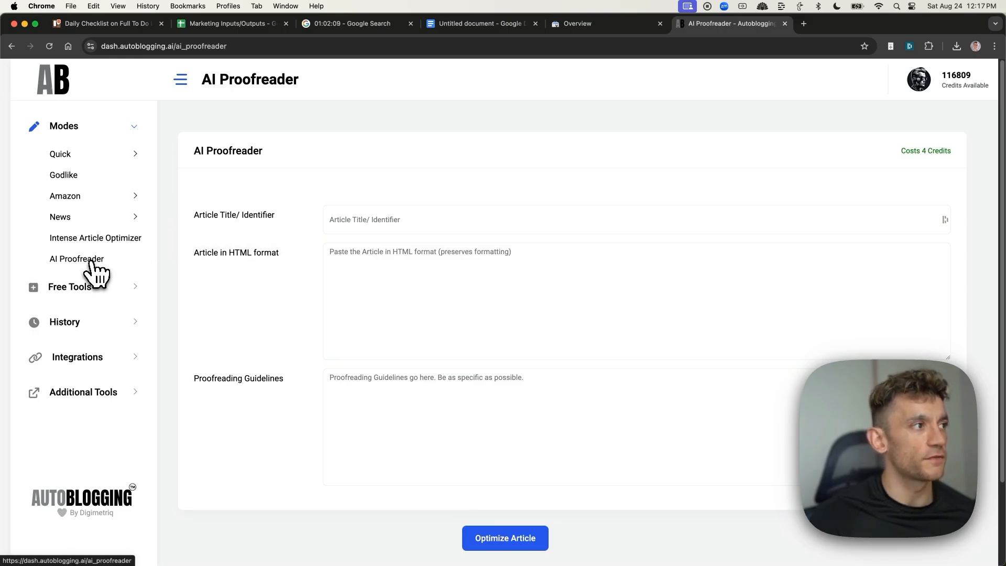
mouse_move(118, 292)
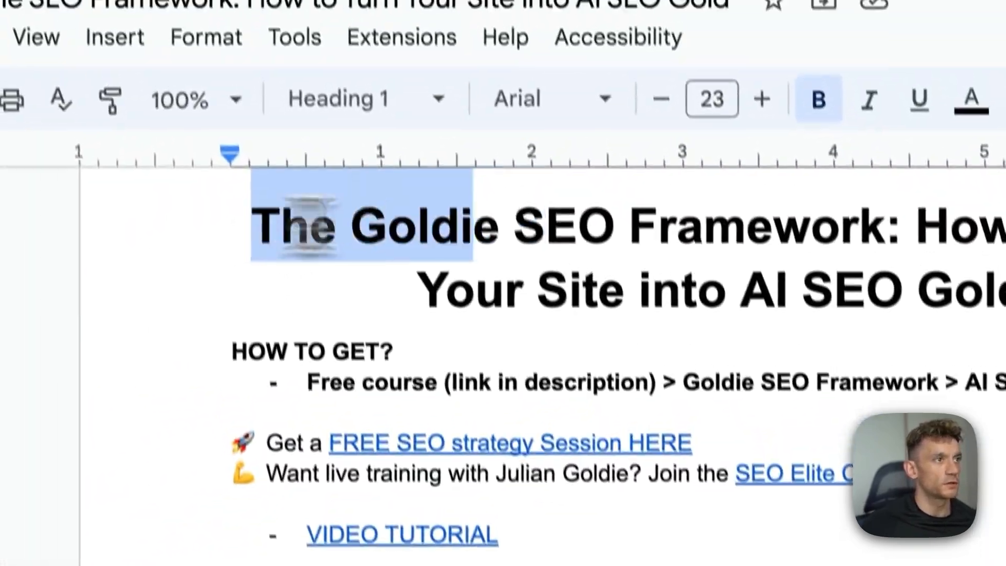
scroll(down, 3)
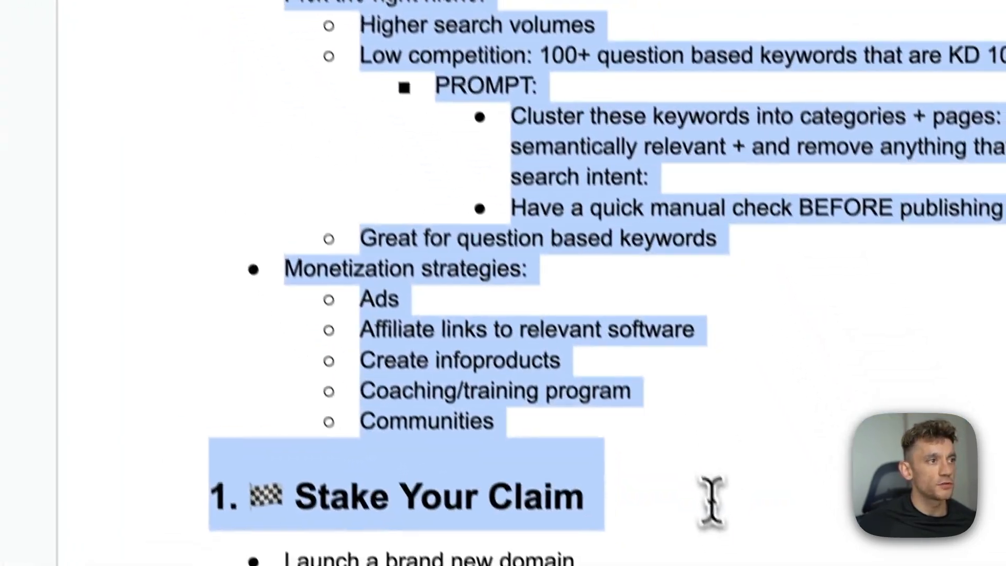
scroll(down, 3)
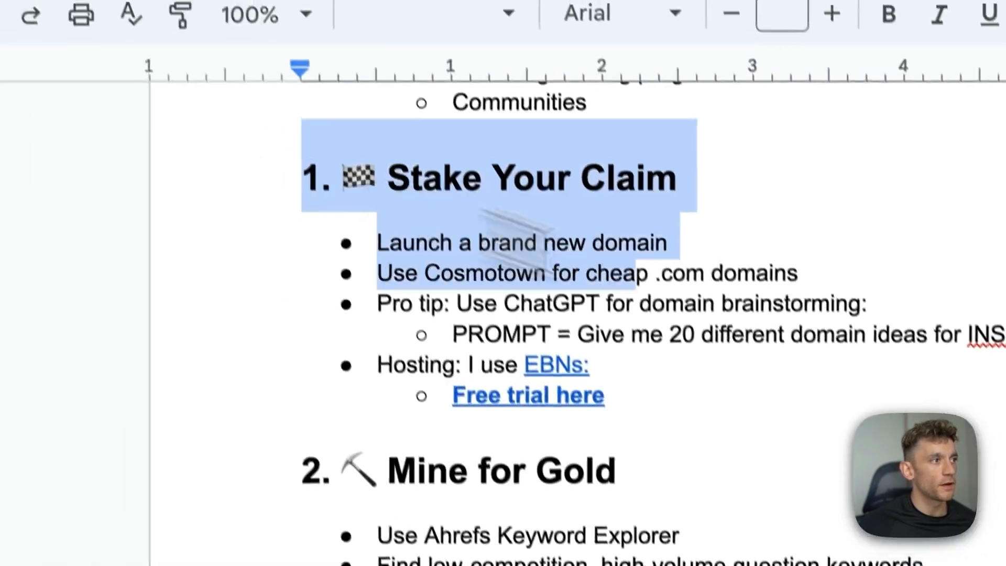
scroll(down, 3)
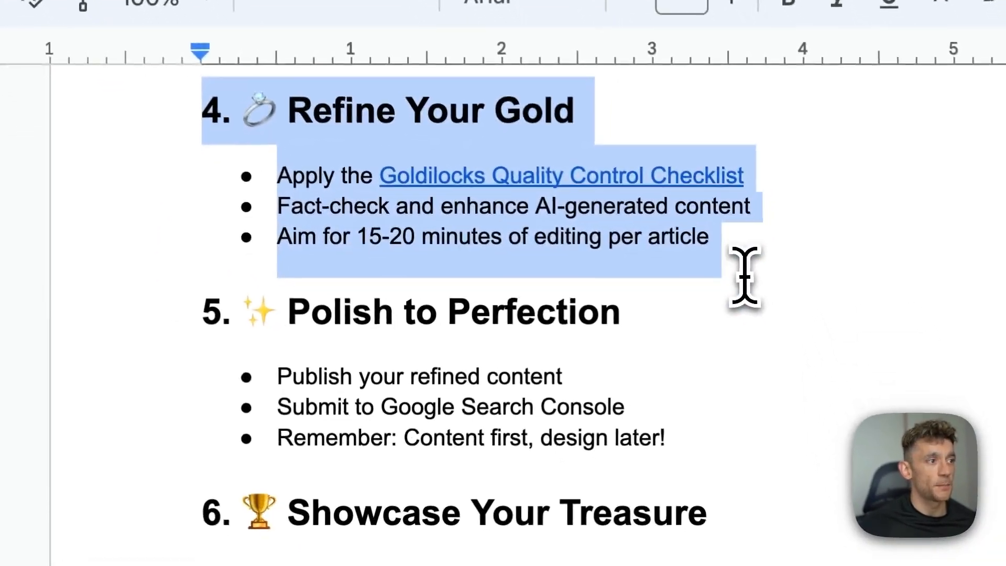
scroll(up, 3)
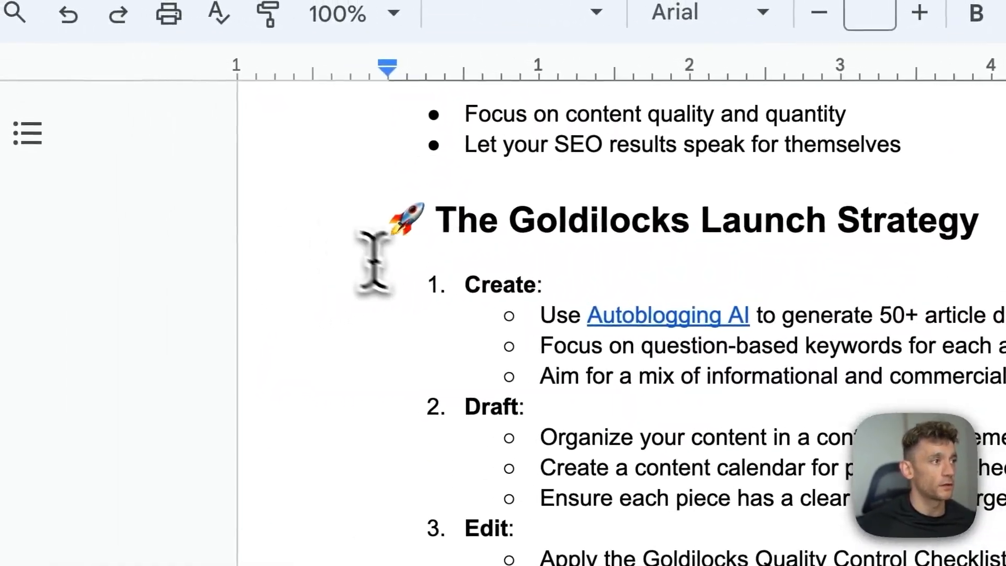
click(855, 23)
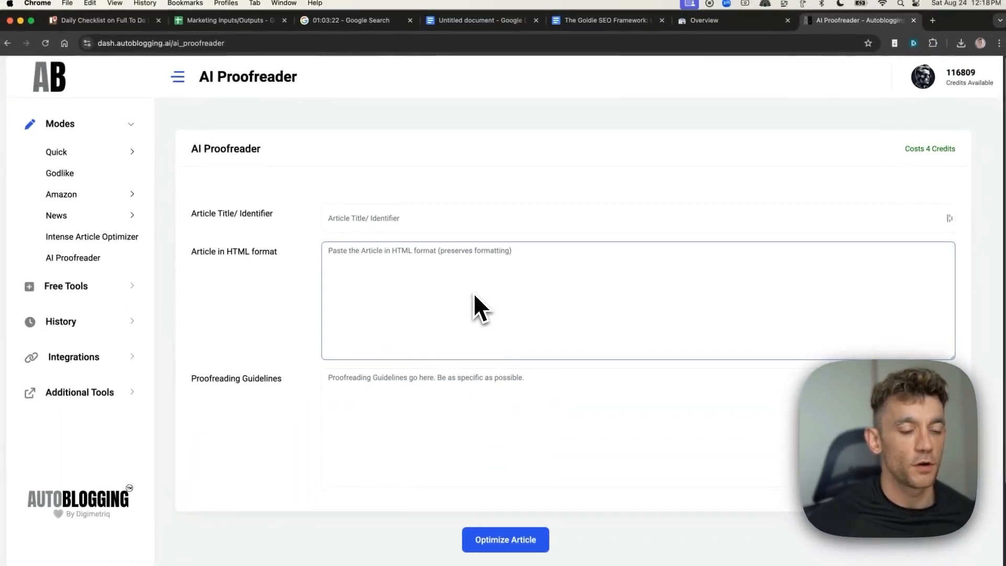
Paste the article HTML and Goldie Locks checklist, then run Optimize Article.
click(886, 24)
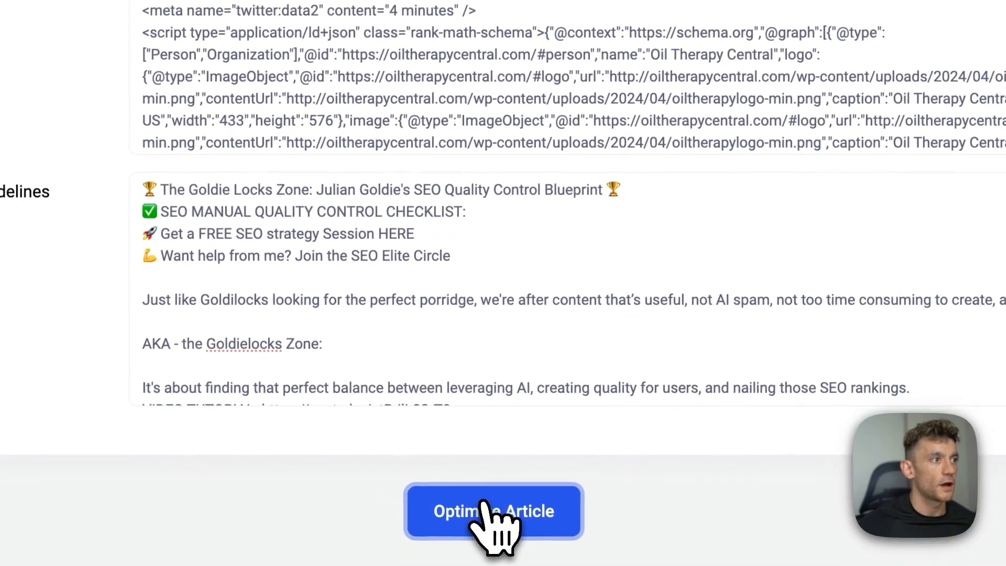
click(494, 512)
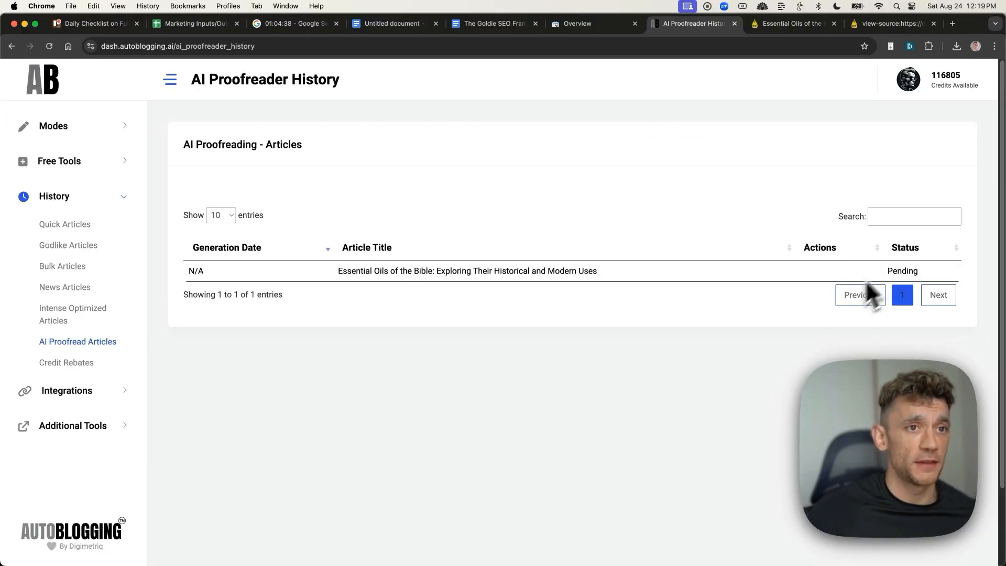
View the Search Console overview chart showing the mid-August climb in clicks.
click(494, 23)
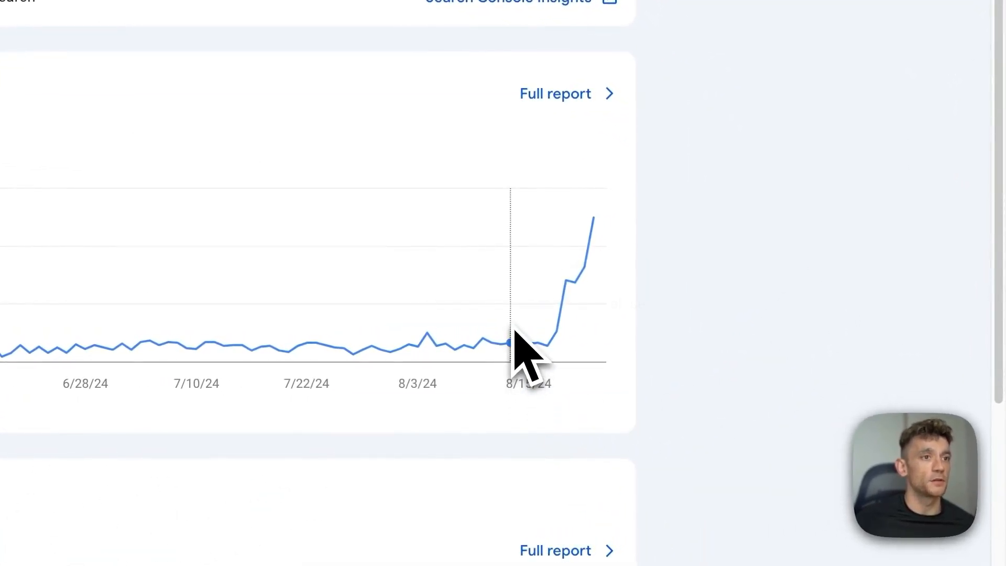
mouse_move(705, 296)
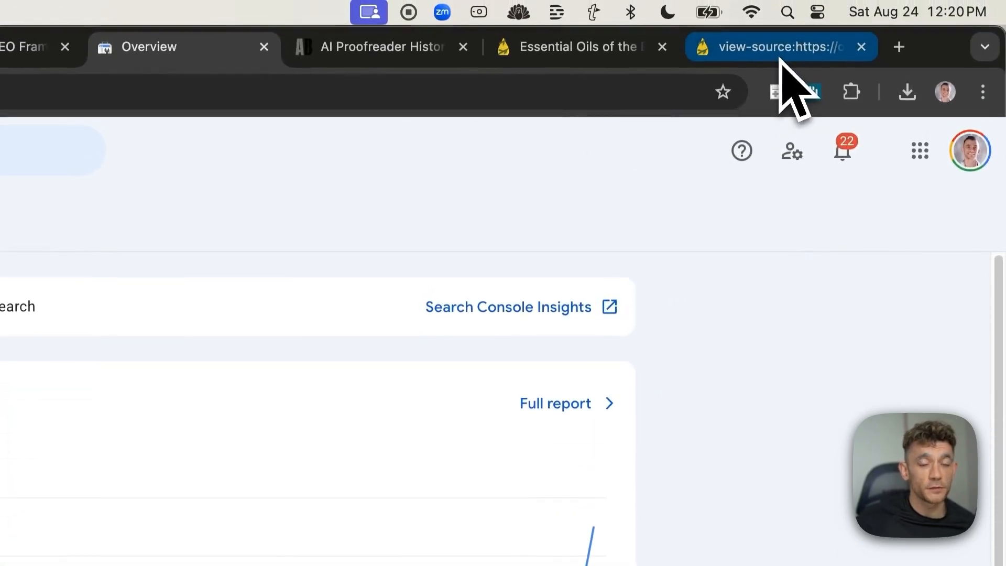
mouse_move(780, 46)
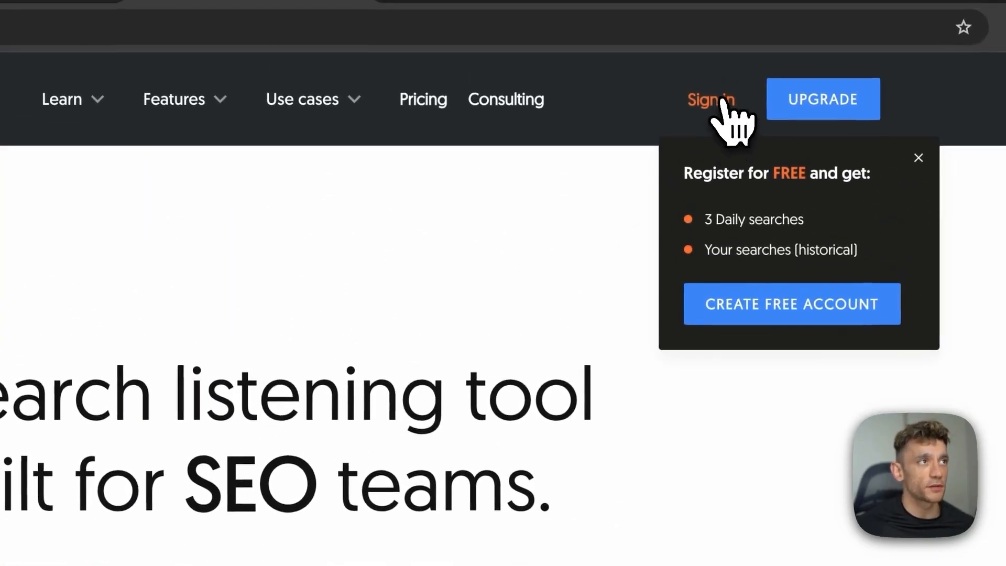
Sign in and view the 'lawyers for' report's comparison and alphabetical keyword results.
click(710, 99)
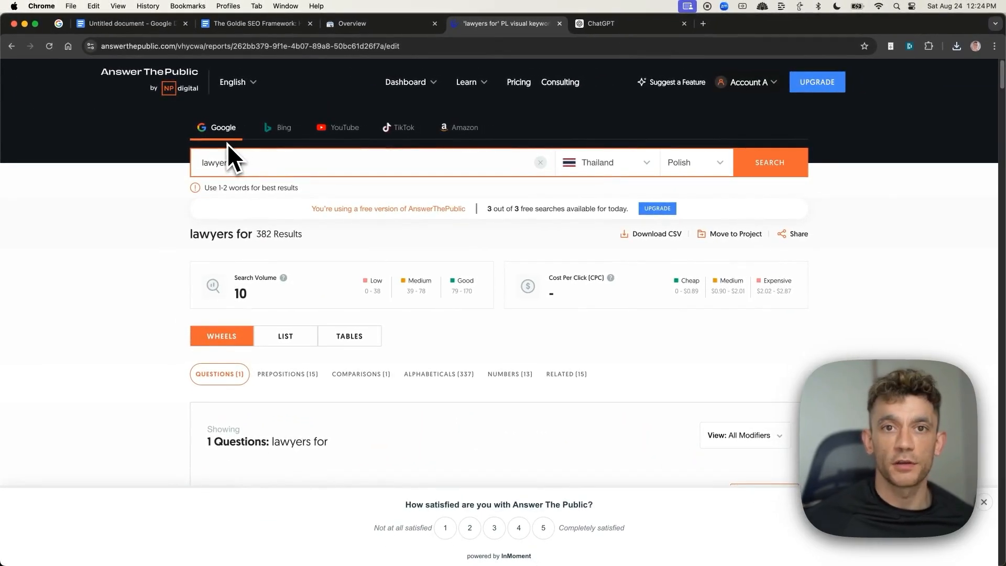
scroll(down, 3)
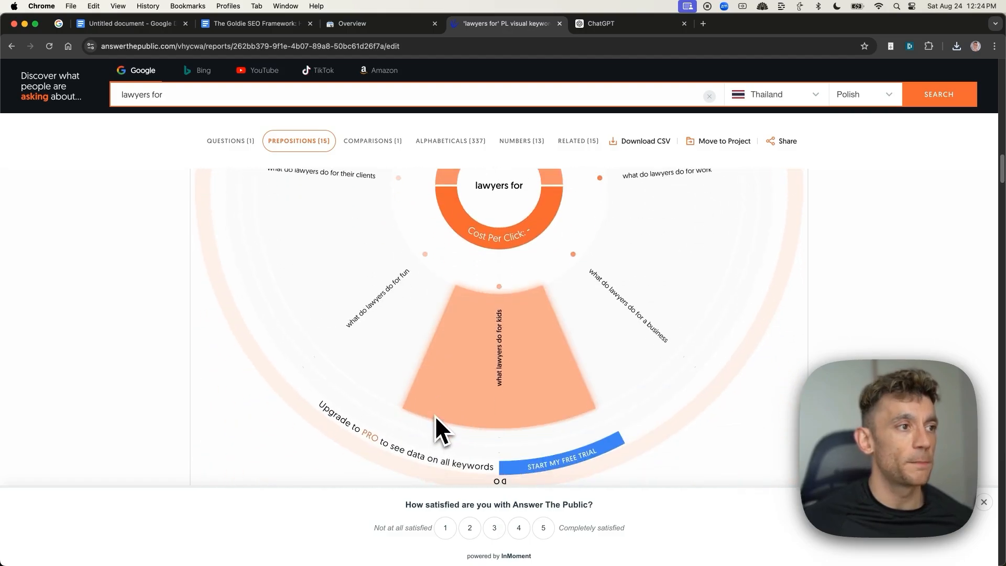
click(371, 141)
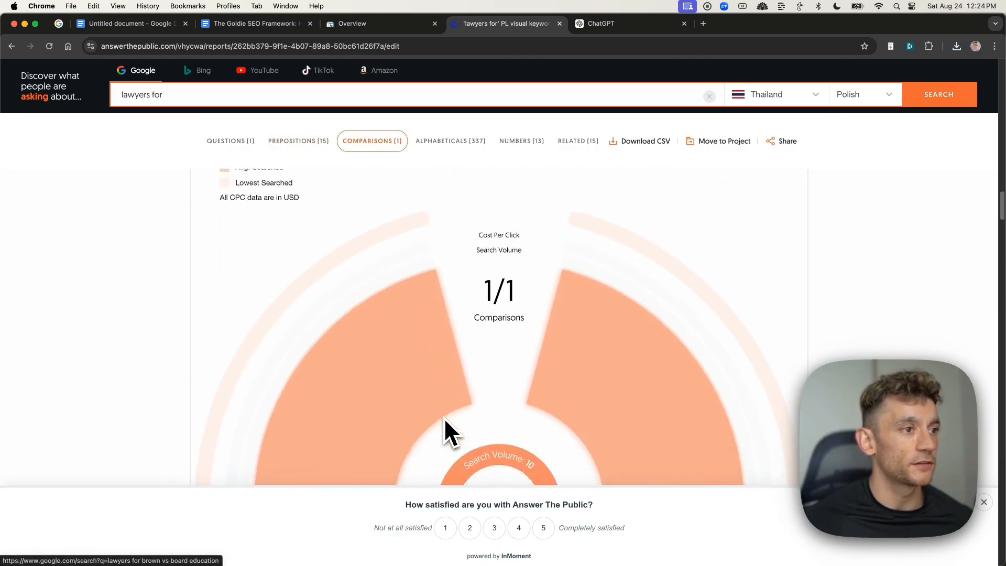
click(449, 140)
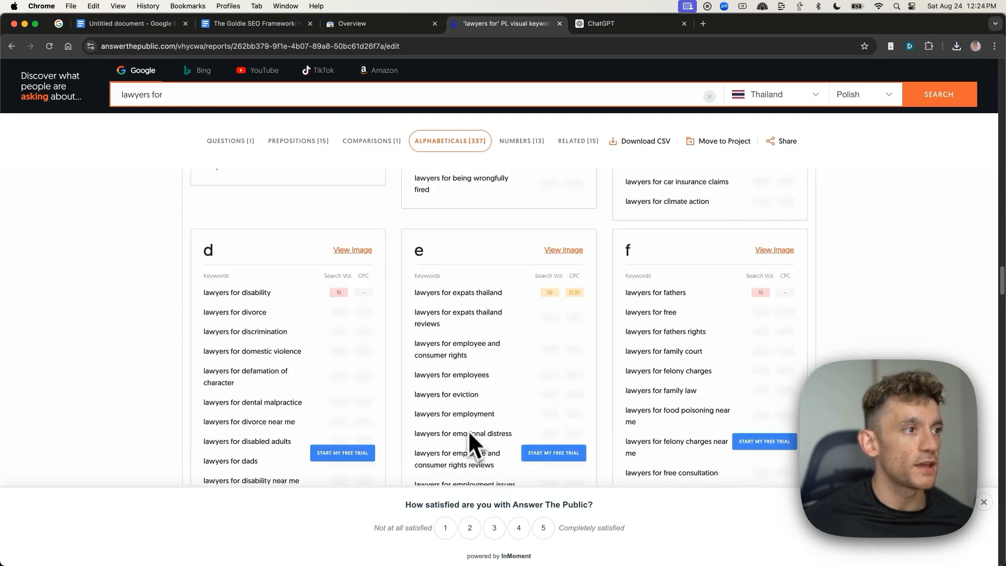
Select the 337 alphabetical keyword suggestions for copying.
scroll(up, 3)
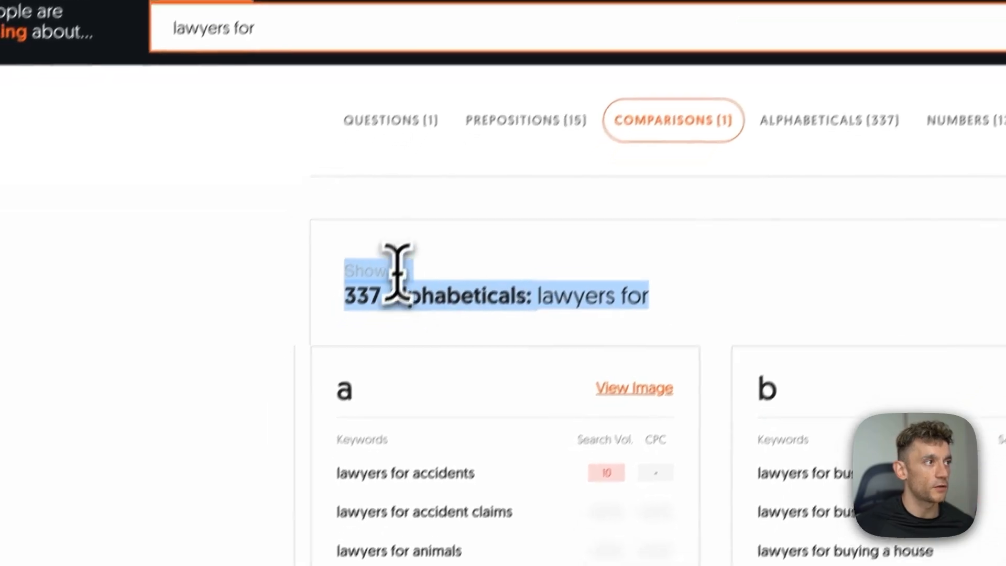
scroll(up, 3)
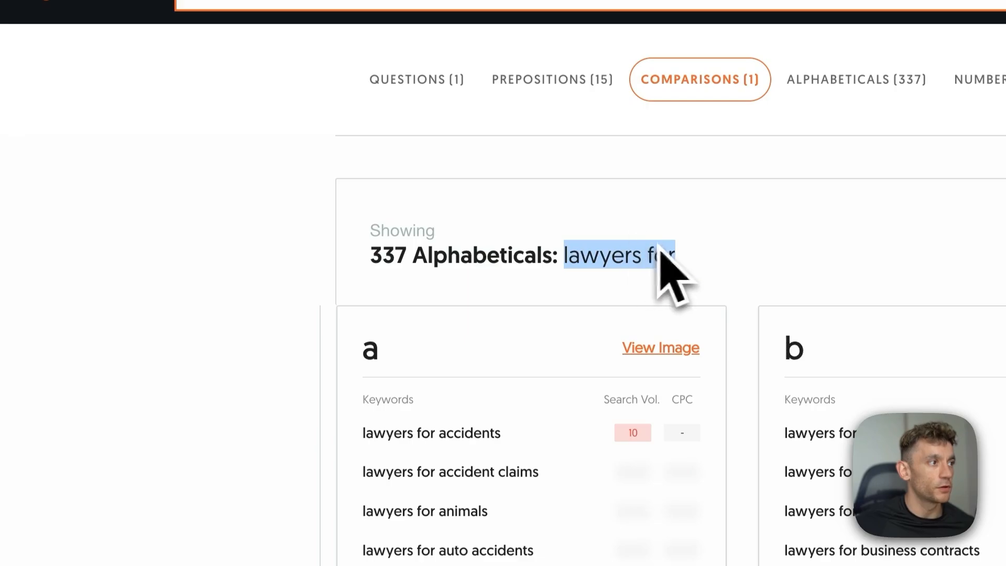
click(855, 80)
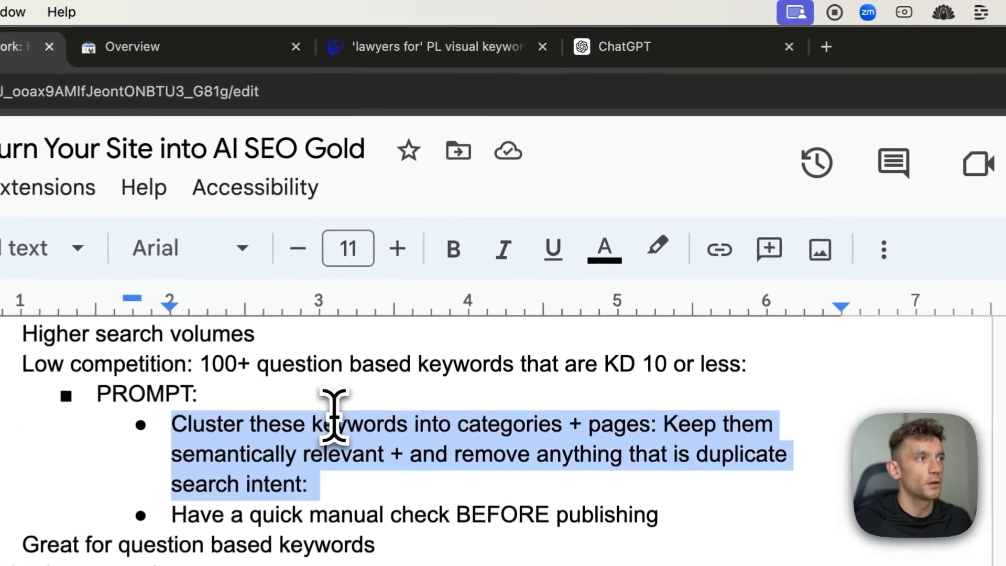
Copy the 'Cluster these keywords into categories + pages' prompt from the Doc.
click(623, 46)
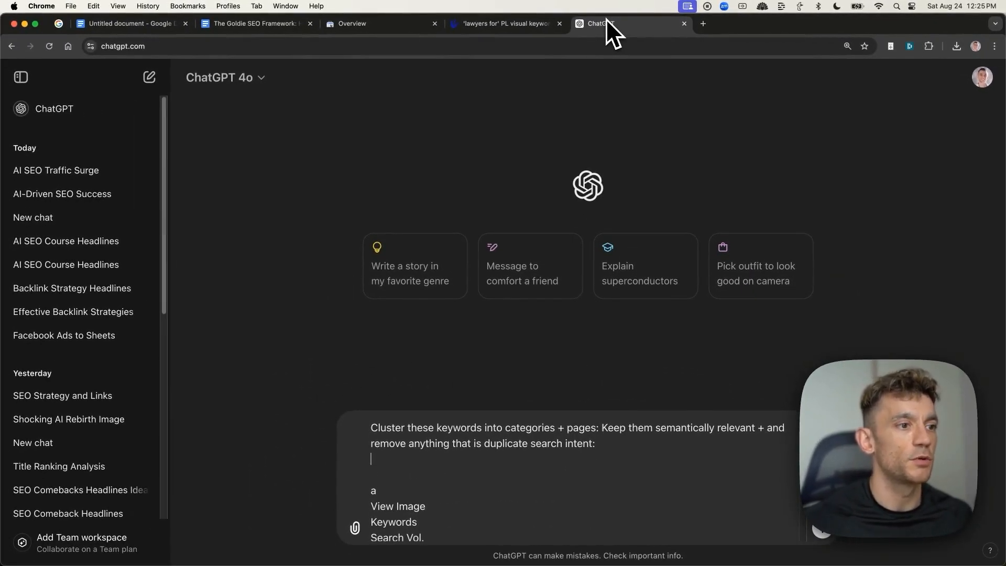
Send the clustering prompt with the keyword list and review the lawyer categories returned.
text(+)
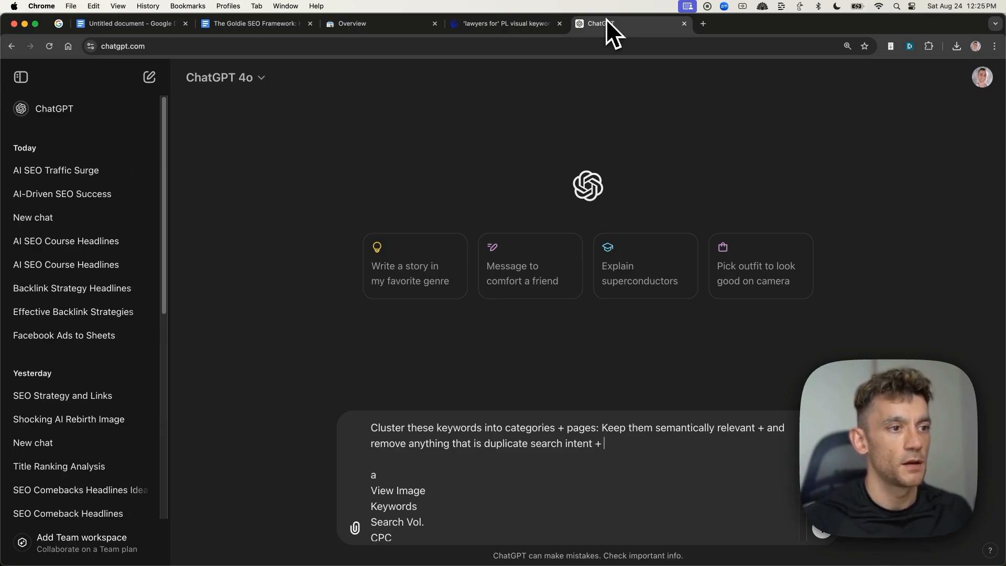
key(Return)
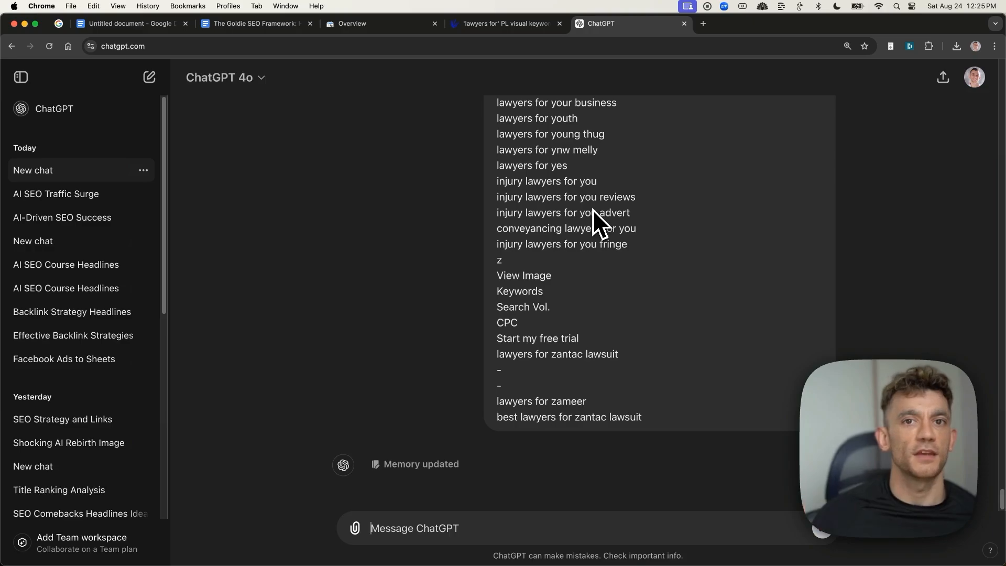
scroll(down, 3)
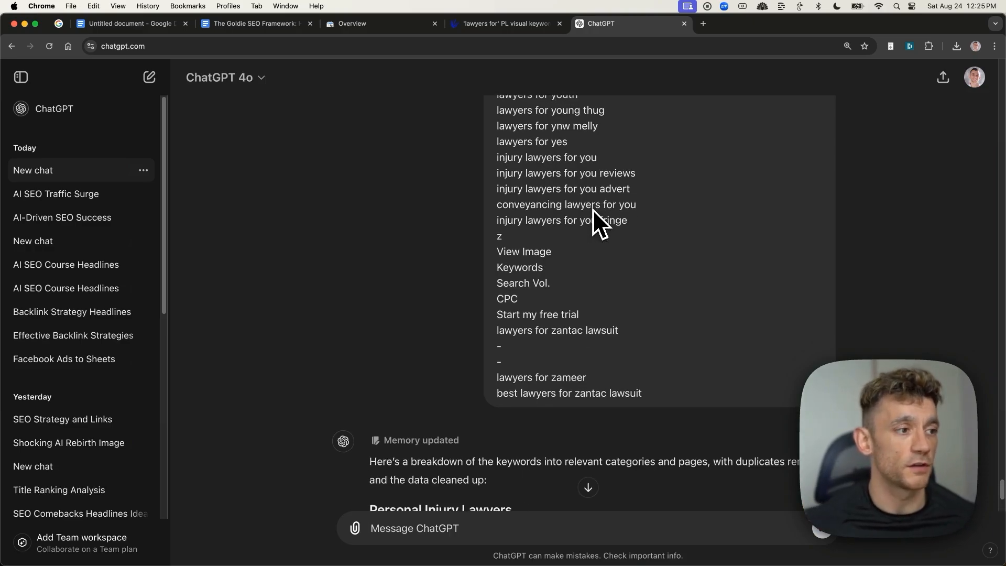
scroll(down, 3)
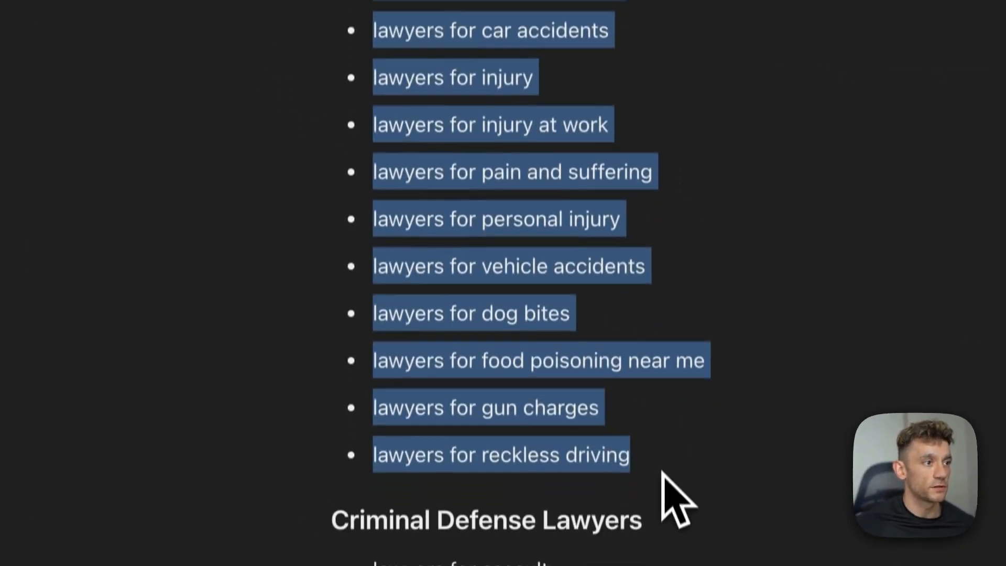
scroll(down, 3)
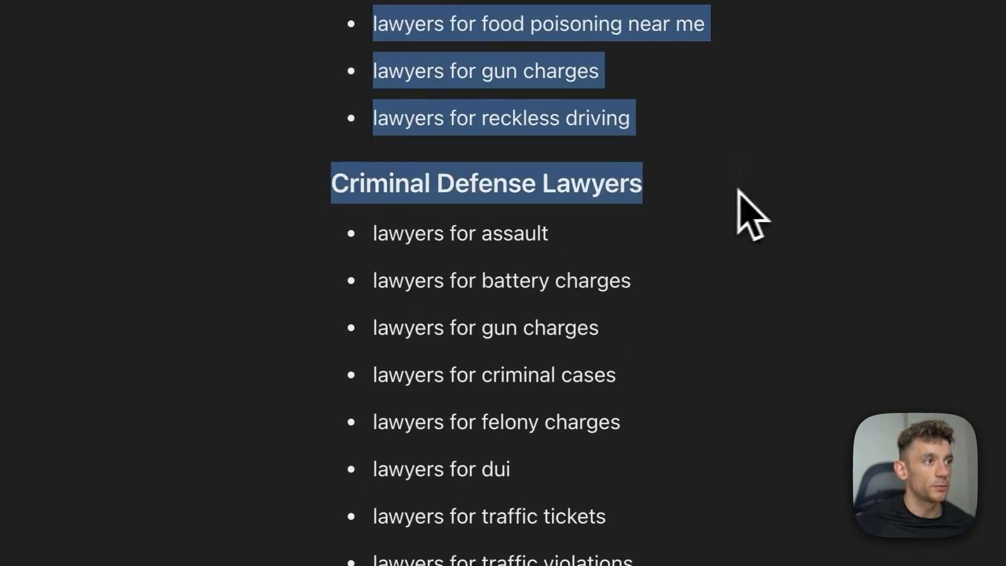
scroll(down, 3)
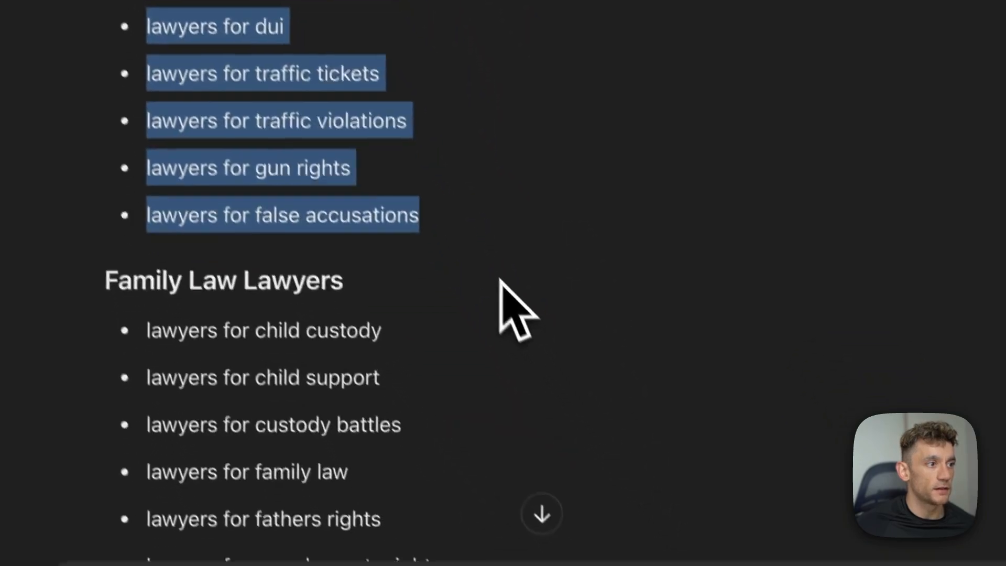
scroll(down, 3)
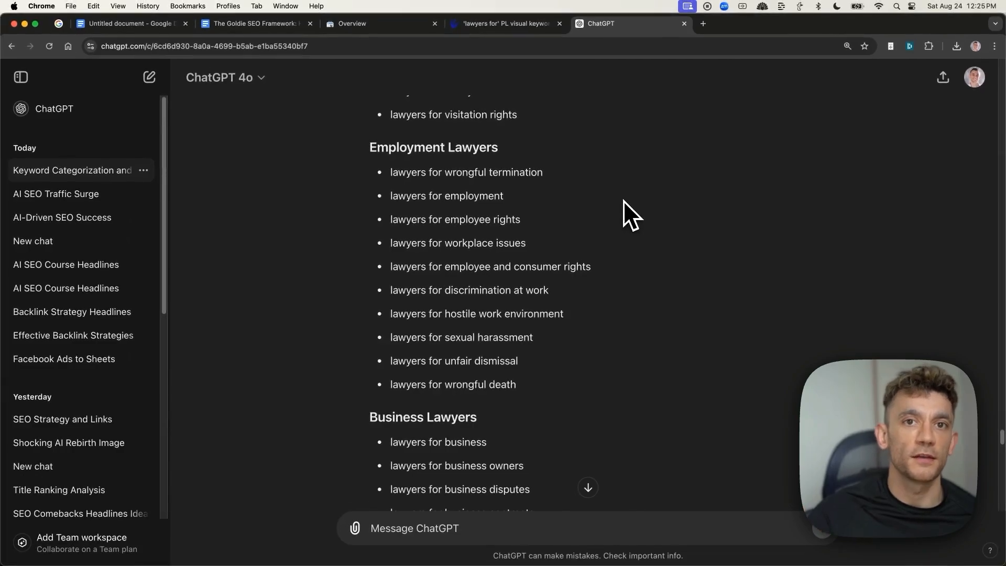
scroll(down, 3)
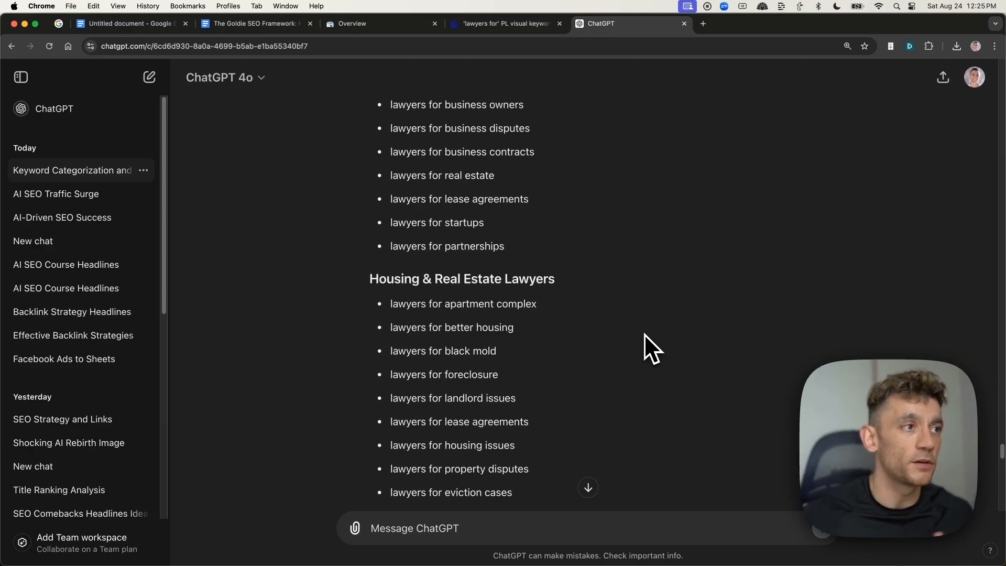
scroll(down, 3)
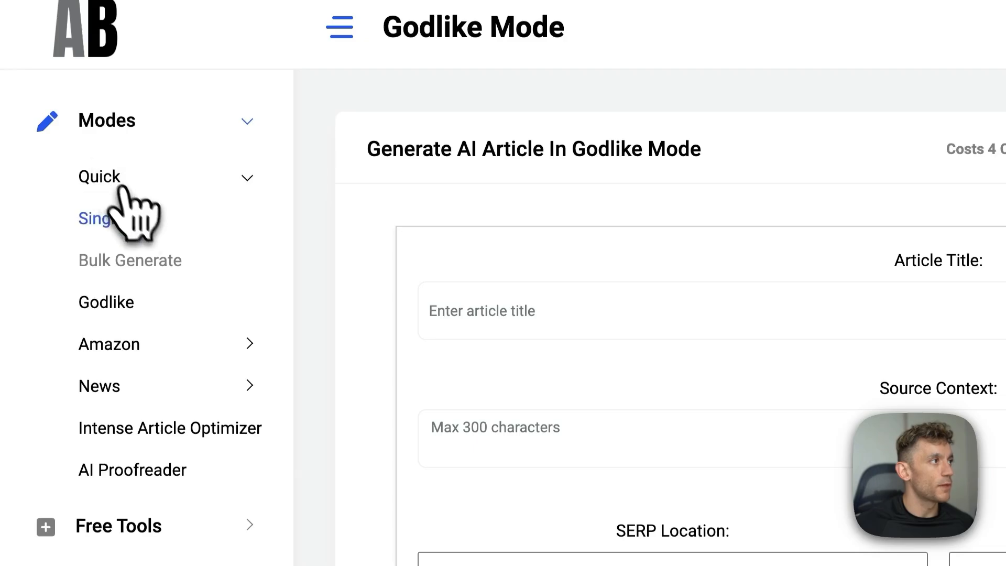
View the Bulk Generate form's civil-rights lawyer titles, then the published Food Lion essential oils article.
click(130, 260)
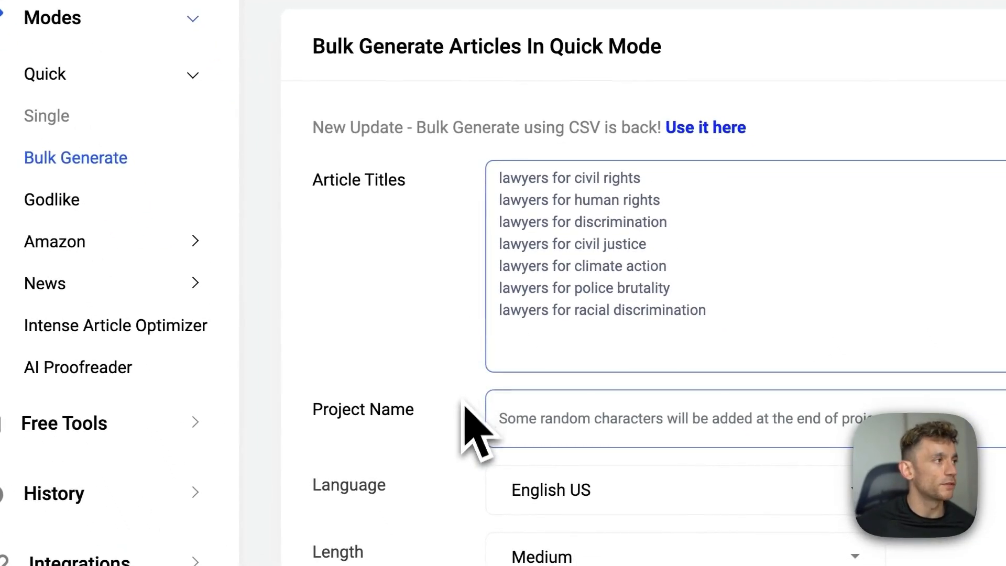
scroll(down, 3)
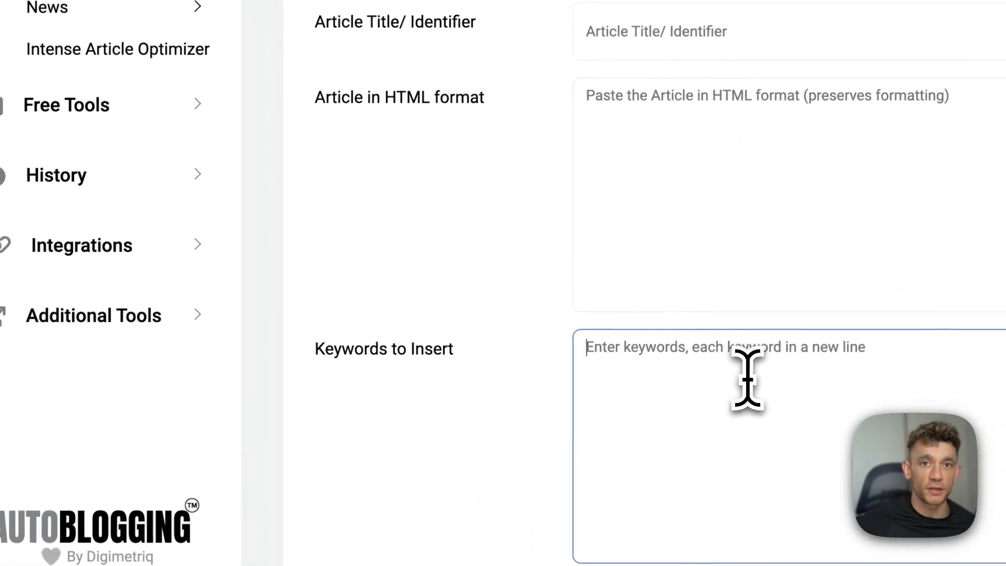
scroll(up, 3)
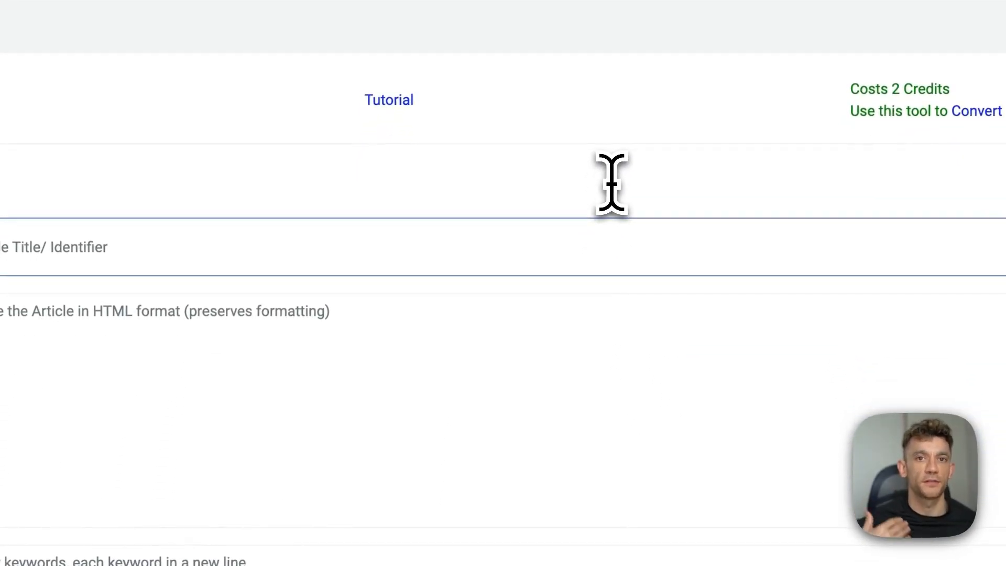
mouse_move(611, 143)
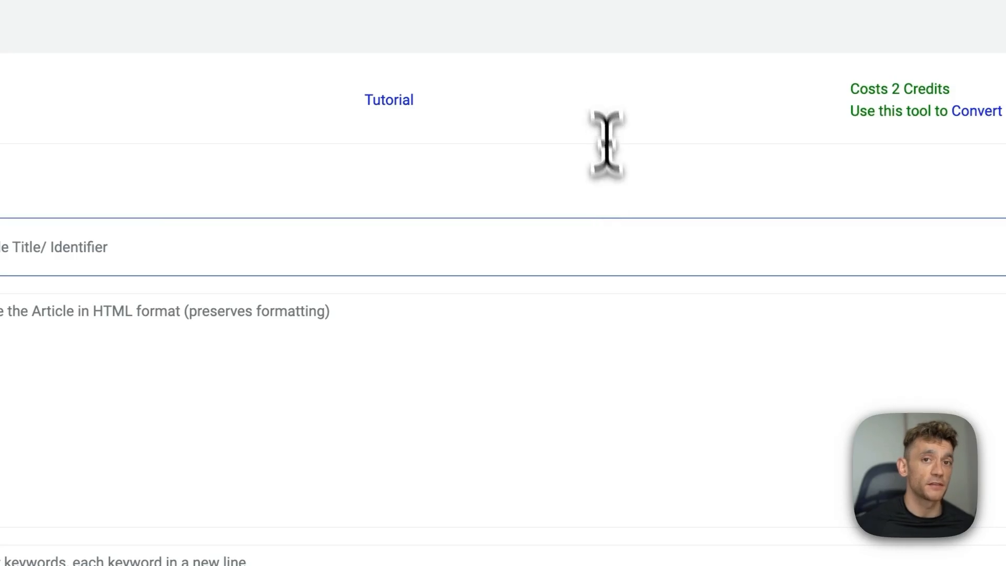
click(738, 47)
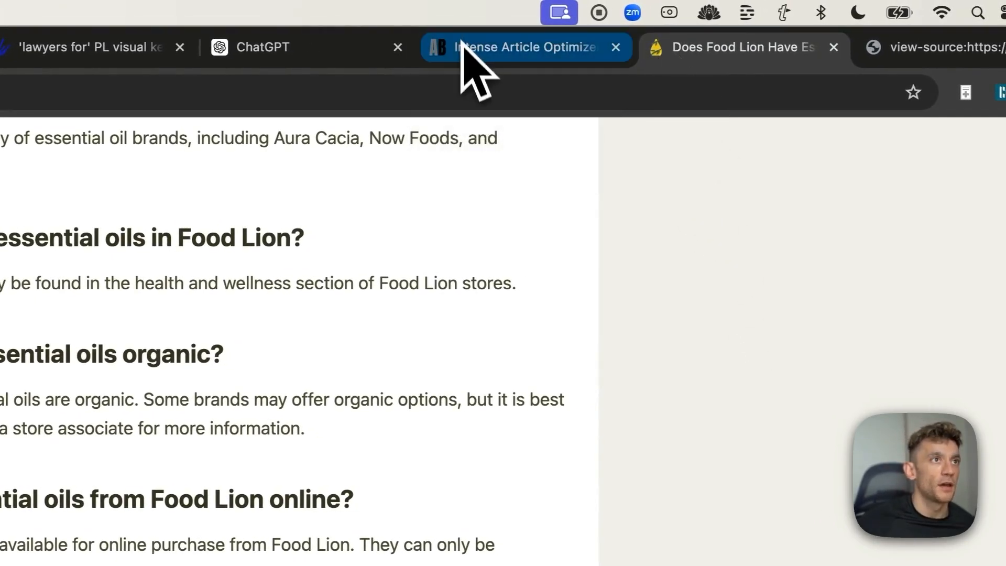
Return from the Food Lion article to the Intense Article Optimizer tab.
click(527, 47)
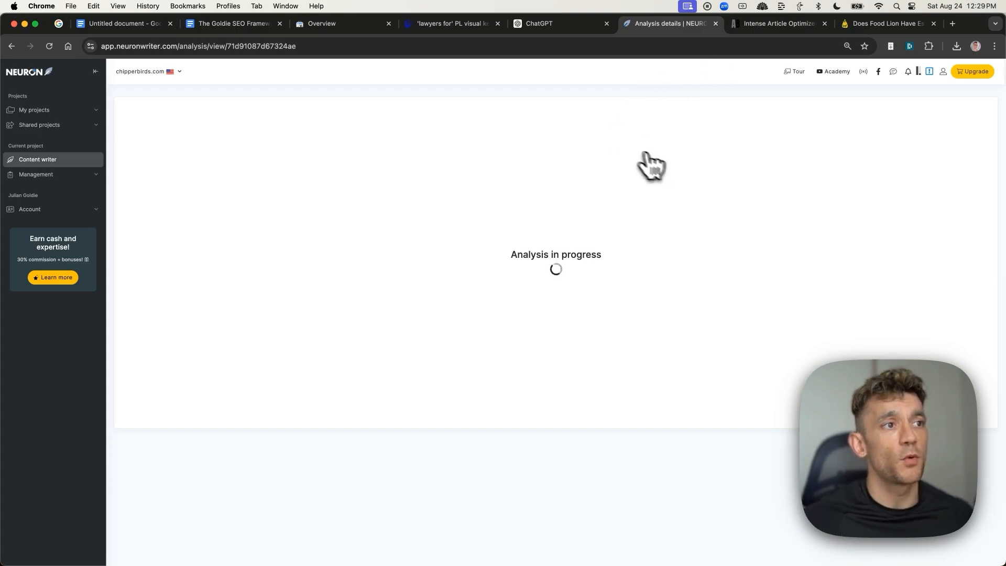
mouse_move(672, 170)
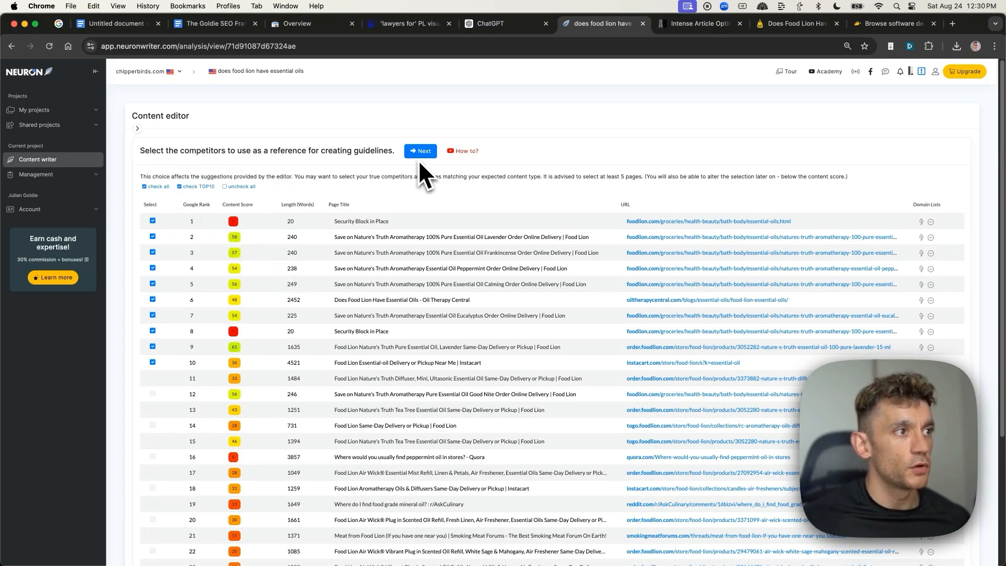
mouse_move(425, 193)
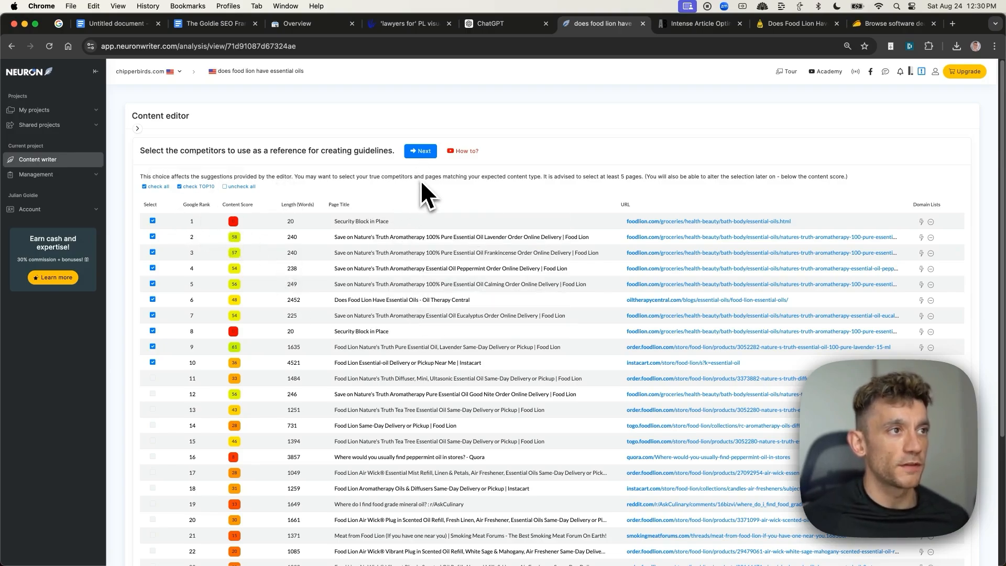
Keep the checked competitors and view the basic term suggestions for 'does food lion have essential oils'.
click(420, 151)
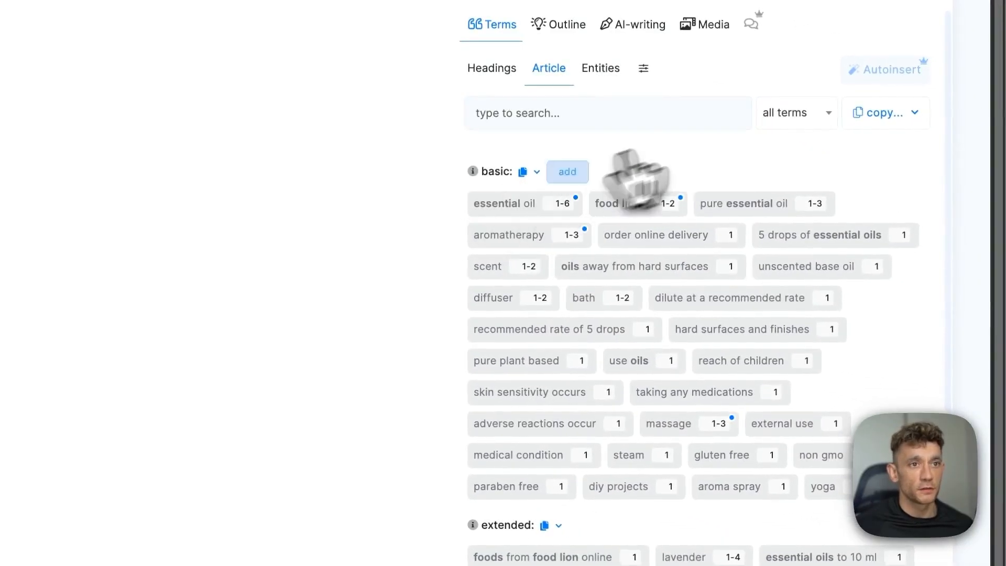
scroll(down, 3)
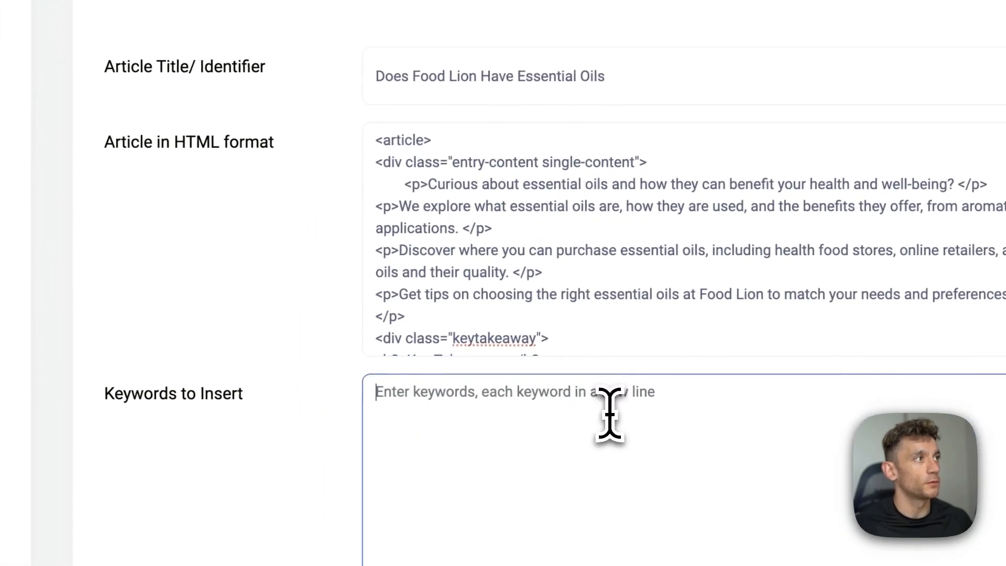
Start the keyword optimization, then view the Intense Optimized Articles history listing the Food Lion article.
scroll(down, 3)
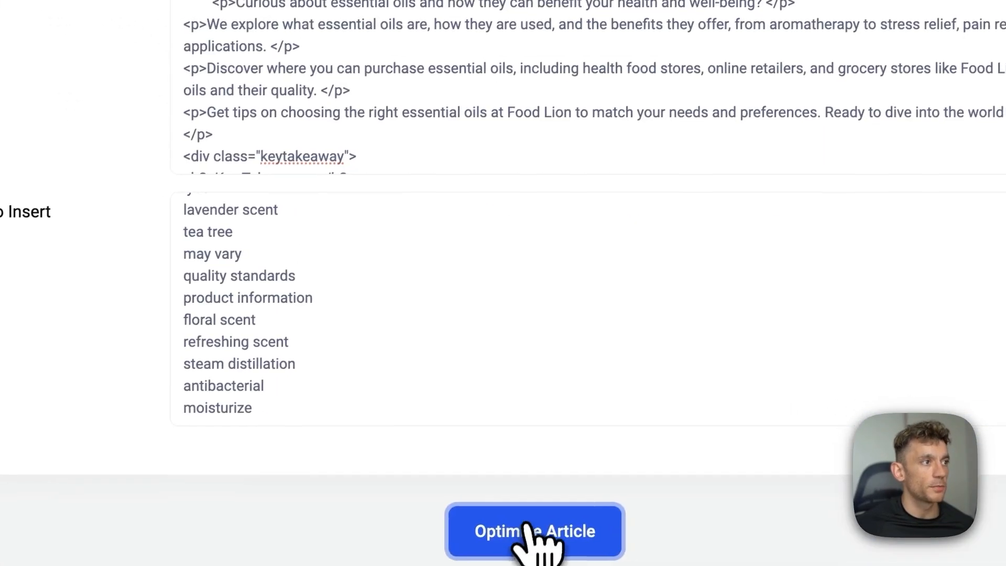
click(534, 531)
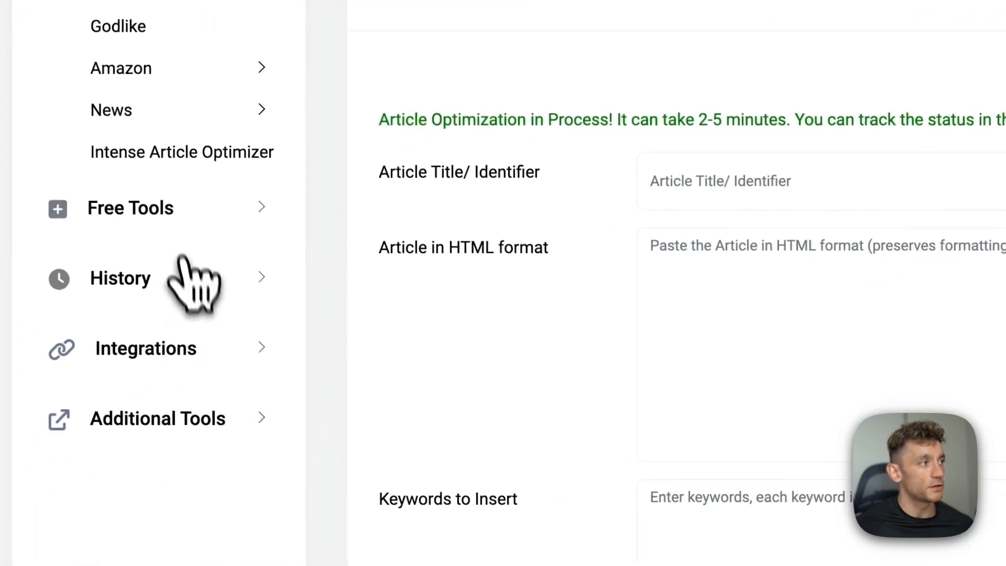
click(120, 278)
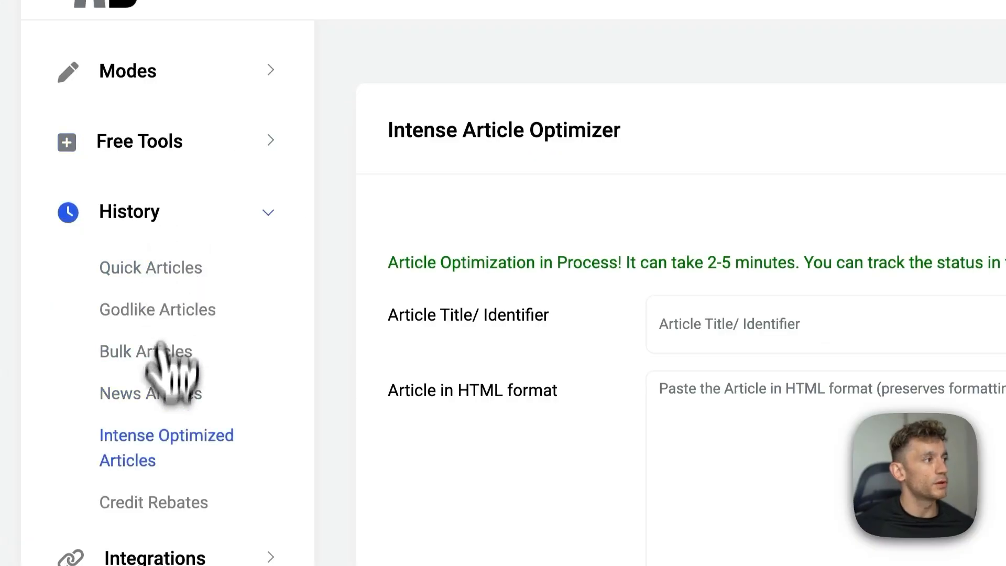
mouse_move(186, 450)
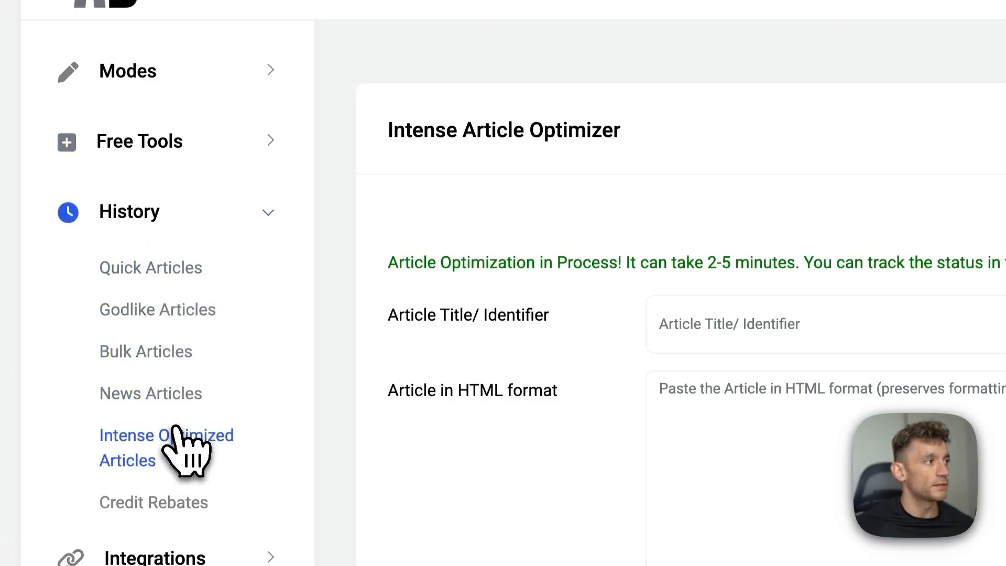
click(166, 447)
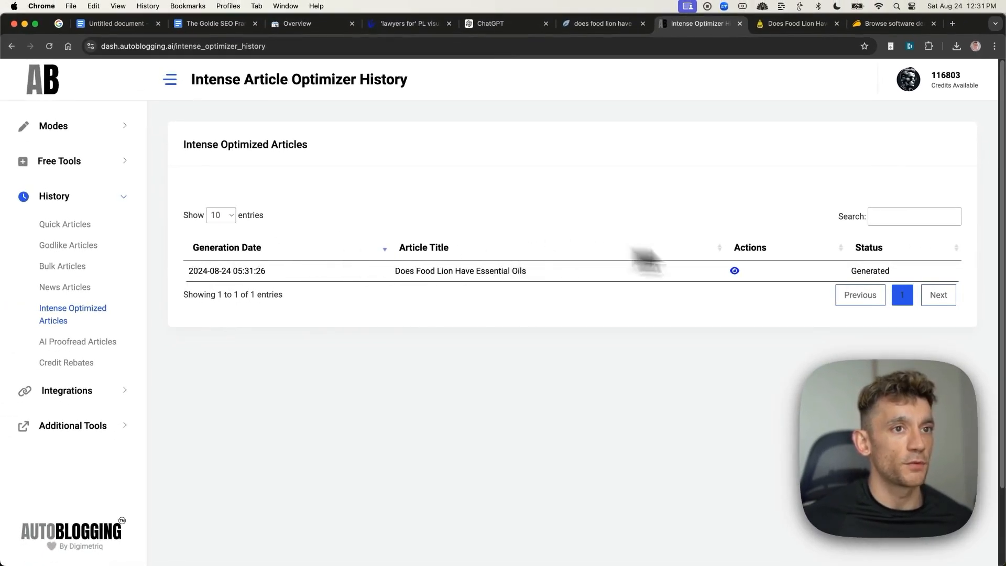
mouse_move(761, 285)
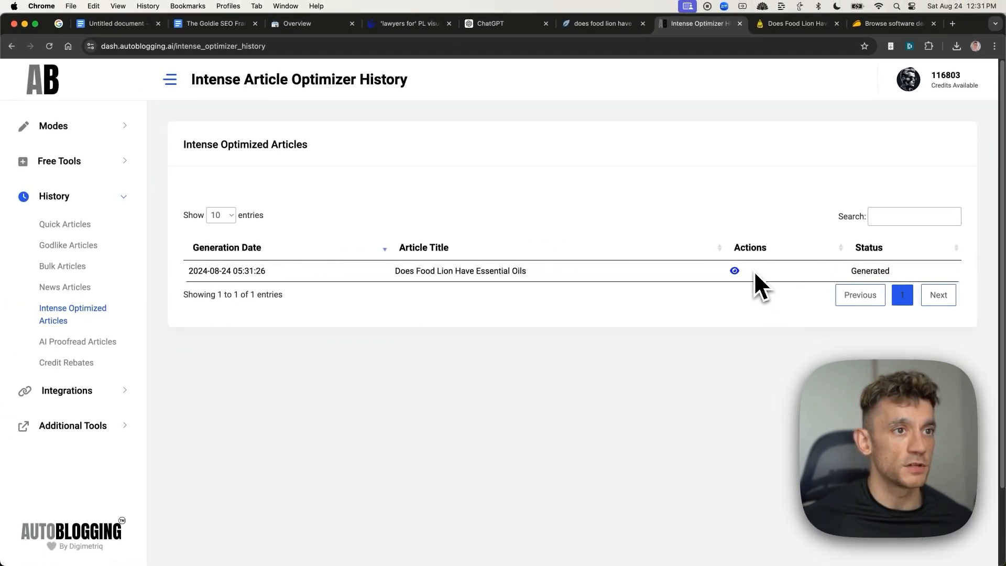
View the optimized Food Lion essential oils article and its inserted keywords, then go to the SEO checklist doc.
click(734, 270)
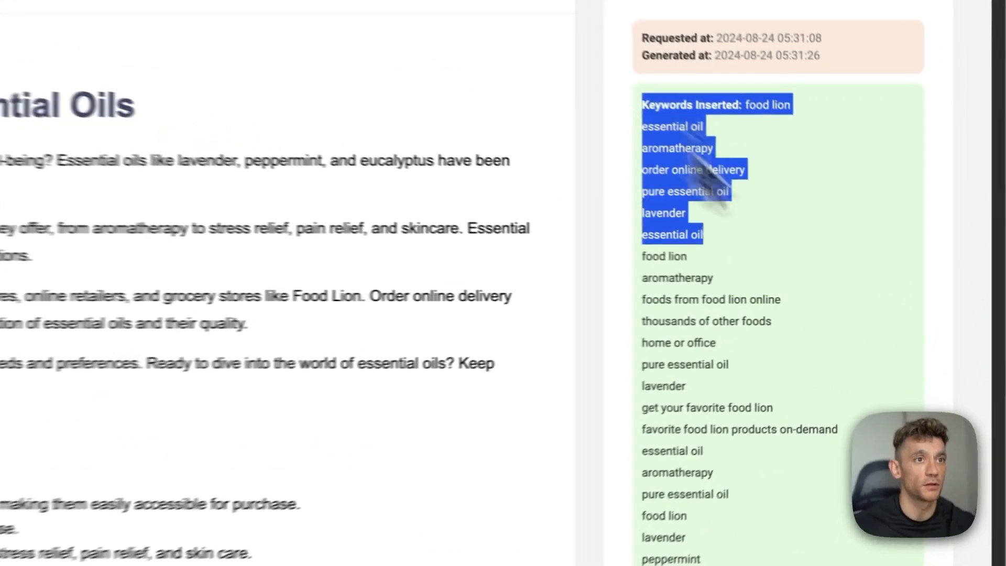
click(706, 47)
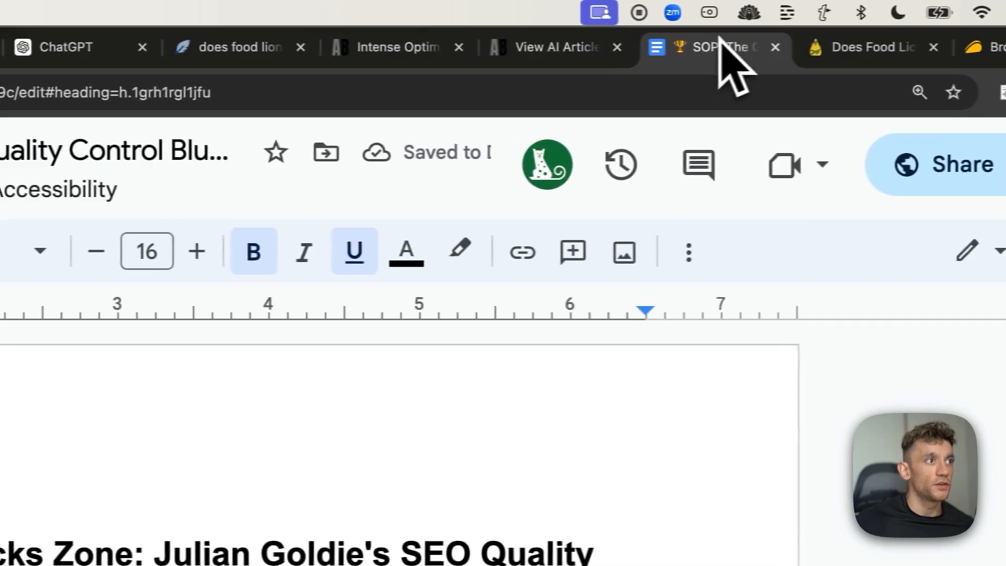
Skim the SEO quality control checklist top to bottom, then move to the Search Console overview.
scroll(down, 3)
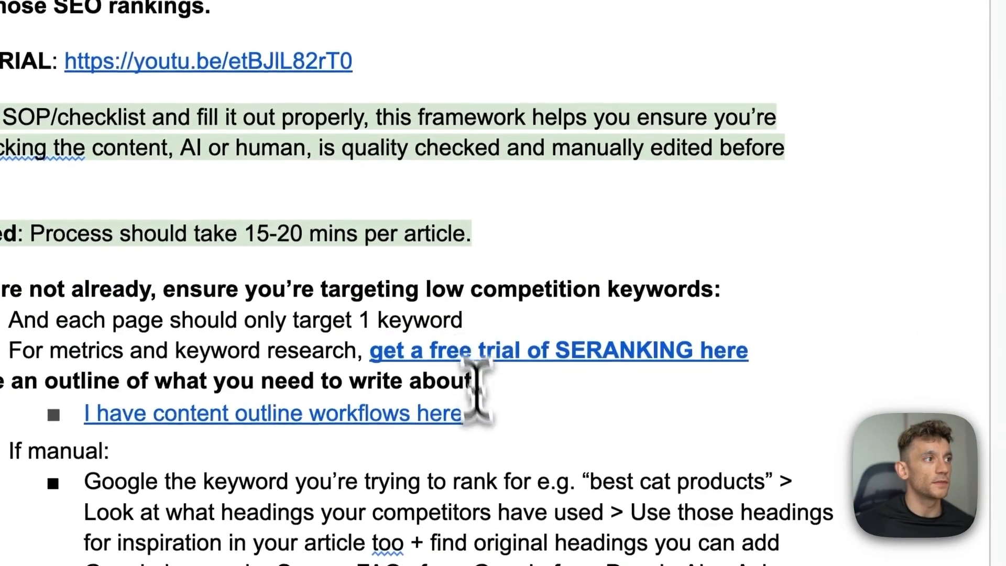
scroll(up, 3)
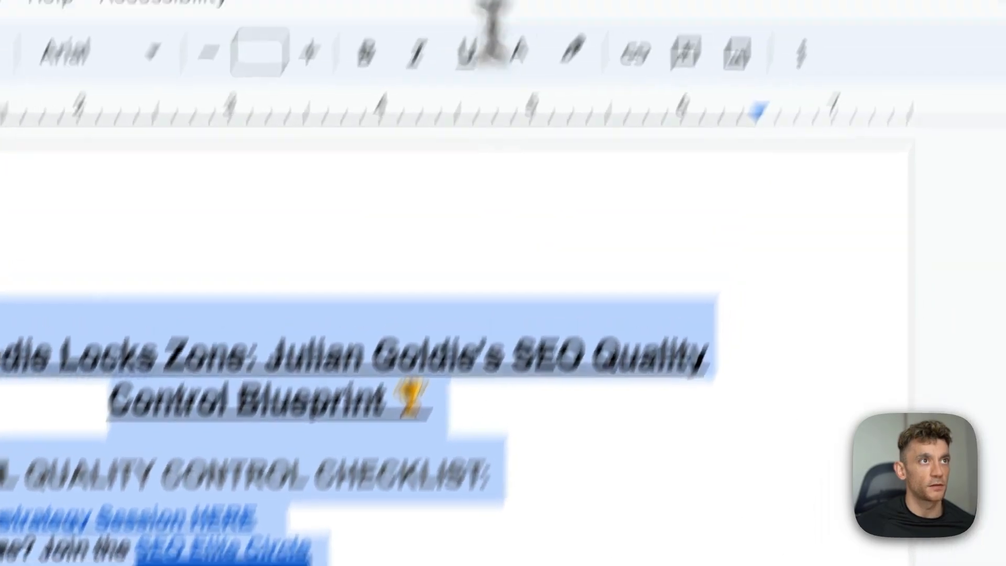
click(548, 47)
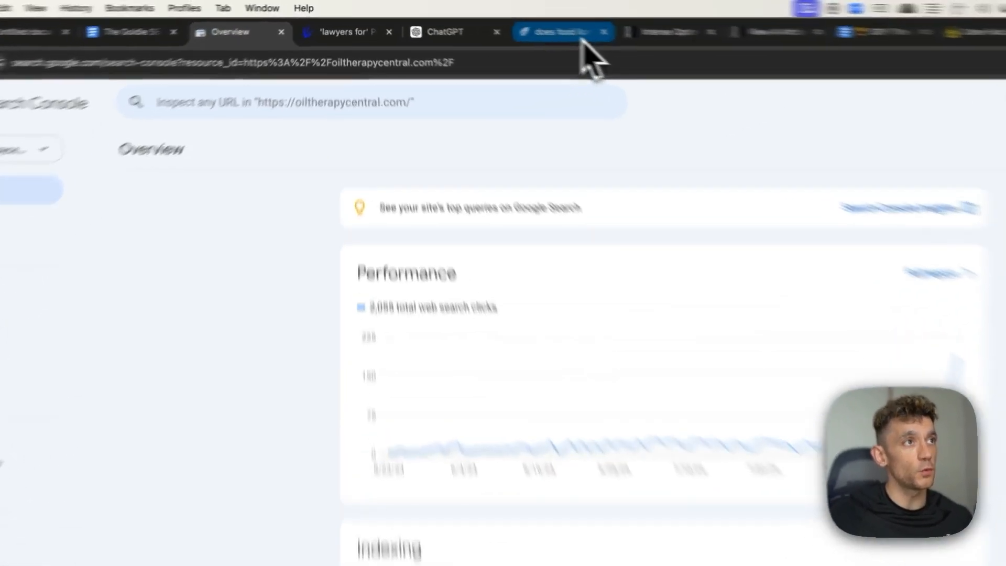
Show NeuronWriter's content editor and terms for 'does food lion have essential oils', then return to the checklist.
click(559, 32)
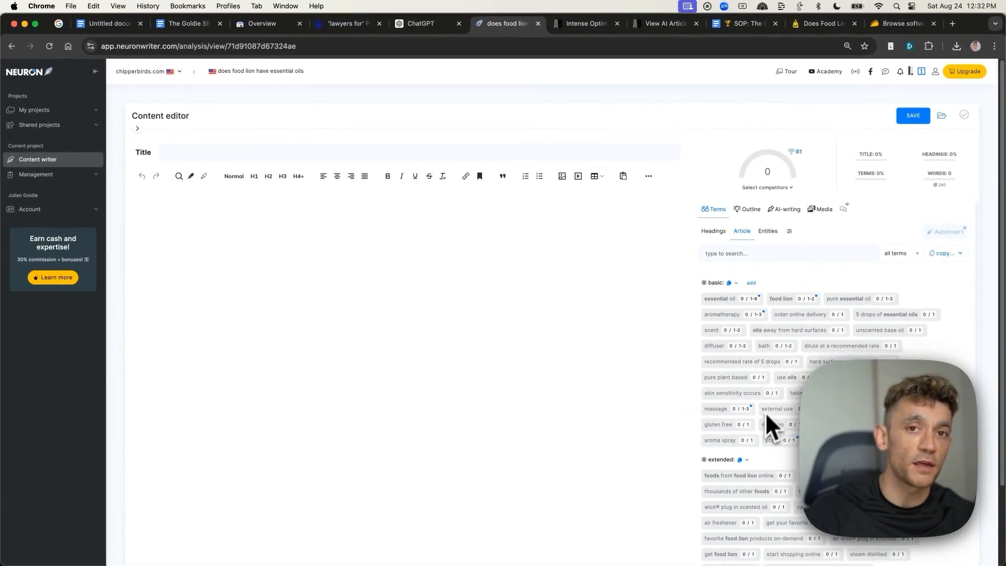
mouse_move(722, 77)
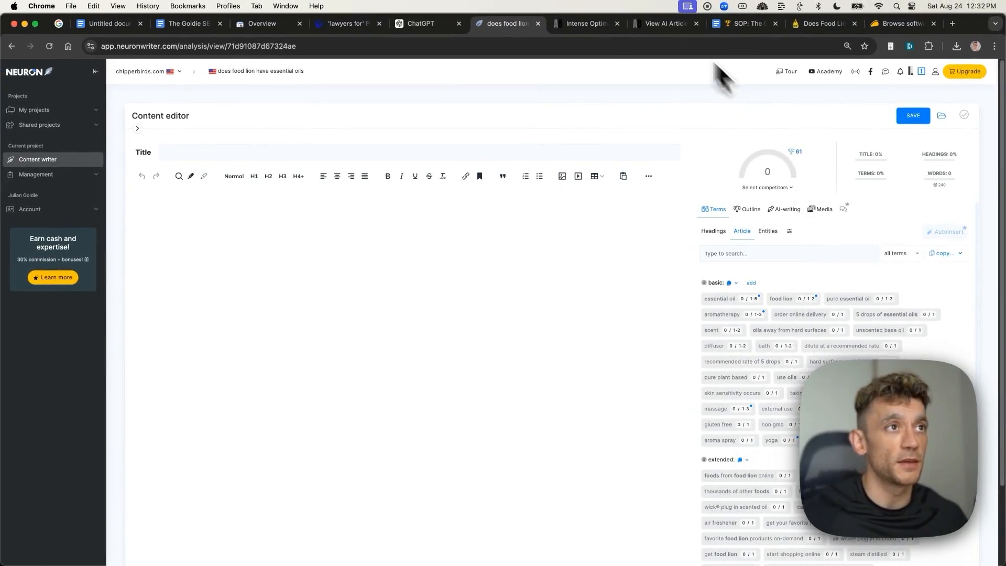
mouse_move(587, 24)
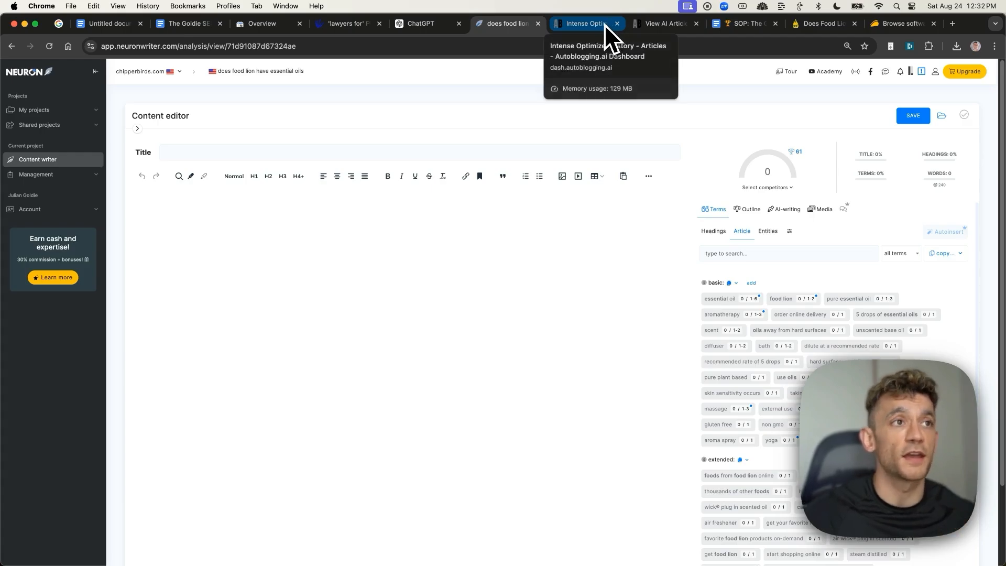
click(581, 24)
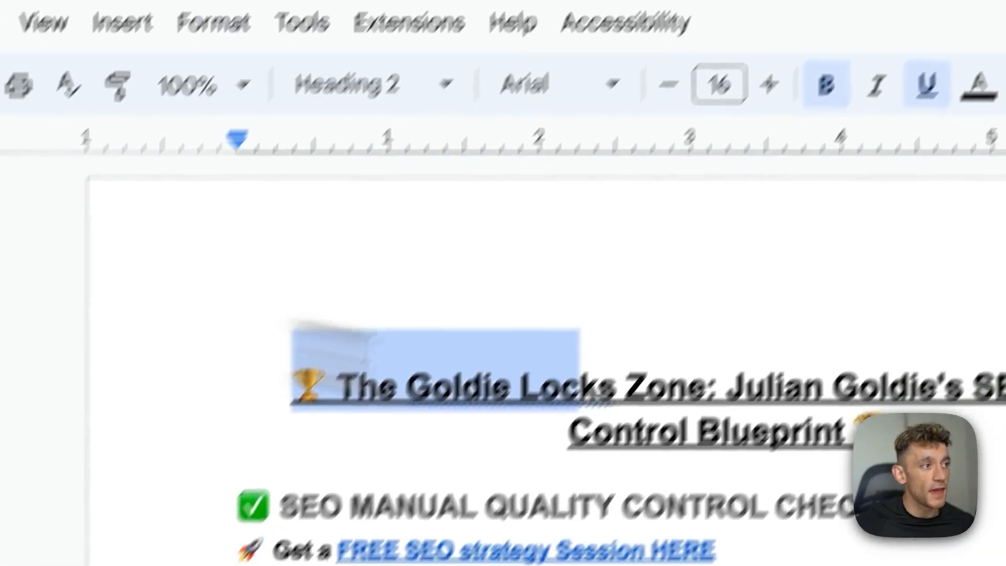
Scroll the Goldie Locks checklist, then bring back the optimized Food Lion article's view page.
scroll(down, 3)
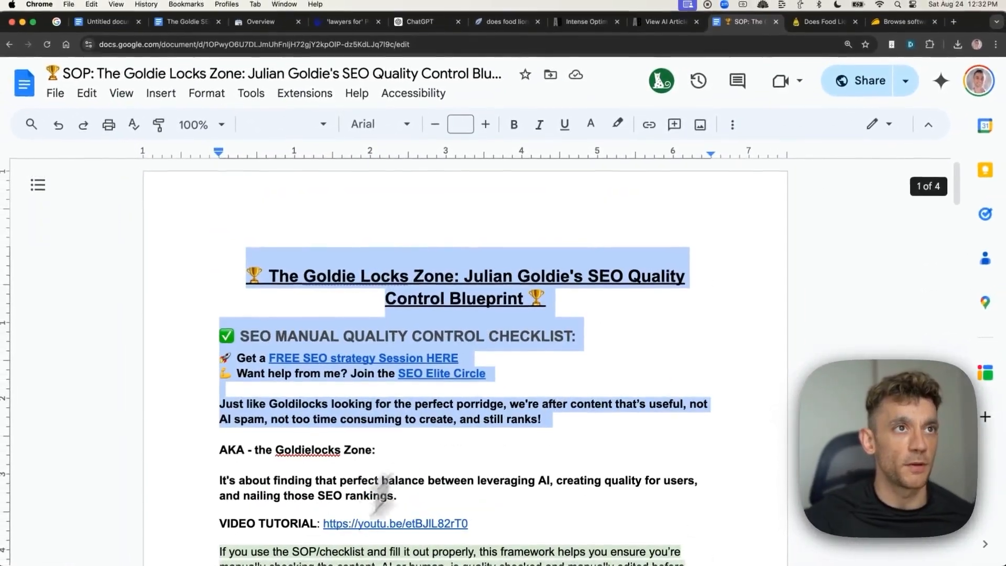
click(596, 21)
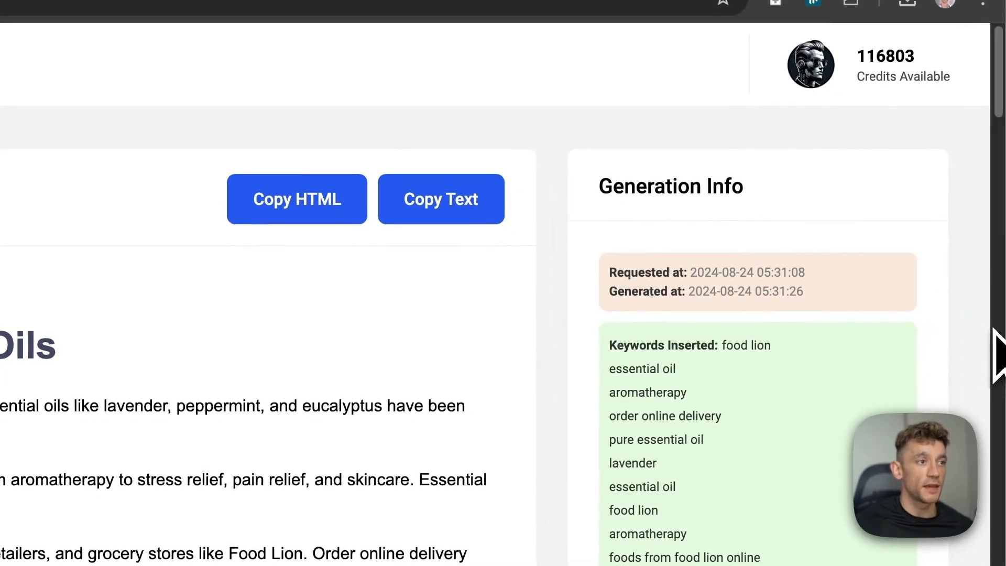
Read through the optimized article's intro and body for comparison with the published oiltherapycentral post.
scroll(down, 3)
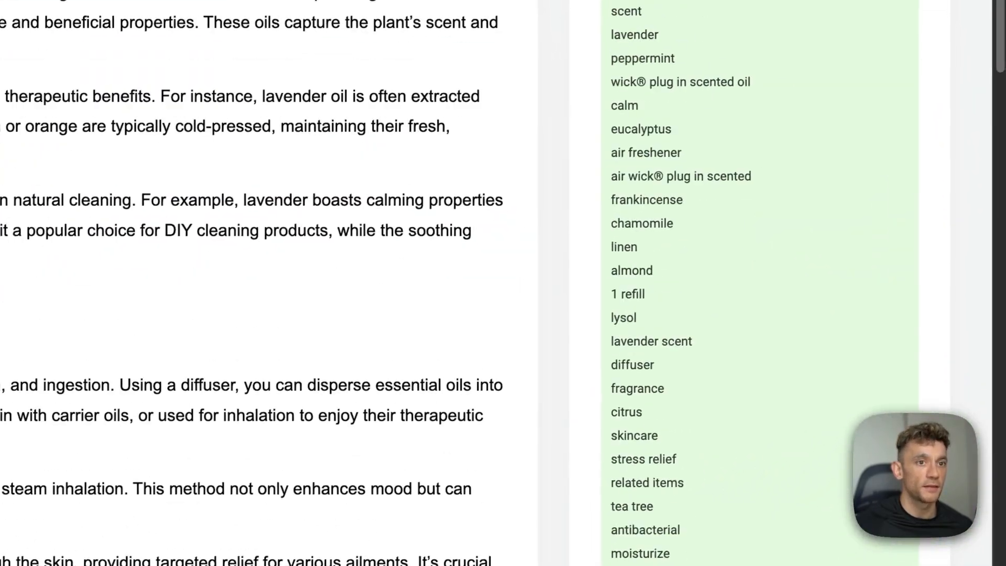
scroll(up, 3)
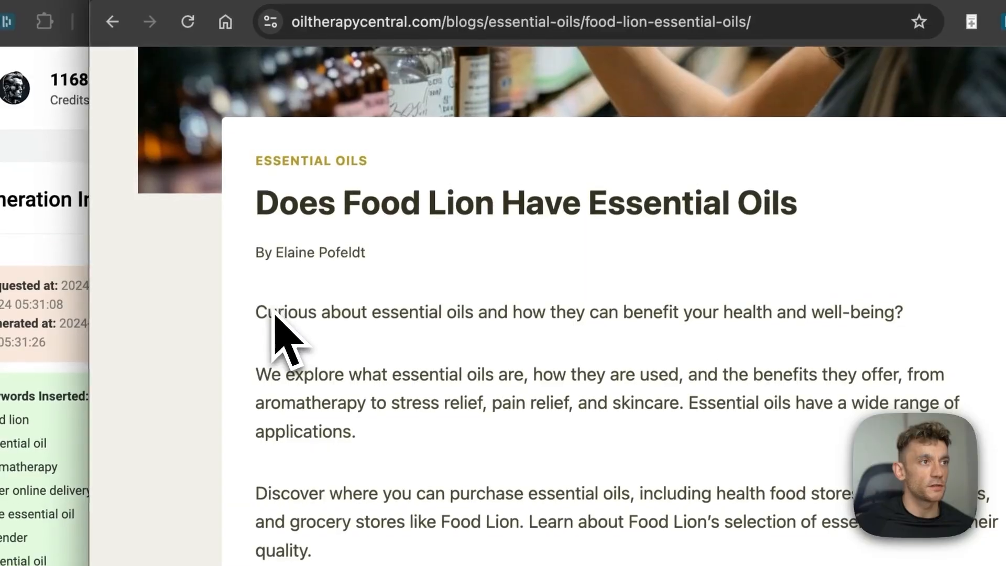
scroll(down, 3)
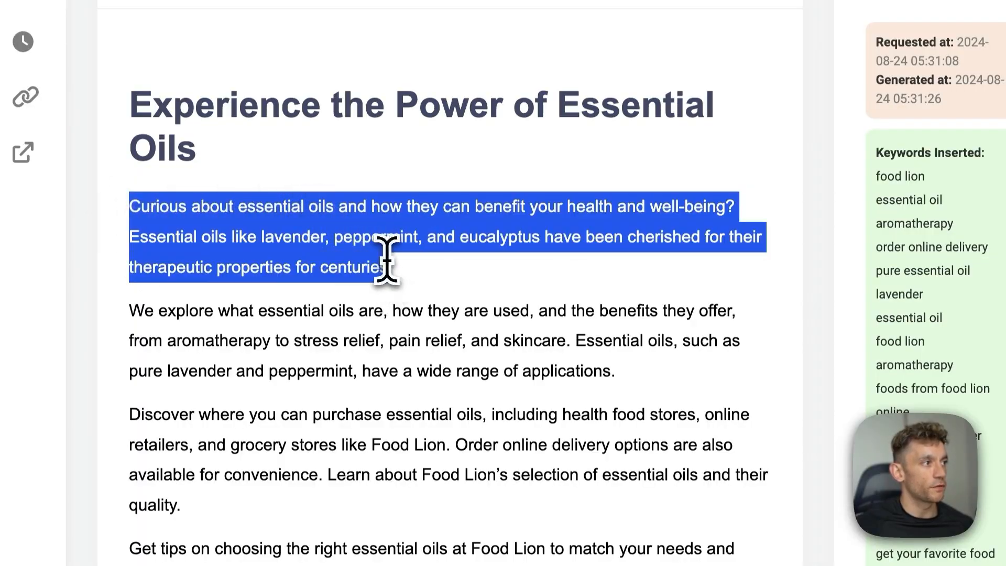
click(139, 236)
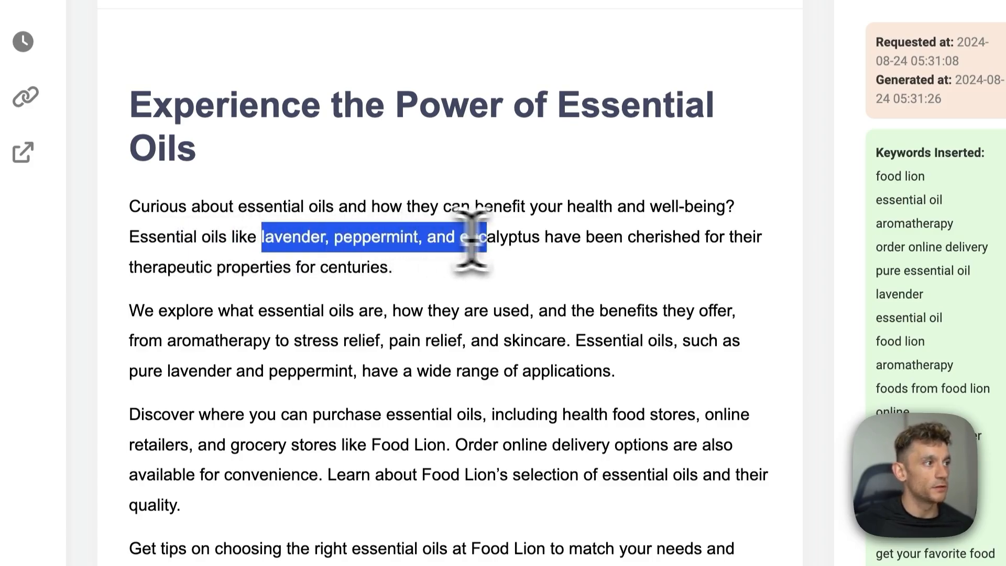
scroll(down, 3)
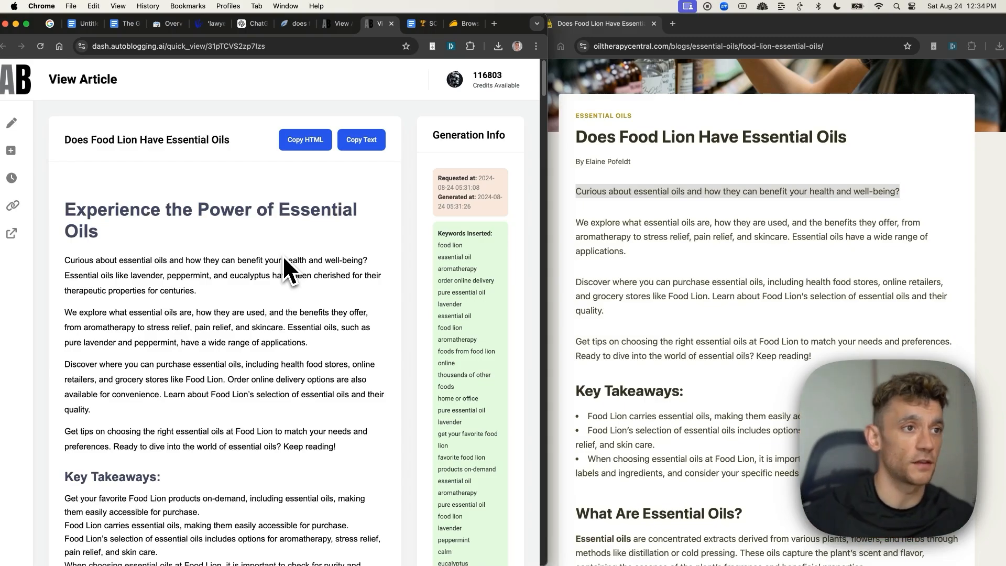
mouse_move(307, 249)
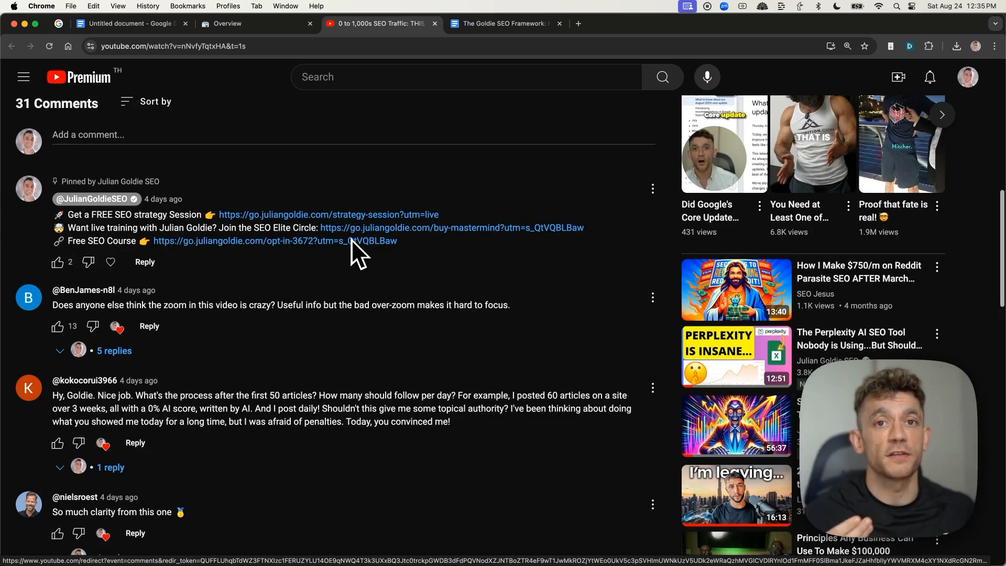
Find the viewer comment asking what comes after the first 50 articles, then go to the site search.
scroll(down, 3)
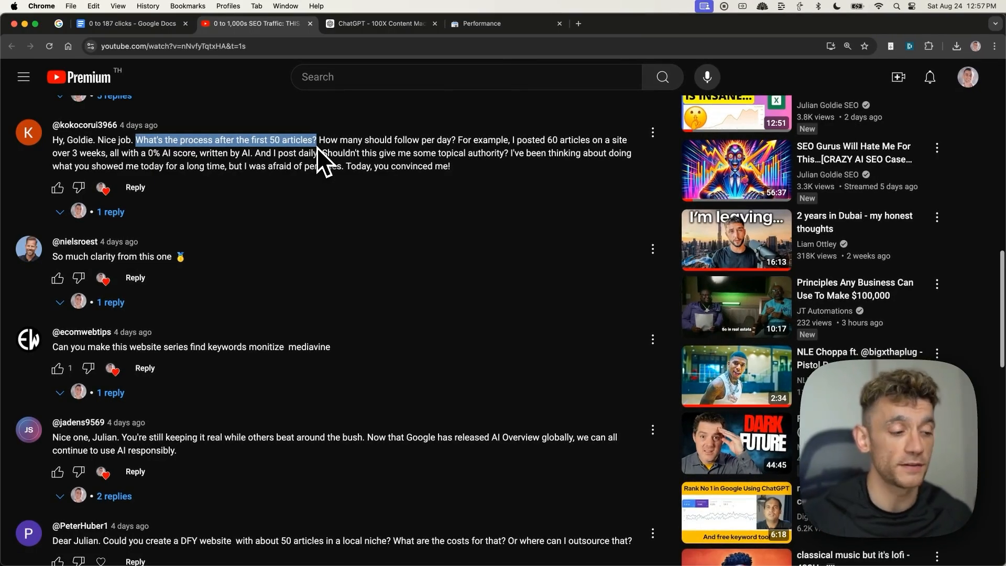
click(478, 24)
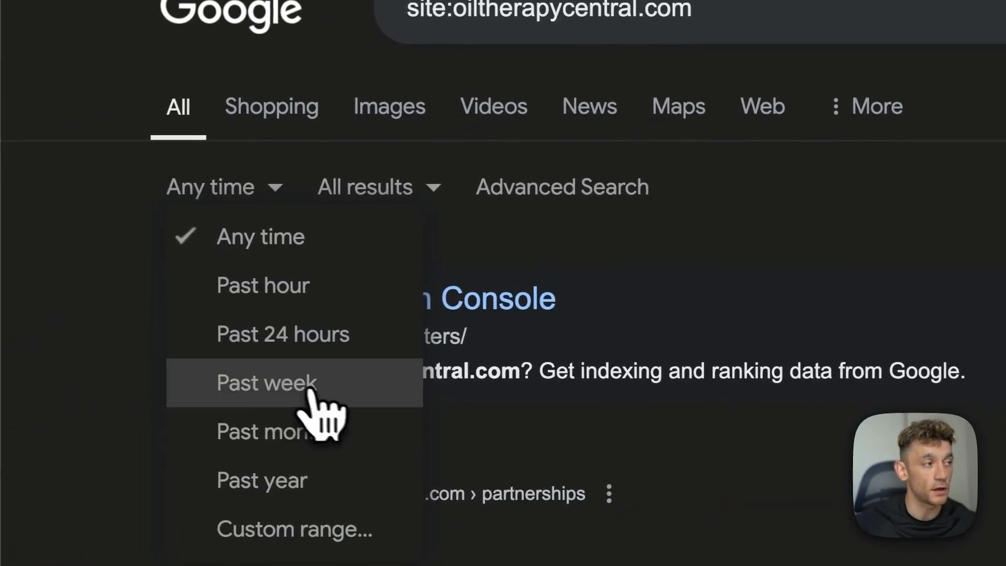
mouse_move(321, 468)
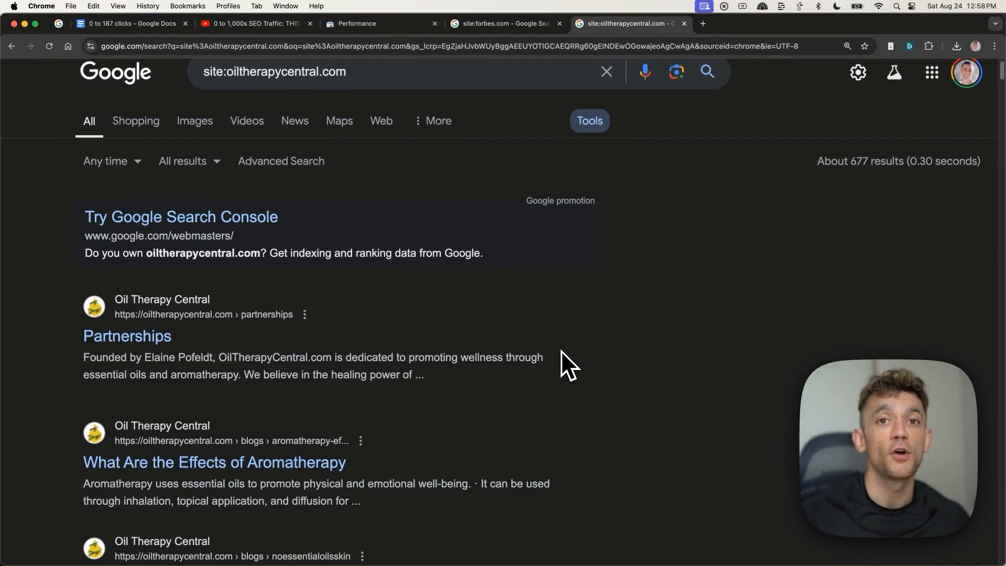
Scroll through the ~677 site:oiltherapycentral.com results, then move to the site:forbes.com search.
scroll(down, 3)
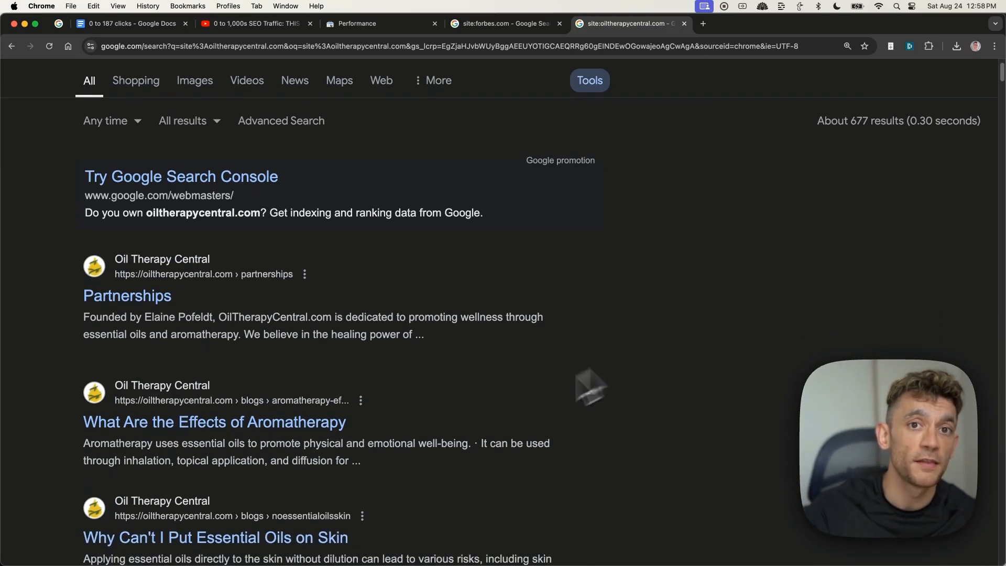
scroll(down, 3)
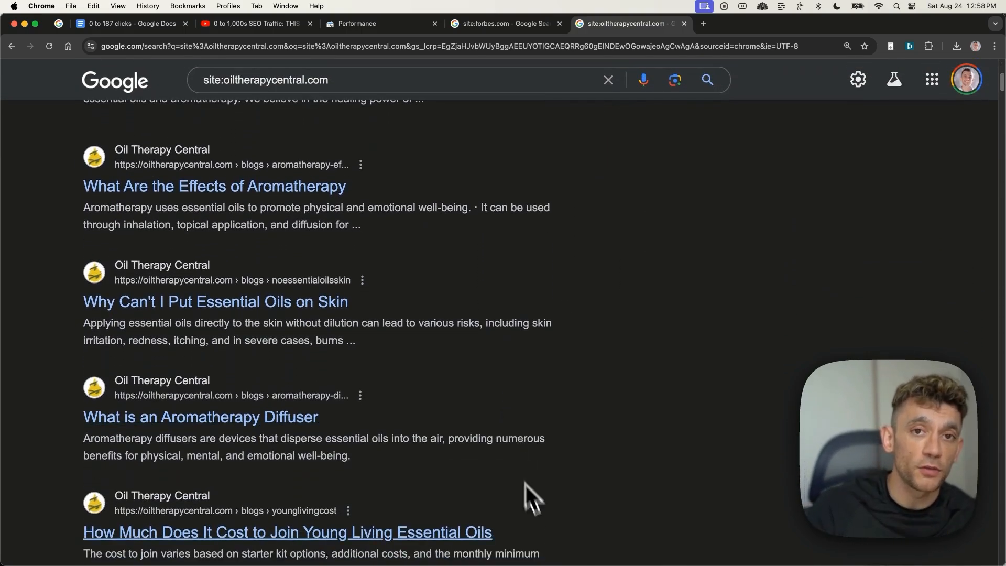
scroll(down, 3)
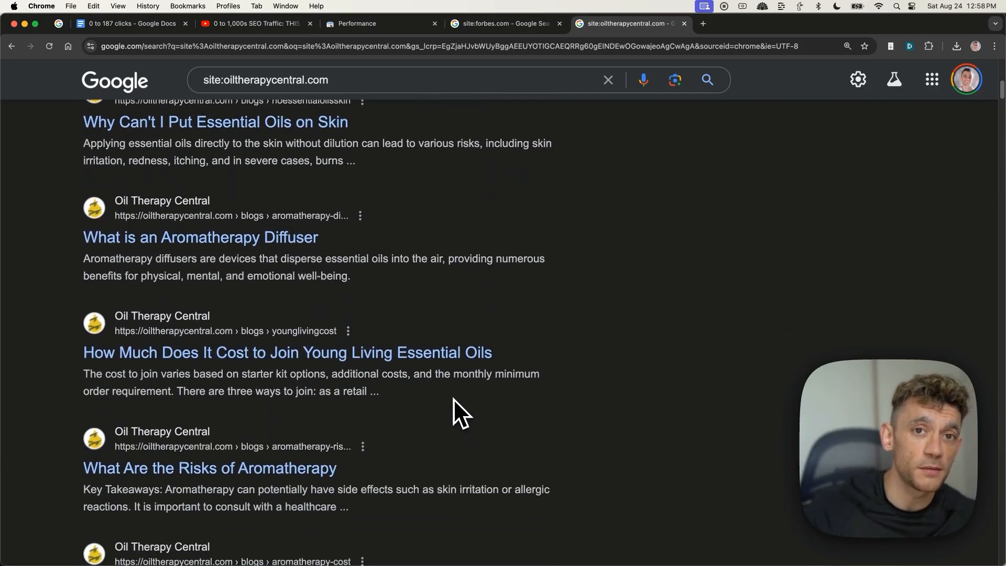
scroll(down, 3)
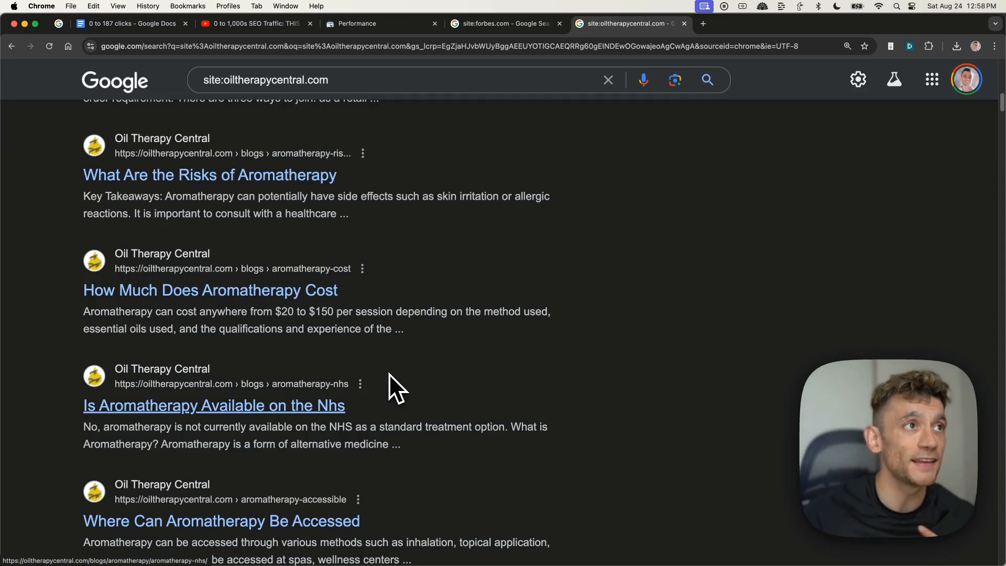
click(507, 23)
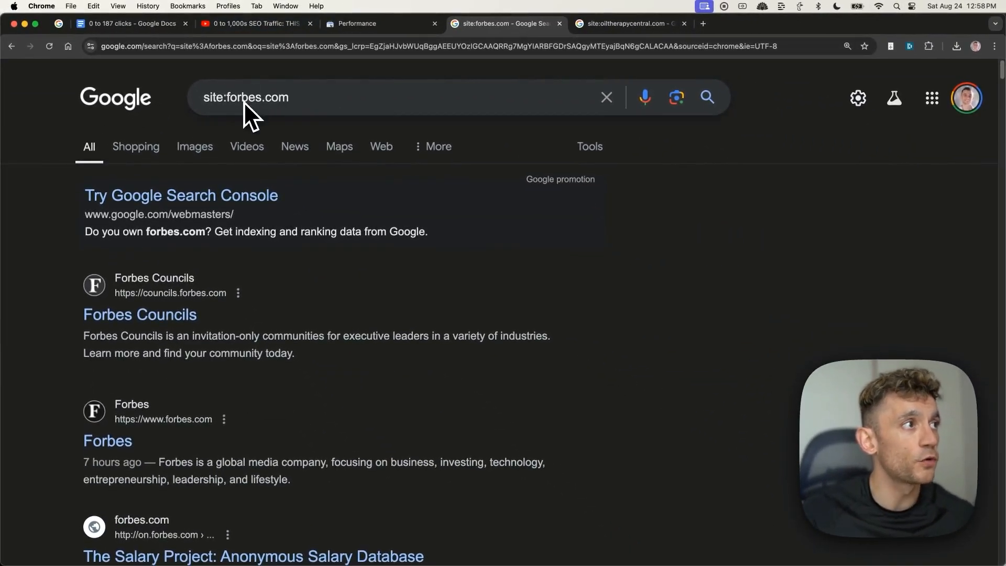
Filter the site:forbes.com results to the past week and scroll through them.
scroll(down, 3)
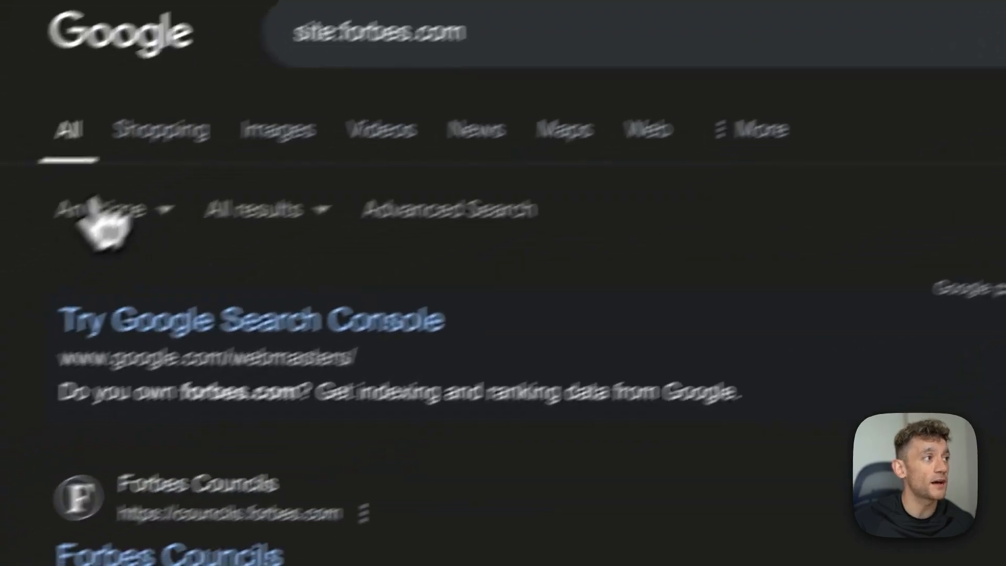
click(103, 209)
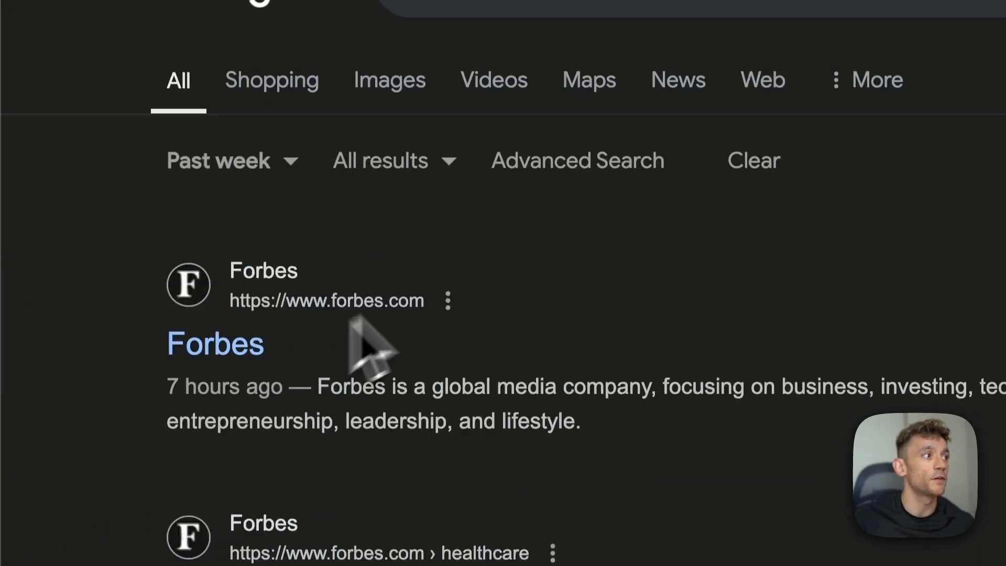
scroll(down, 3)
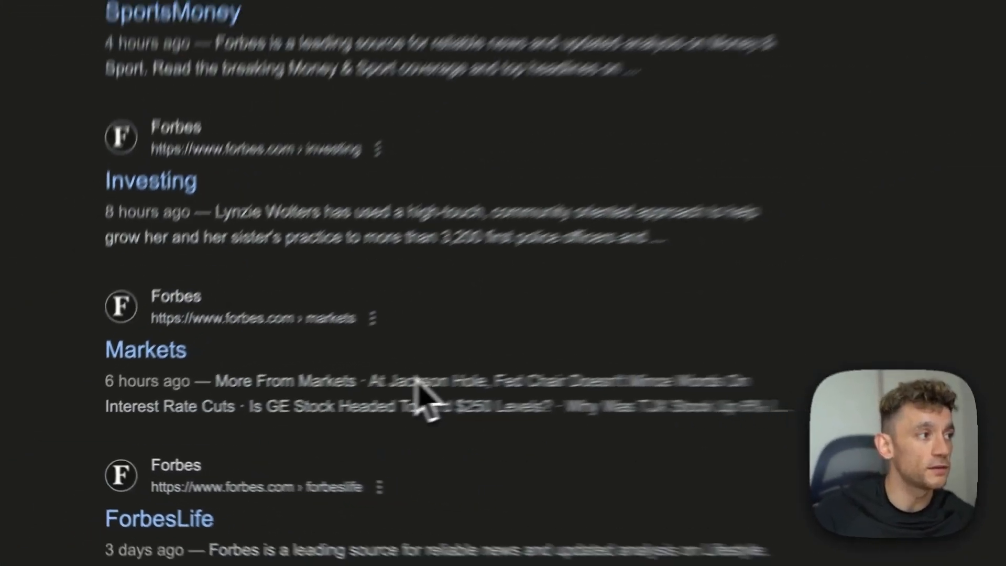
scroll(down, 3)
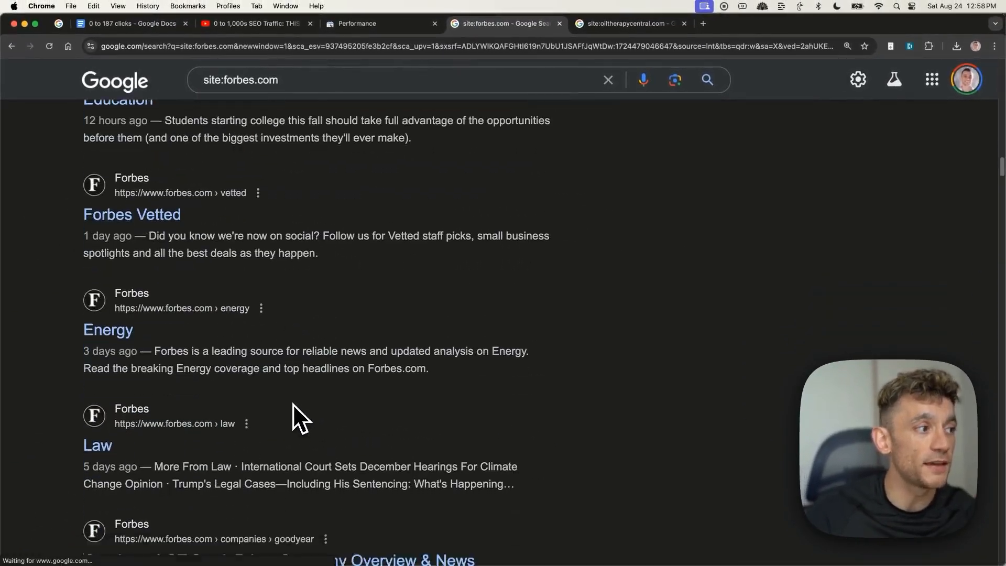
scroll(down, 3)
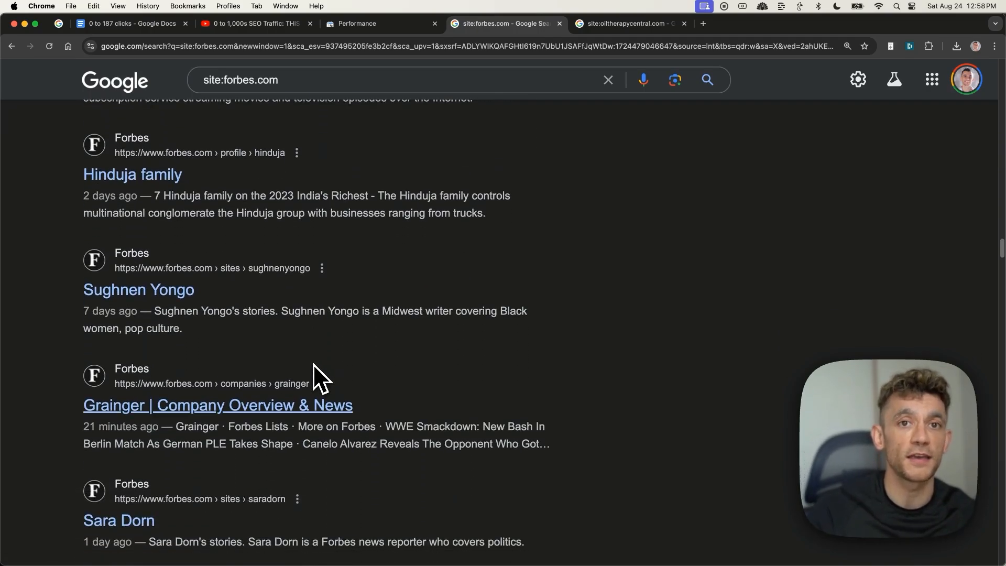
scroll(down, 3)
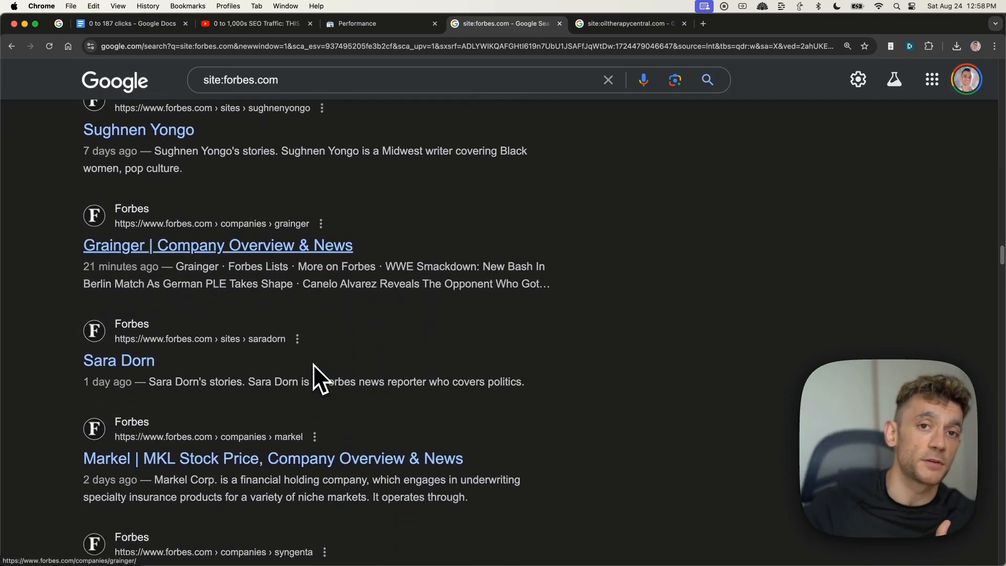
Return to the oiltherapycentral.com site search, then the Search Console Performance report.
click(622, 24)
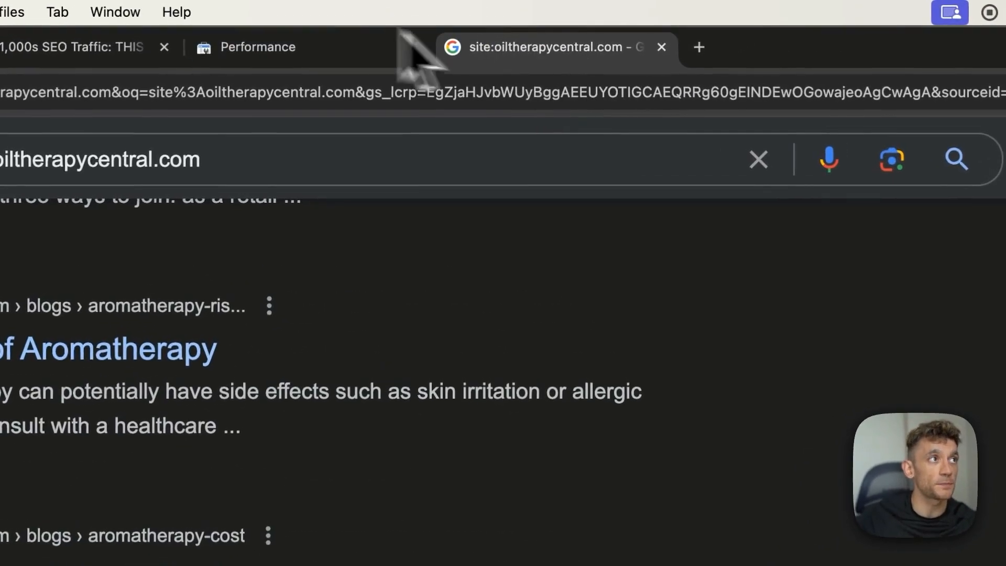
click(250, 47)
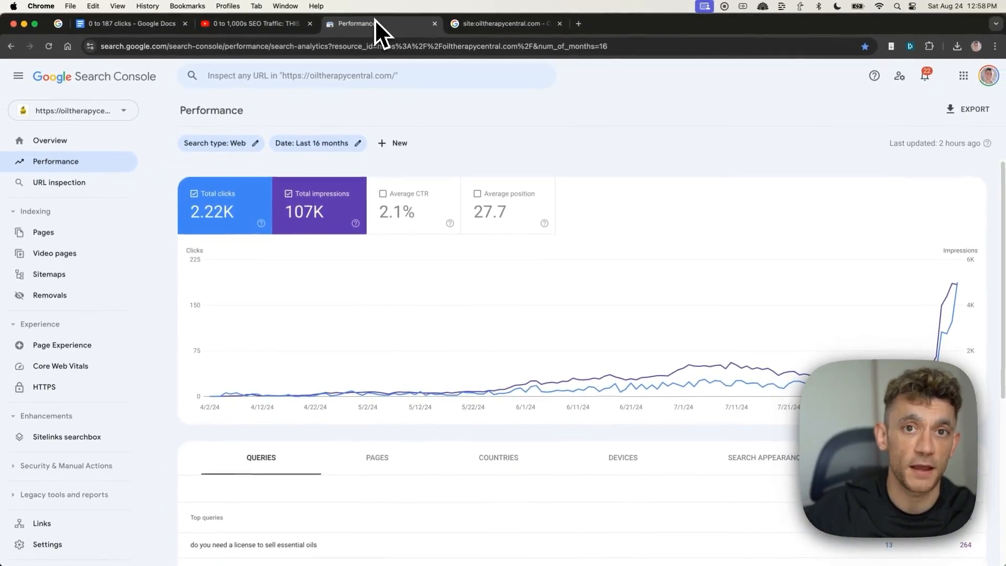
click(254, 24)
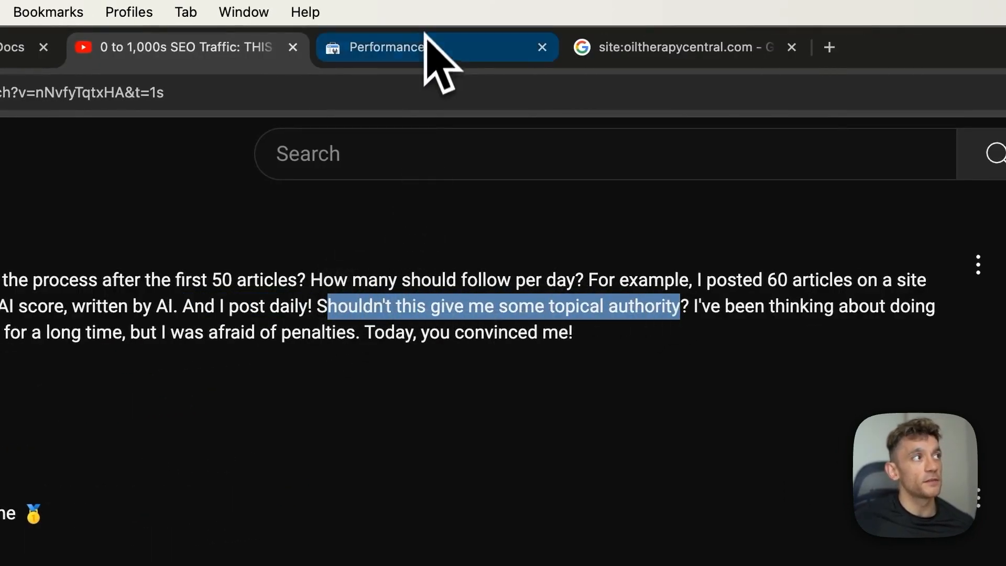
click(385, 47)
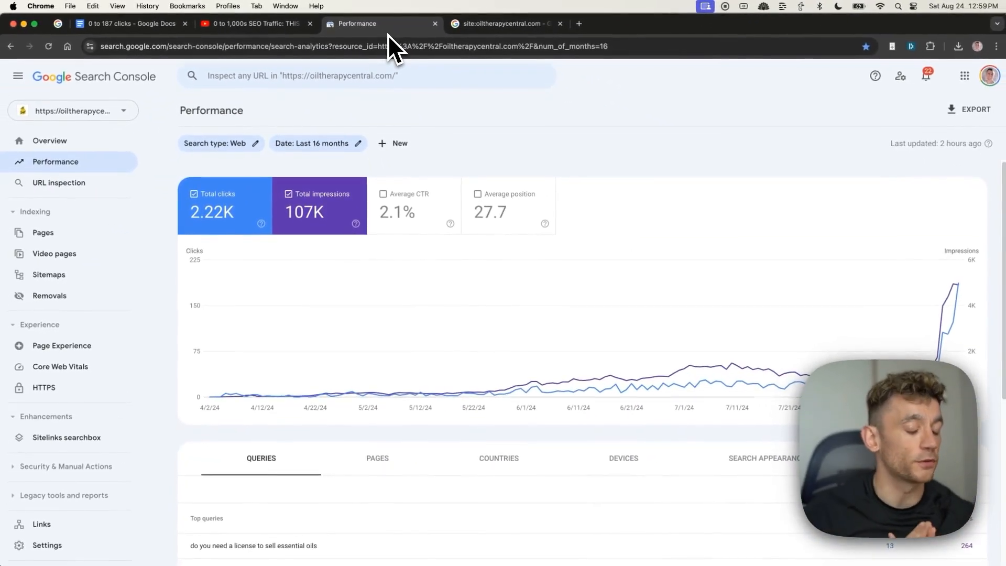
Bring up the Goldie Locks Zone SOP doc and scroll through its checklist steps.
click(631, 25)
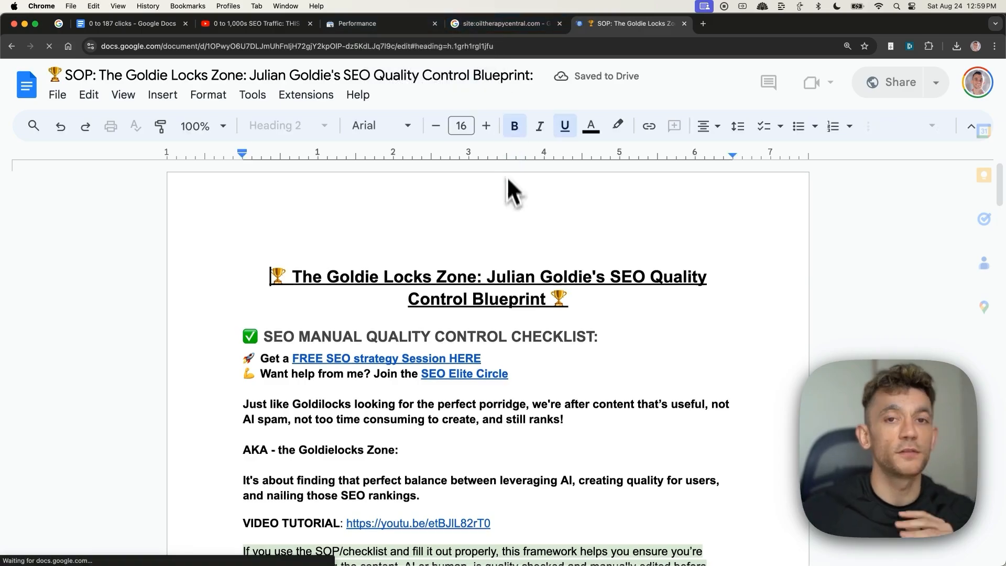
scroll(down, 3)
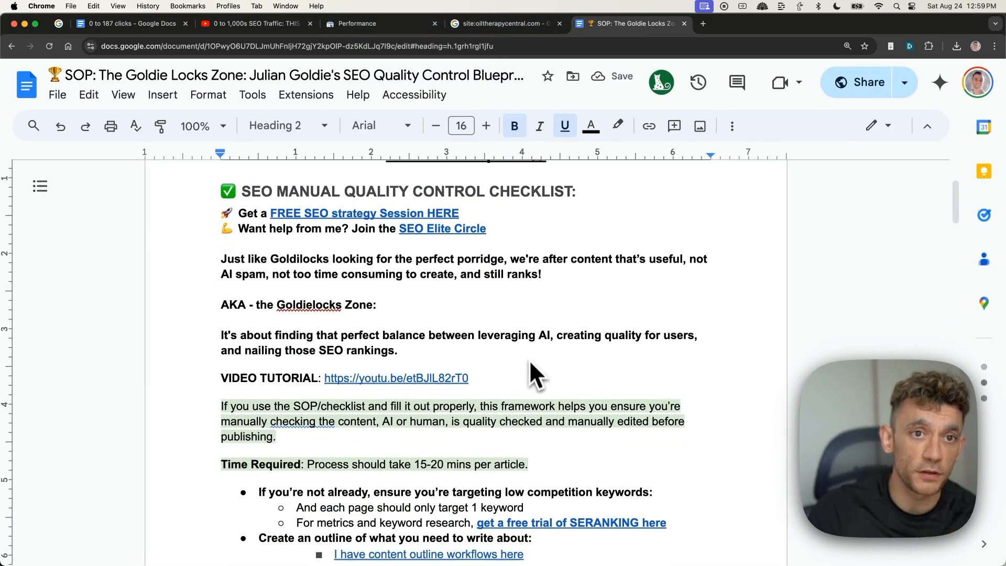
scroll(up, 3)
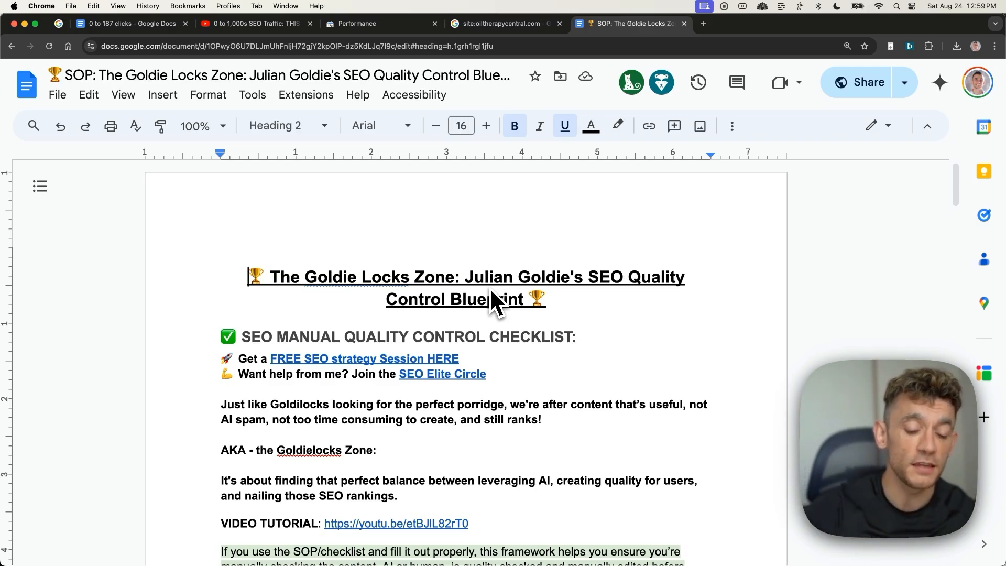
scroll(down, 3)
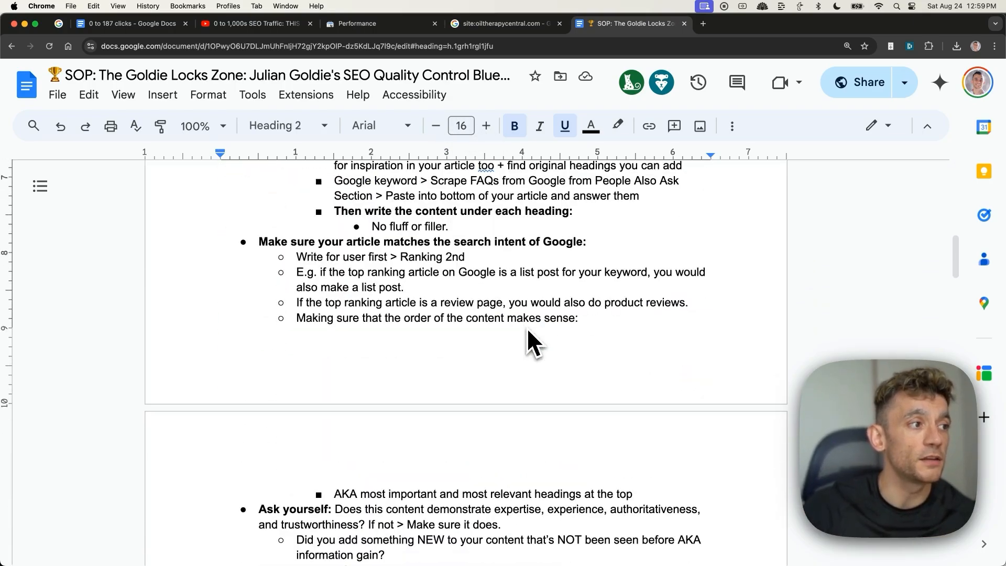
scroll(down, 3)
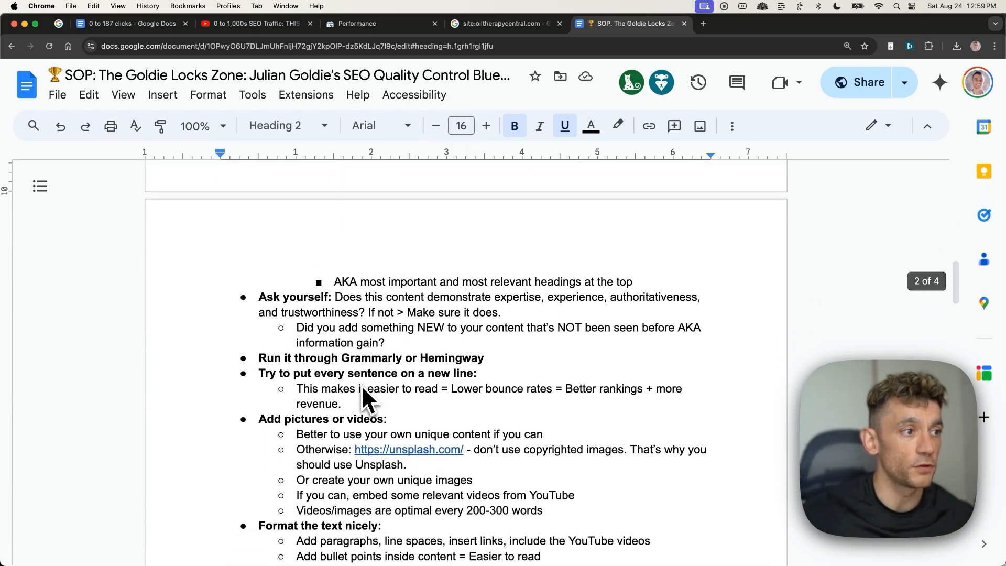
scroll(up, 3)
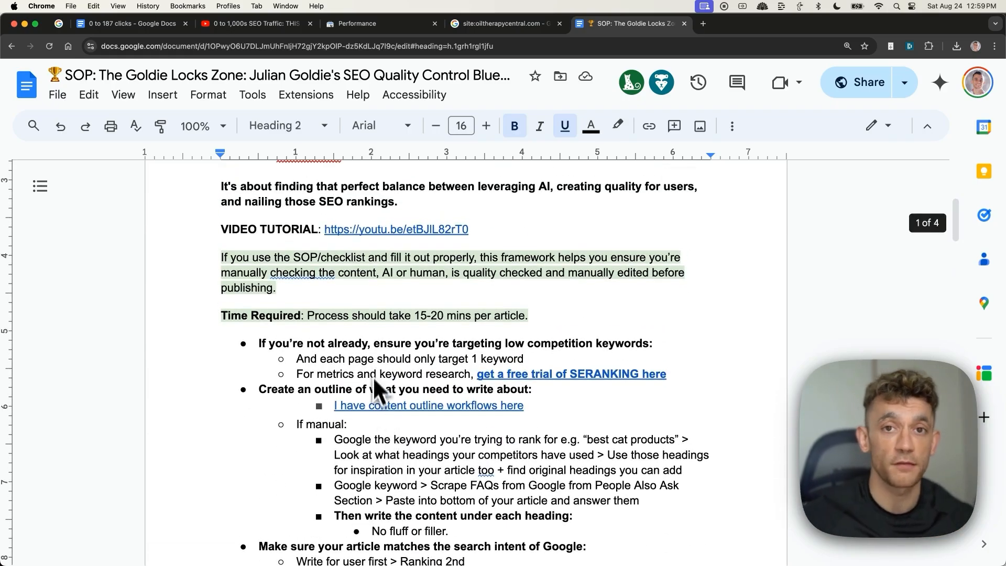
mouse_move(378, 371)
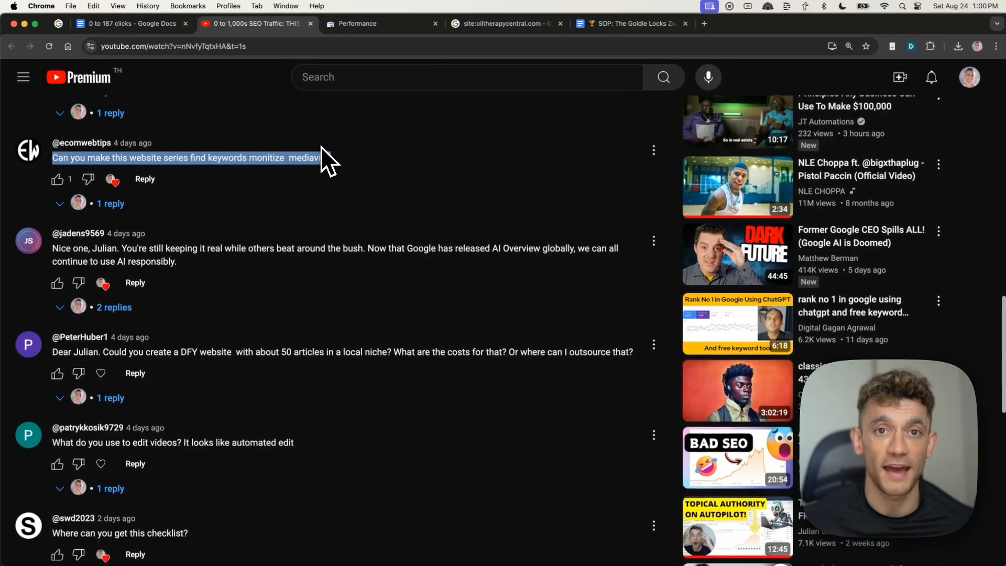
click(877, 24)
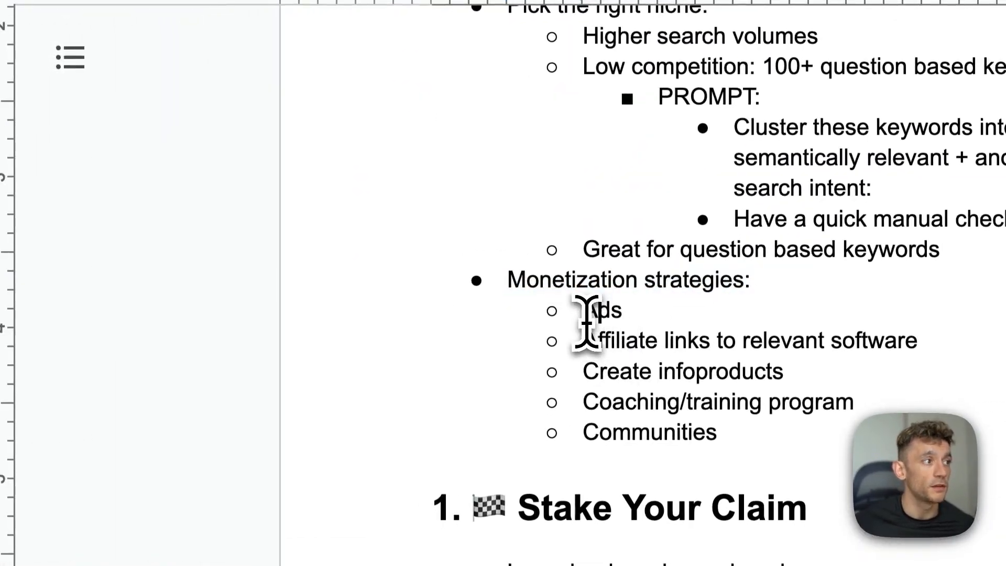
mouse_move(584, 371)
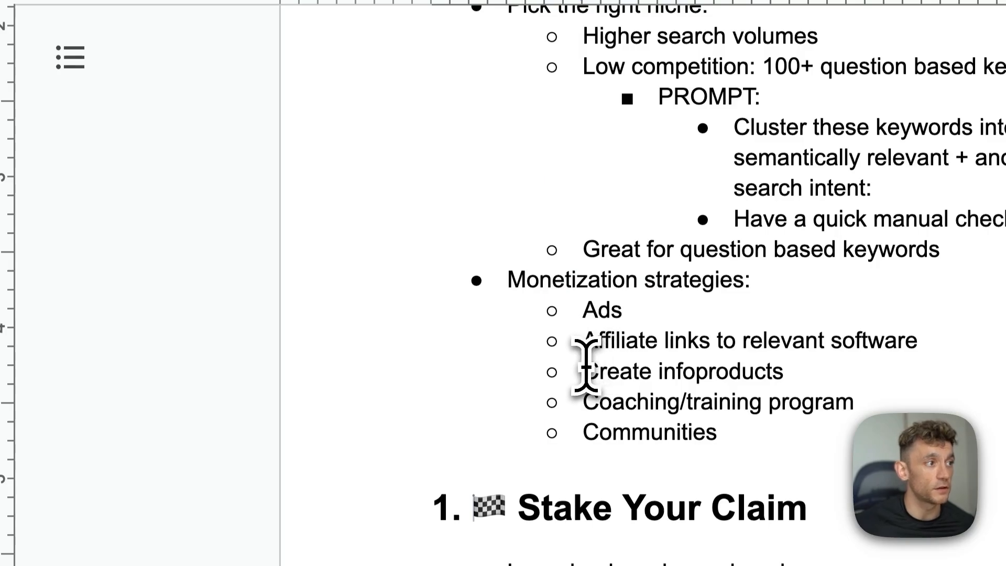
mouse_move(584, 431)
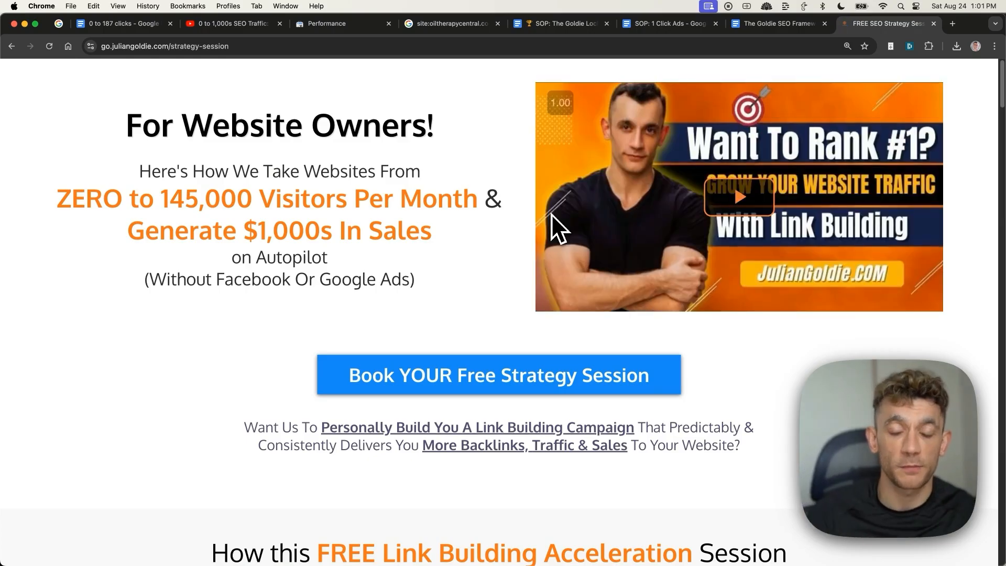
mouse_move(334, 221)
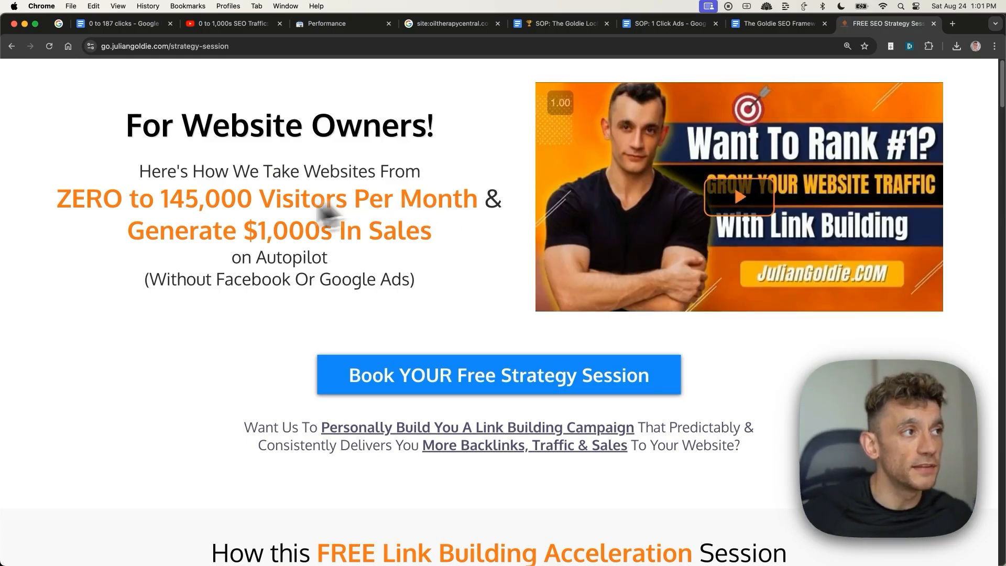
scroll(down, 3)
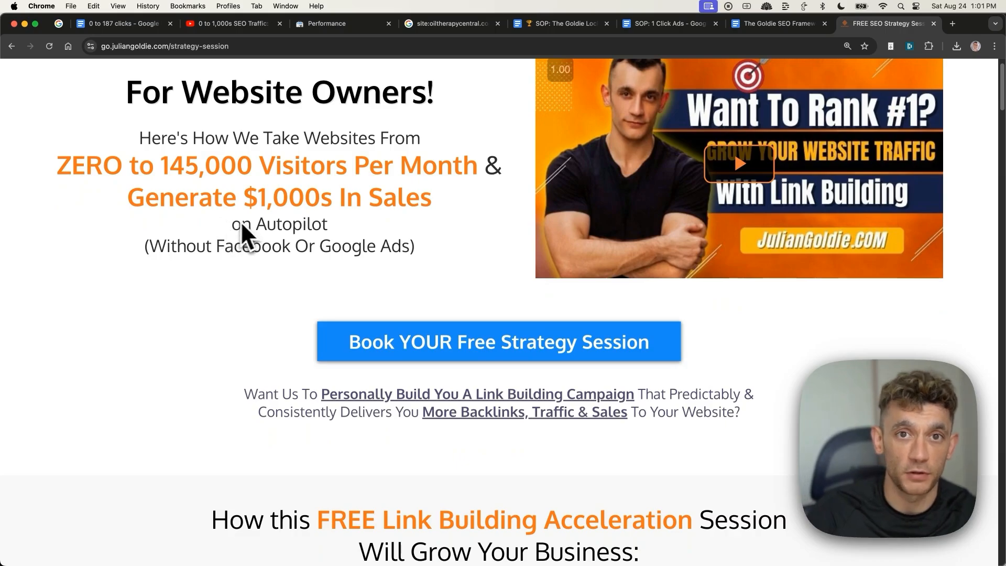
scroll(down, 3)
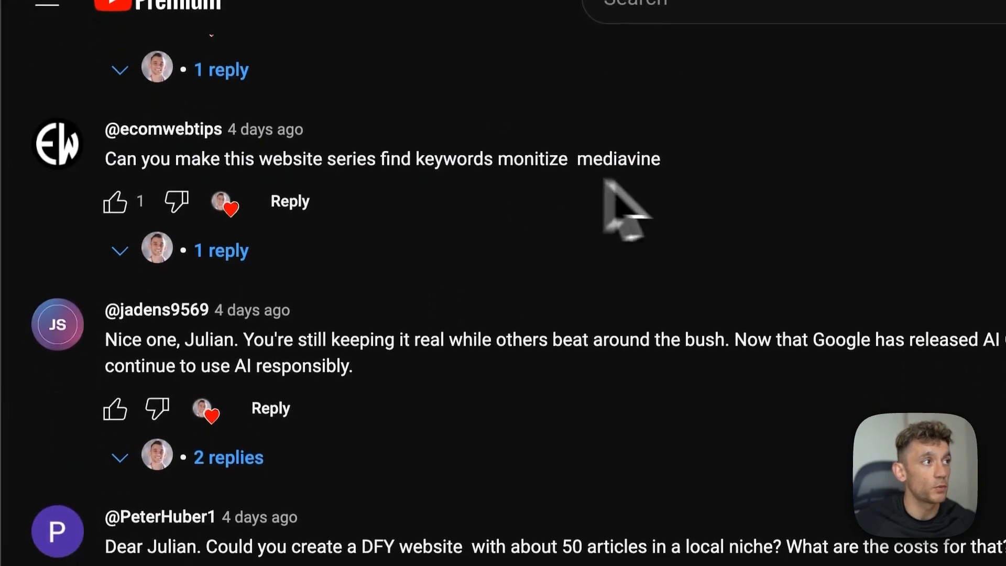
triple_click(381, 306)
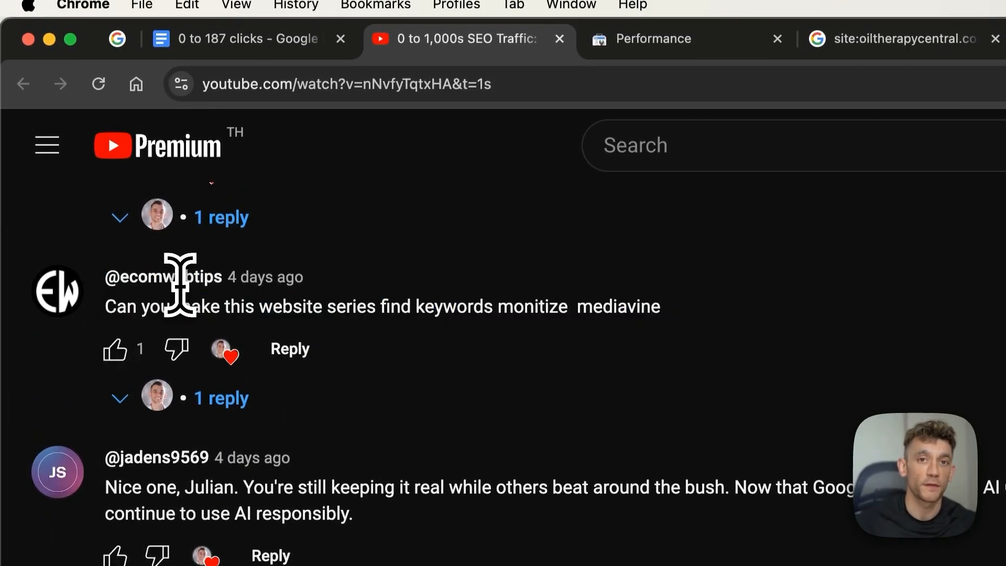
click(853, 47)
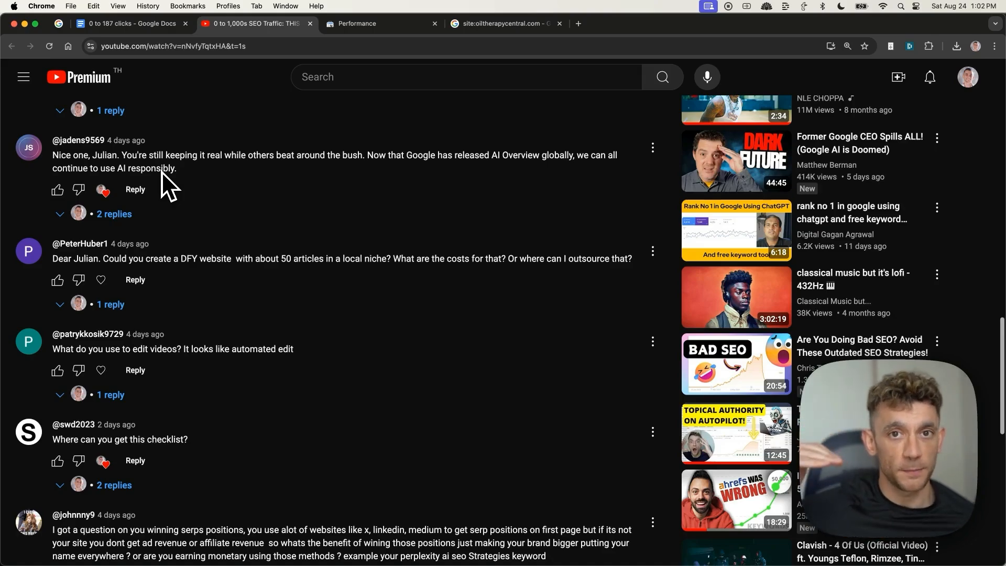
mouse_move(170, 215)
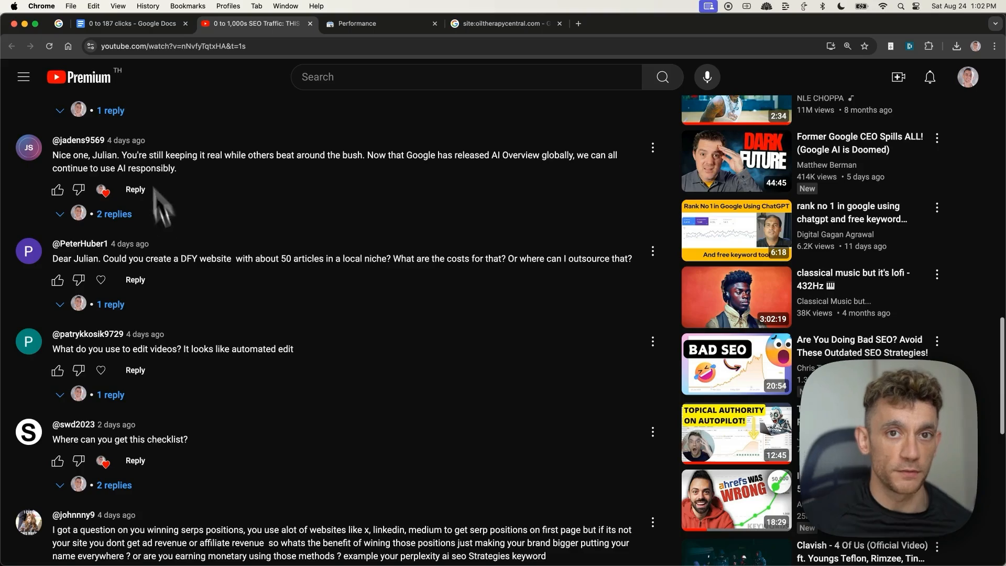
mouse_move(279, 302)
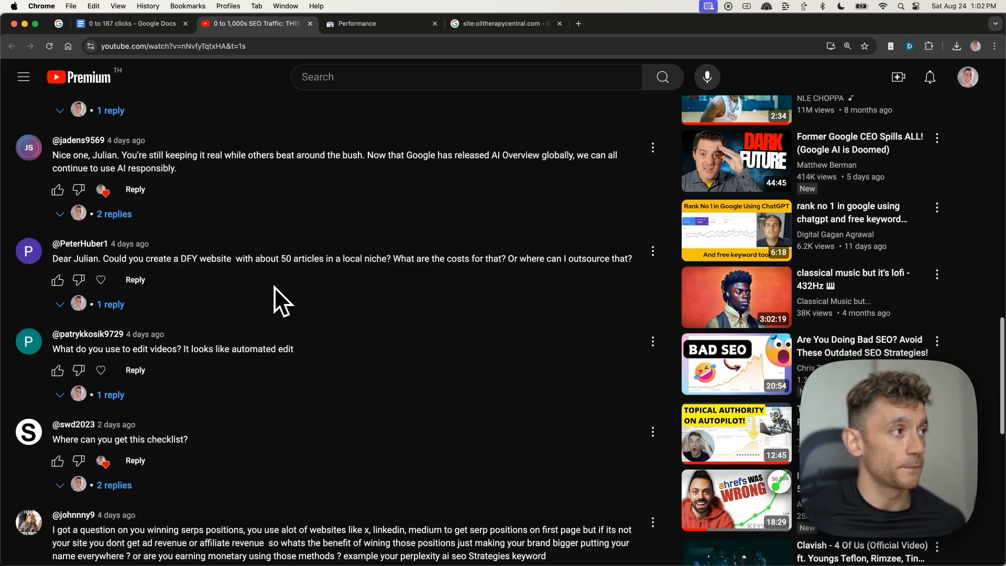
mouse_move(136, 279)
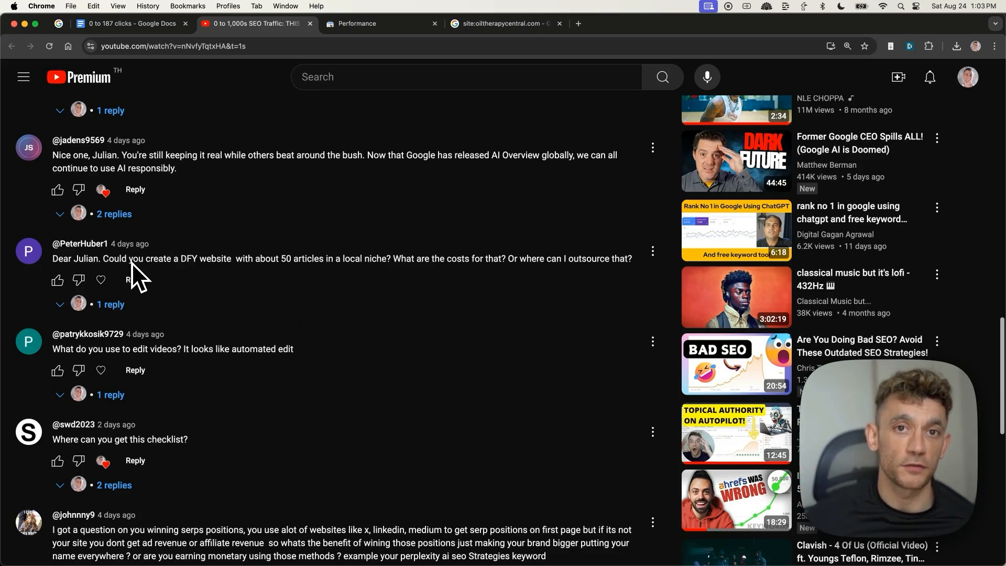
scroll(down, 3)
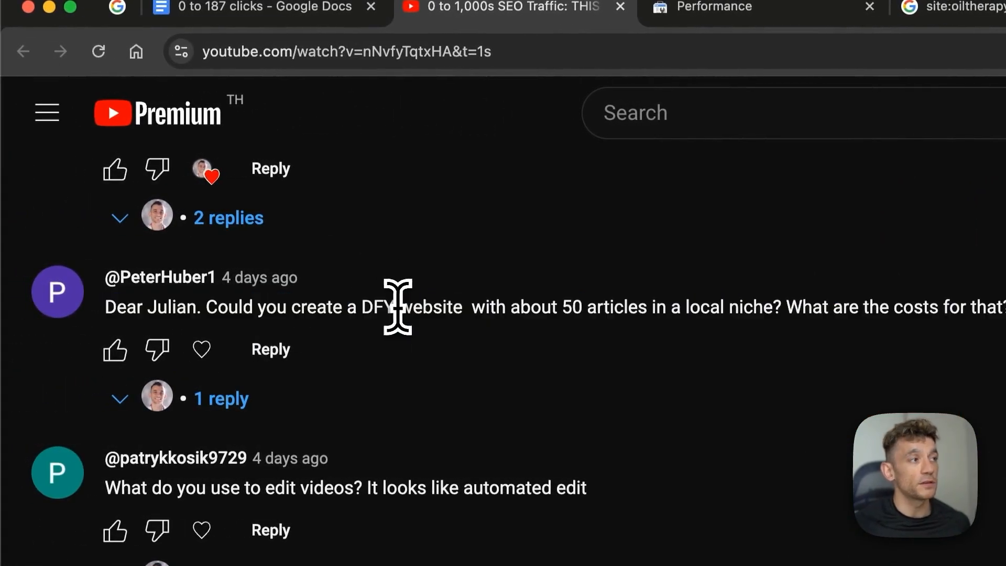
mouse_move(436, 360)
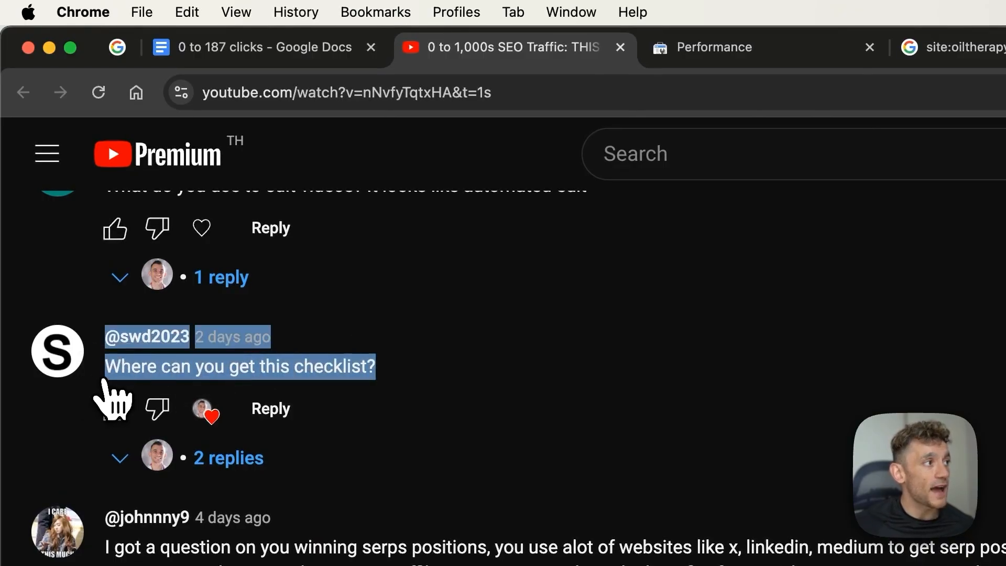
click(263, 47)
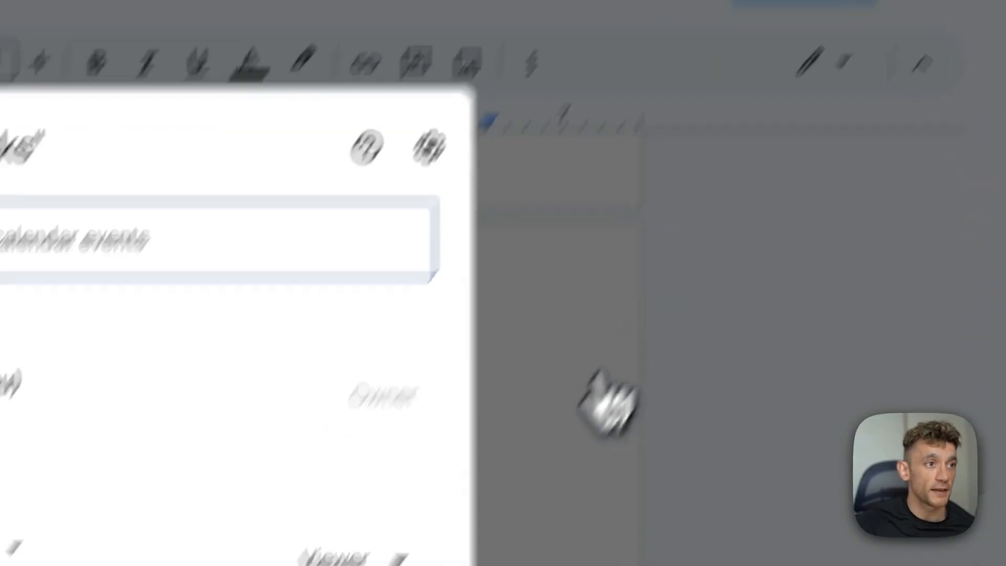
Add the '0 to 187 SEO' lesson under Goldie SEO Framework, save it, and return to YouTube comments.
click(468, 40)
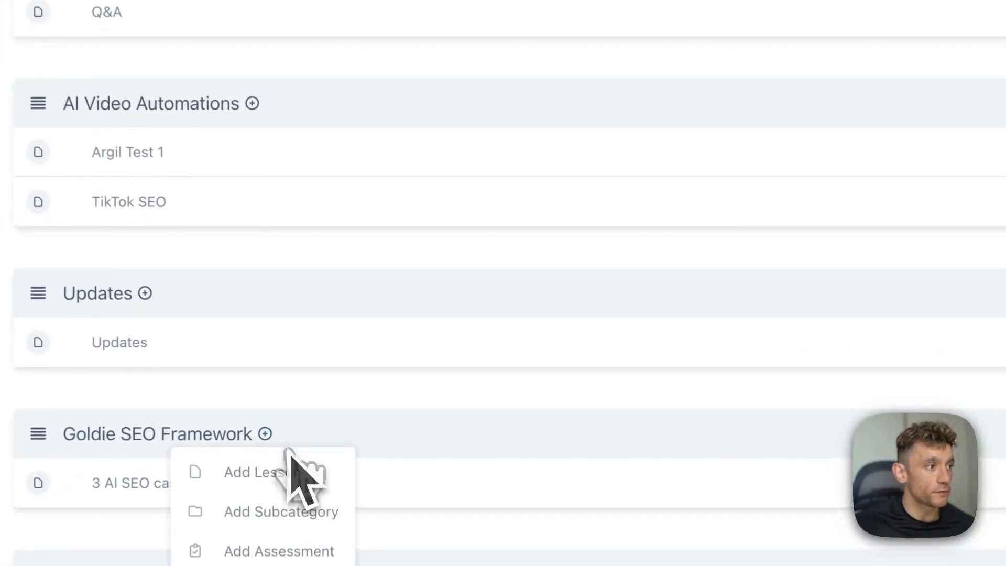
click(254, 472)
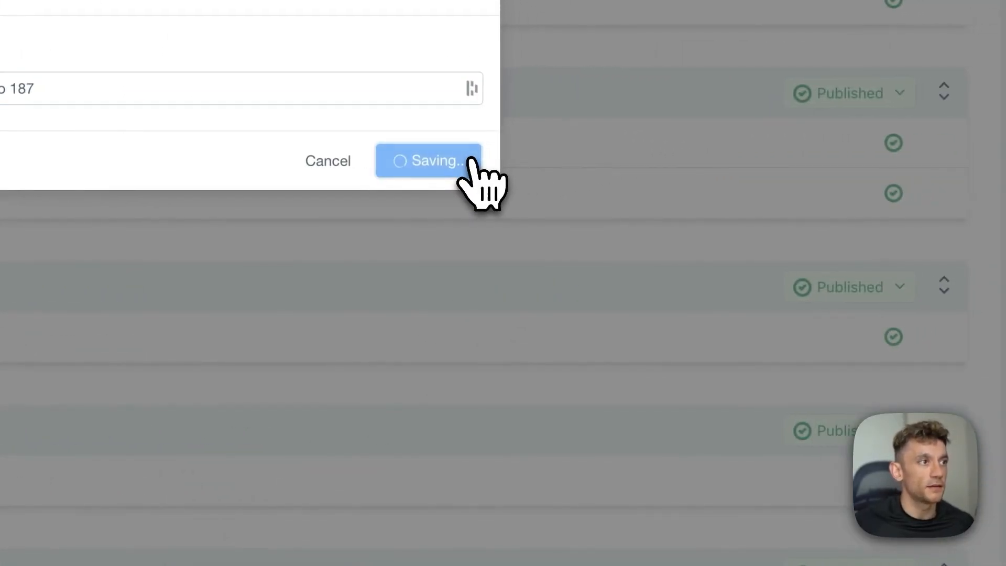
click(429, 160)
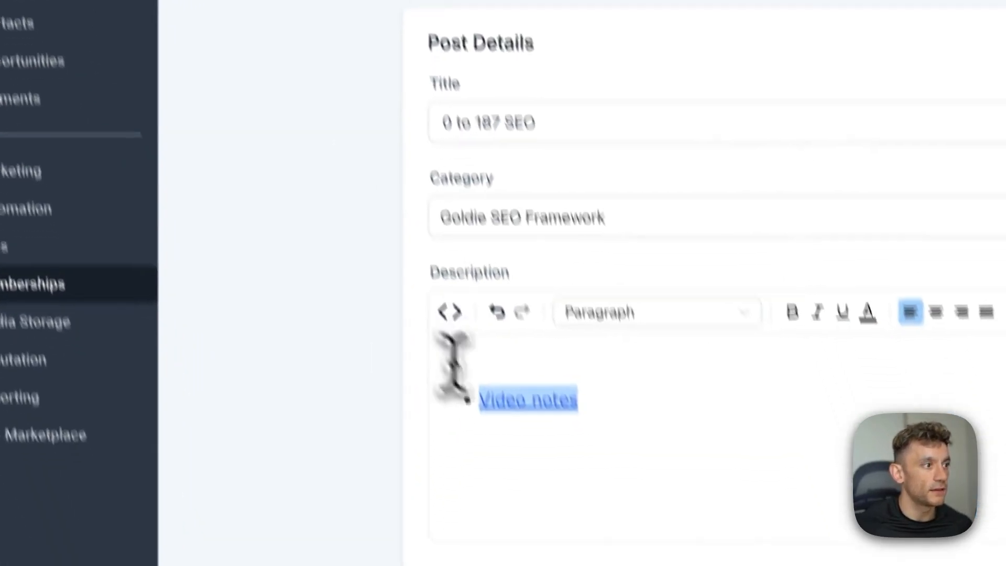
click(256, 25)
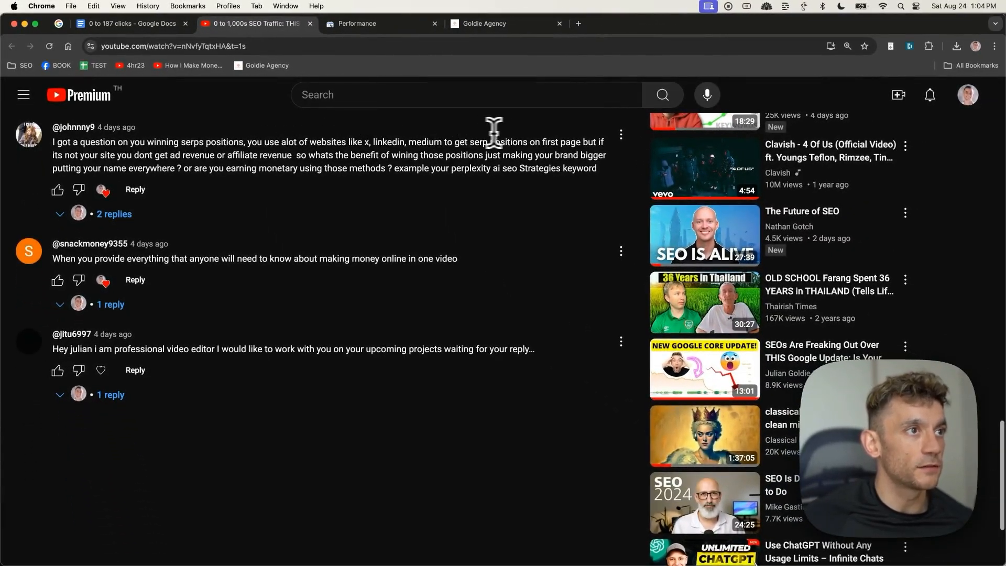
mouse_move(151, 142)
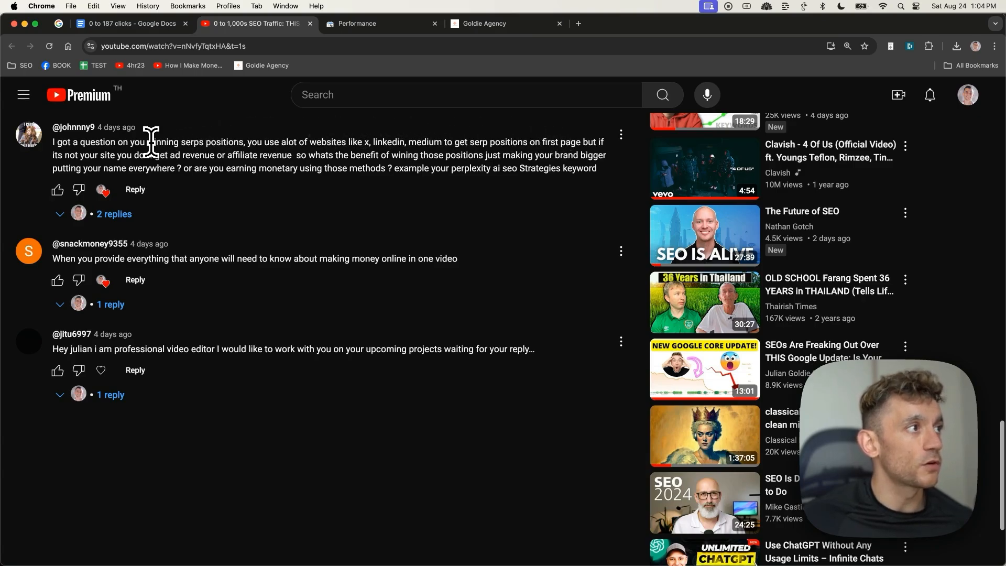
mouse_move(264, 154)
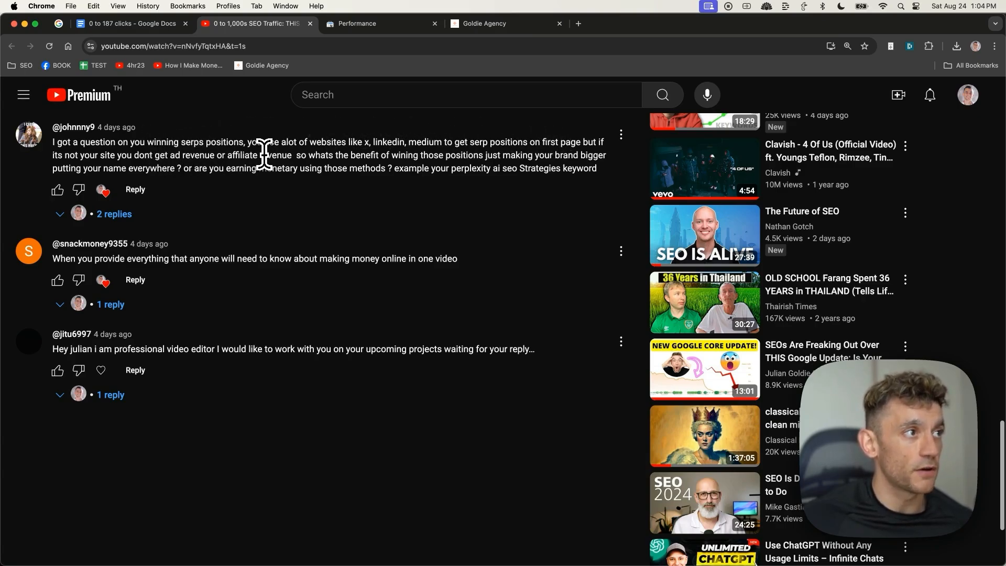
mouse_move(377, 154)
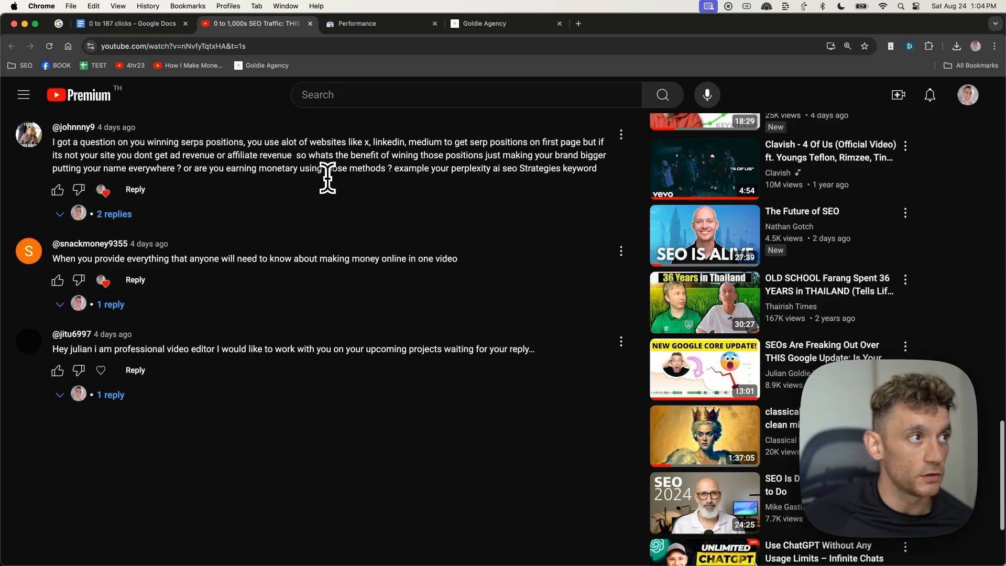
mouse_move(76, 150)
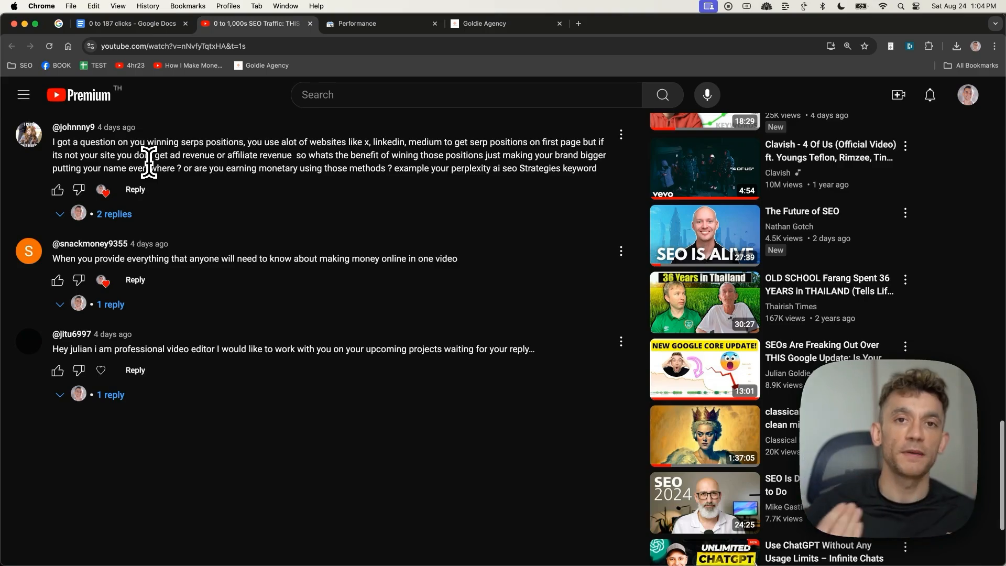
Search Google for the 'Perplexity AI SEO Strategies' keyword.
click(753, 23)
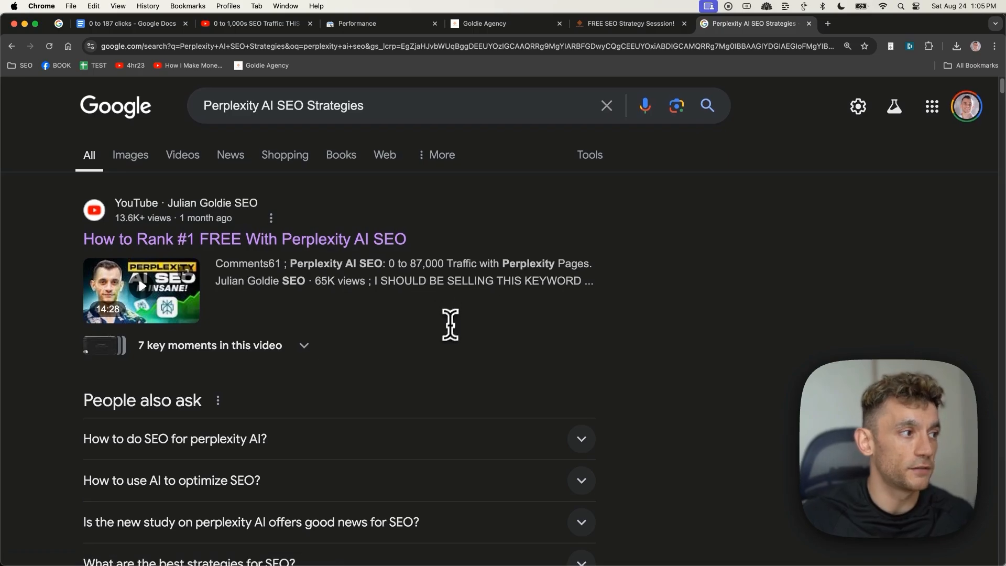
Scroll the results to the LinkedIn Perplexity AI article and view it in its new tab.
scroll(down, 3)
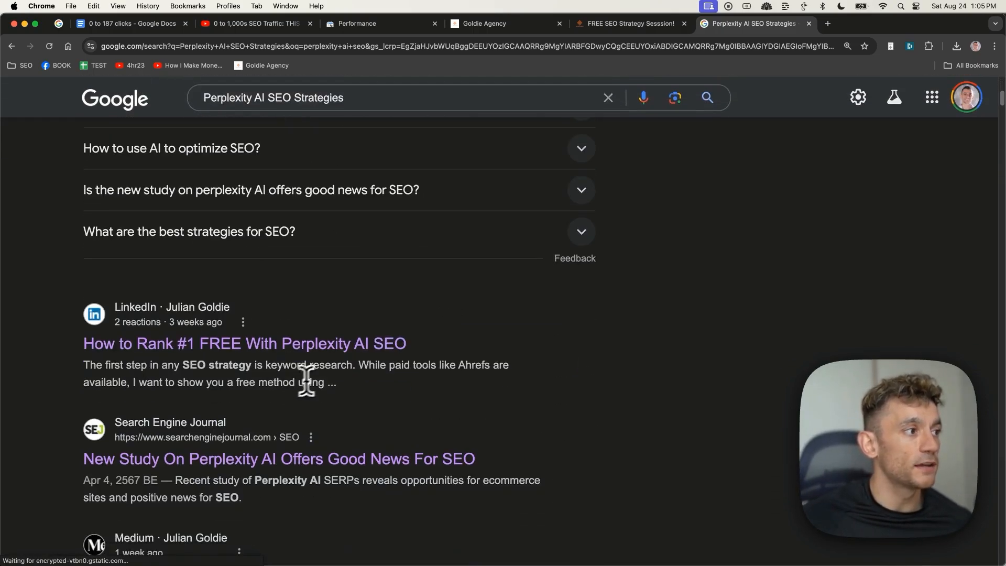
scroll(down, 3)
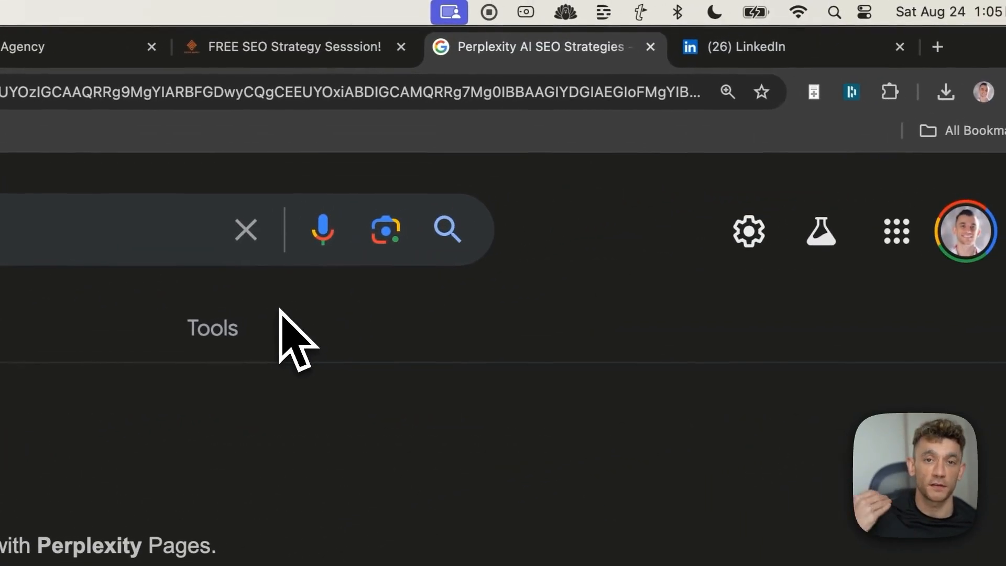
click(770, 47)
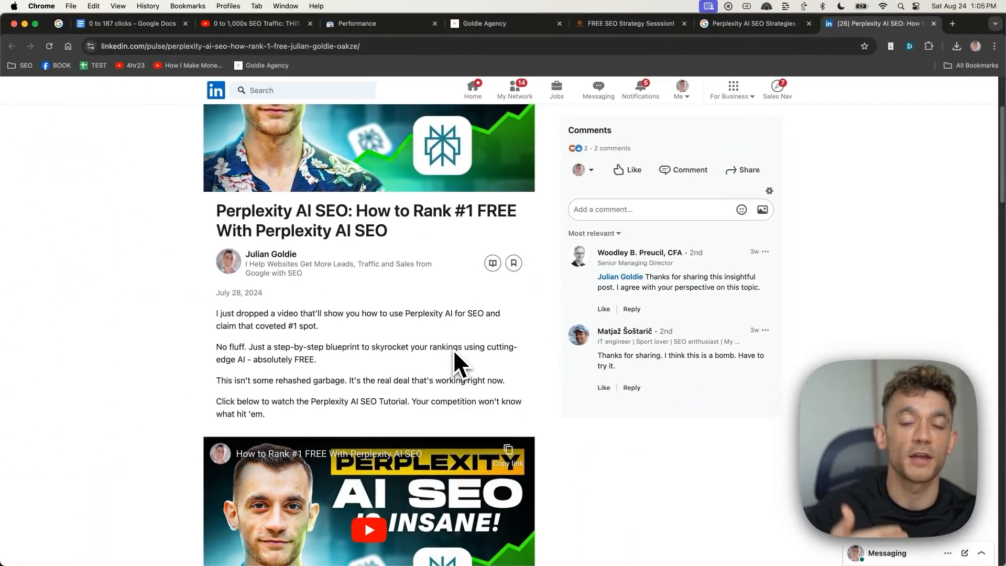
mouse_move(436, 347)
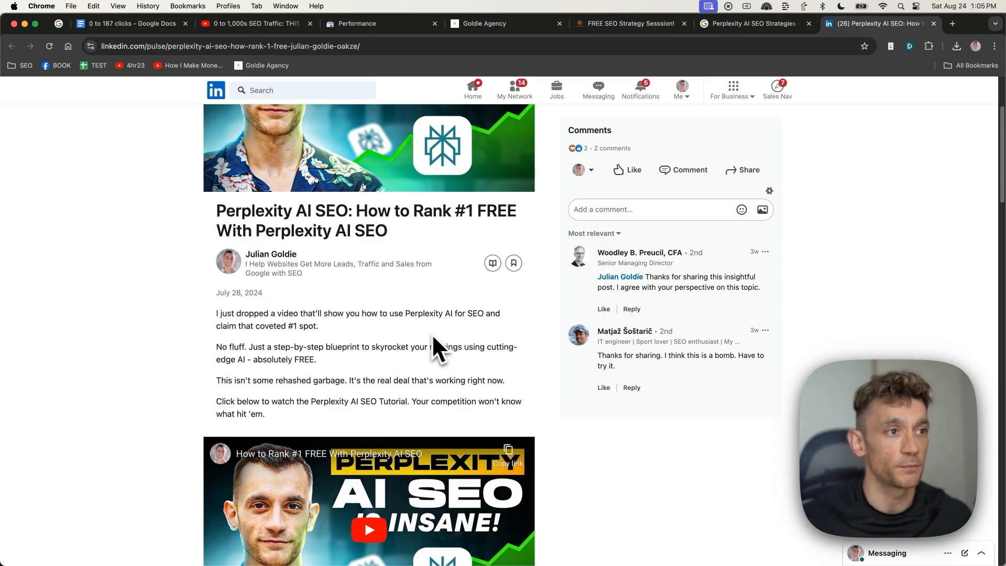
scroll(down, 3)
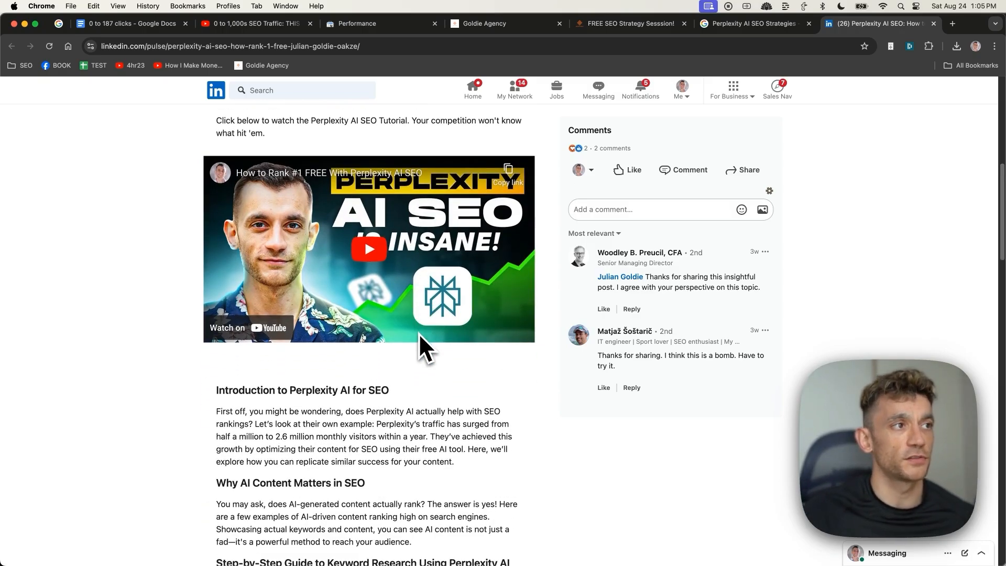
scroll(up, 3)
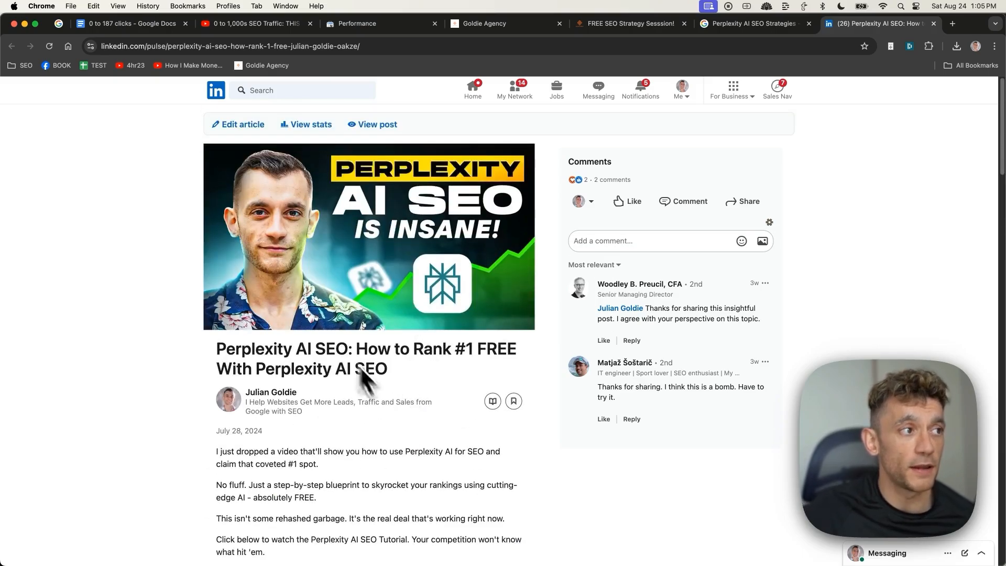
mouse_move(329, 436)
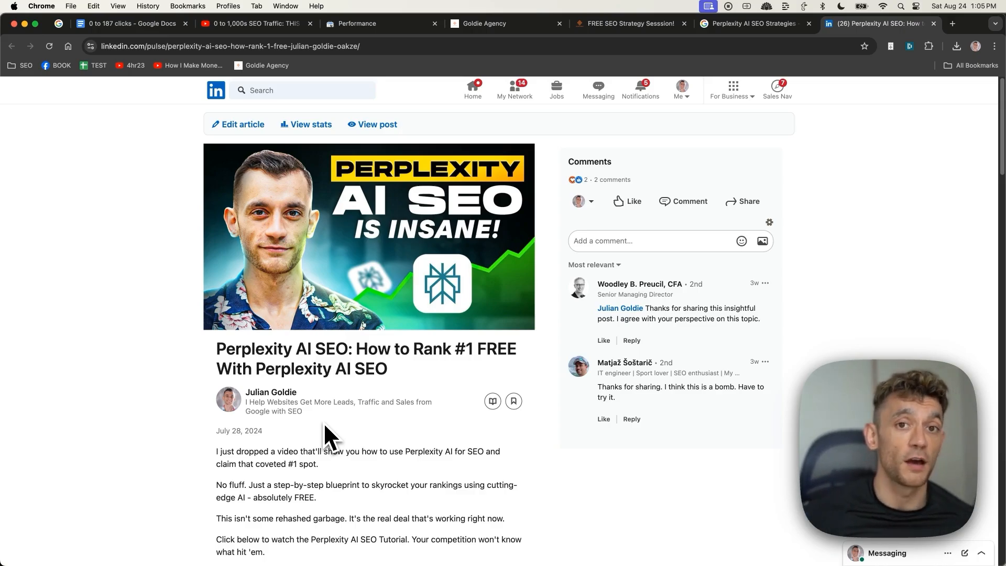
scroll(down, 3)
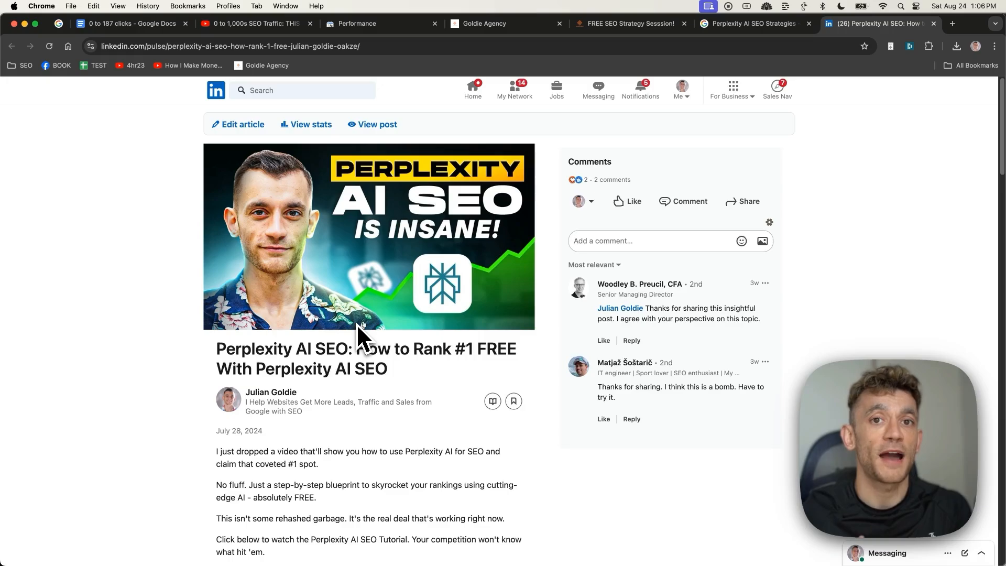
mouse_move(409, 214)
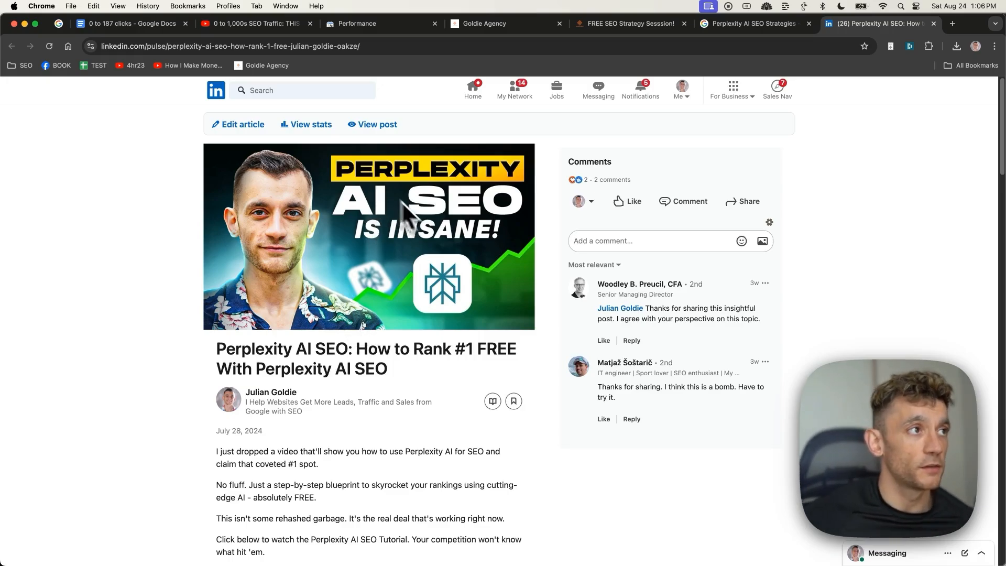
mouse_move(447, 360)
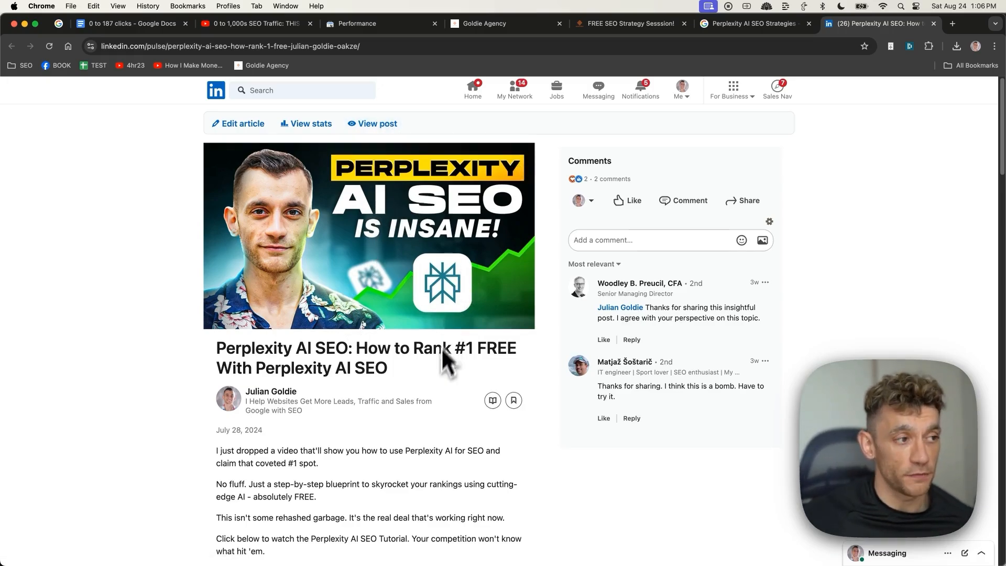
click(251, 24)
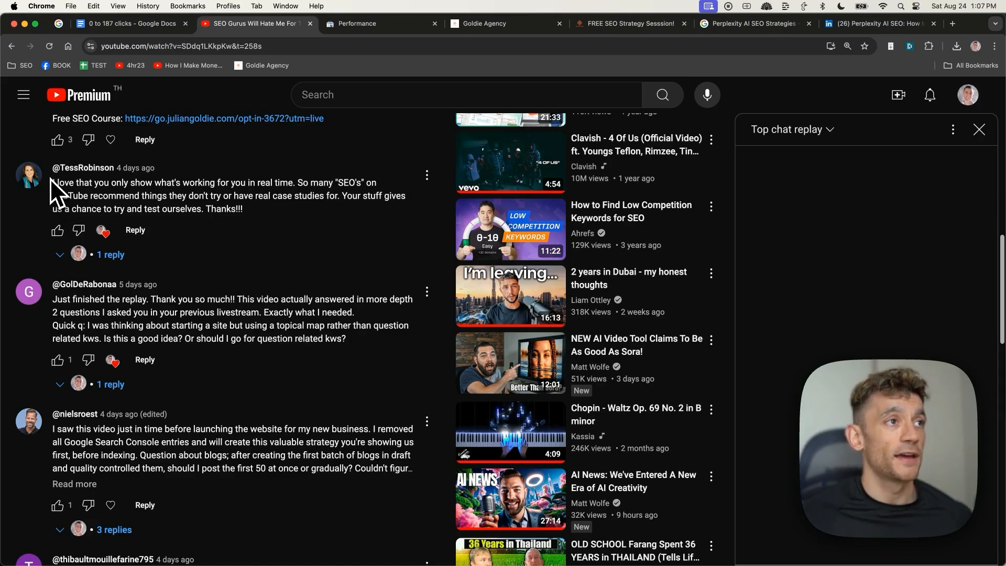
mouse_move(133, 148)
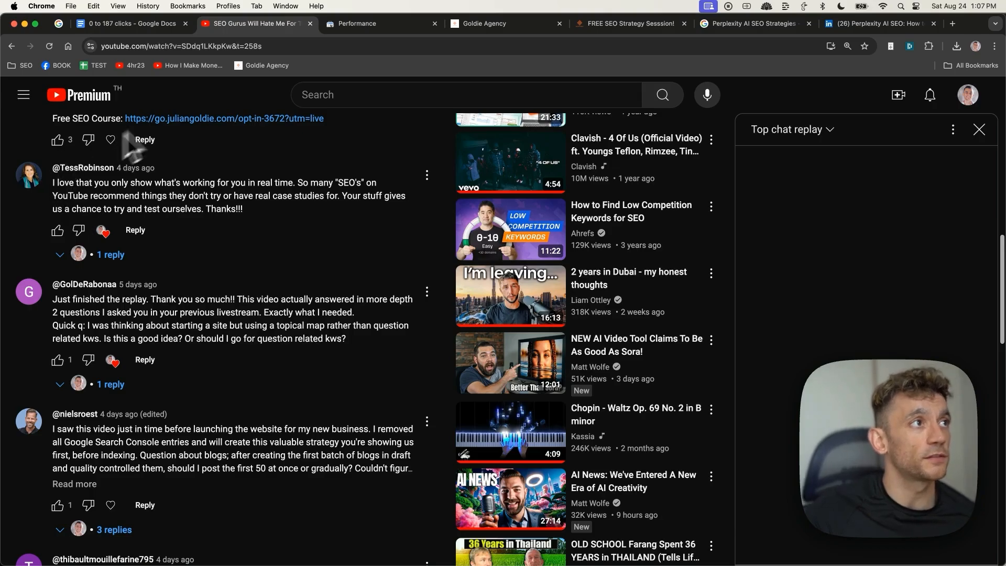
Switch to the Search Console performance report for oiltherapycentral.com.
click(382, 24)
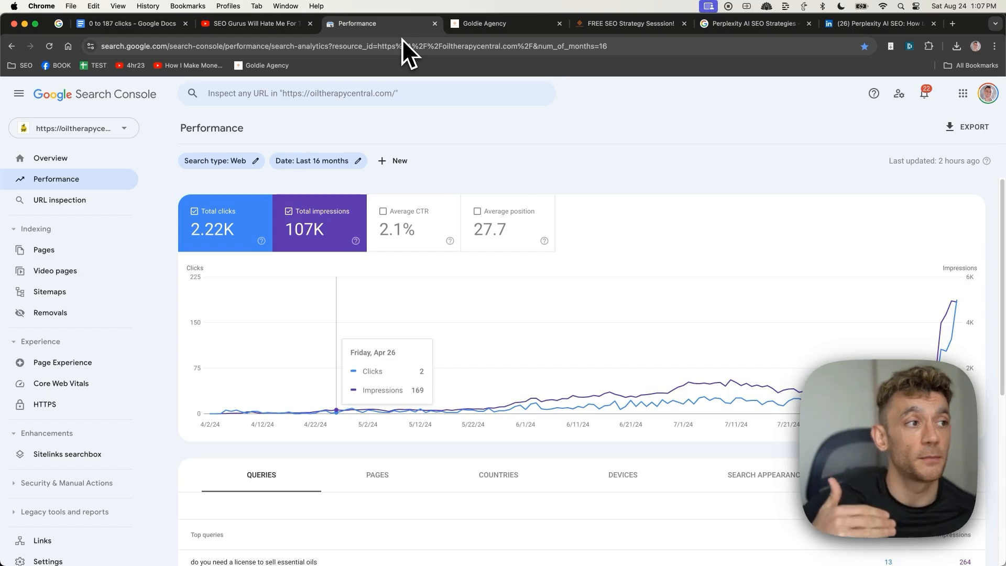
mouse_move(918, 356)
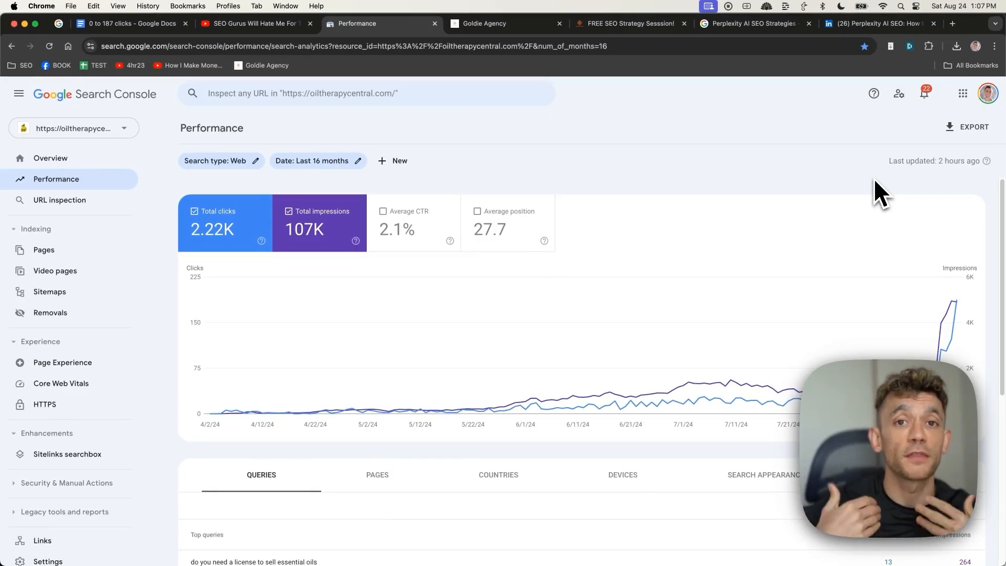
Return to the YouTube comments with the topical-map question.
click(254, 24)
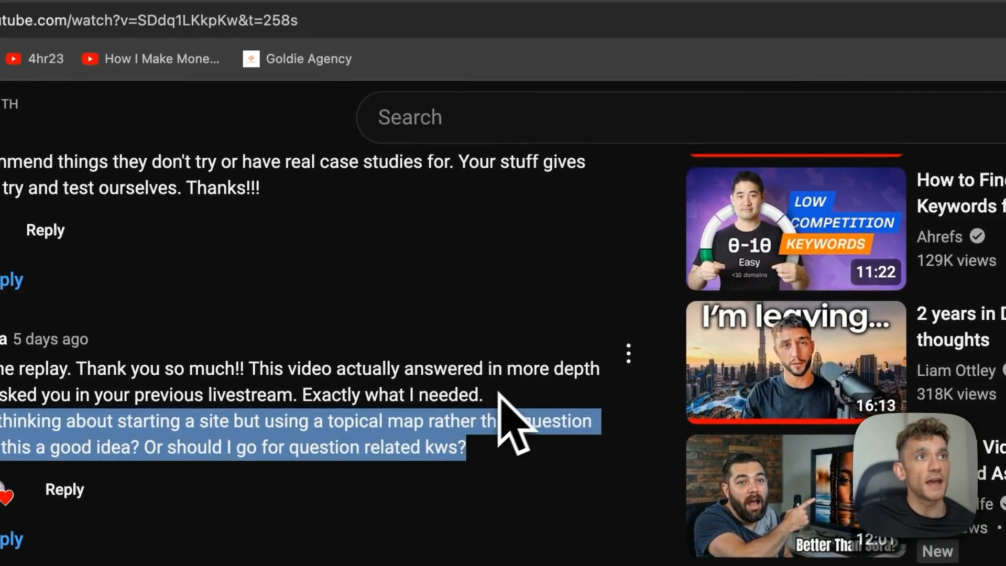
Bring up the 'SOP for AI Topical Maps' Google Doc.
click(453, 47)
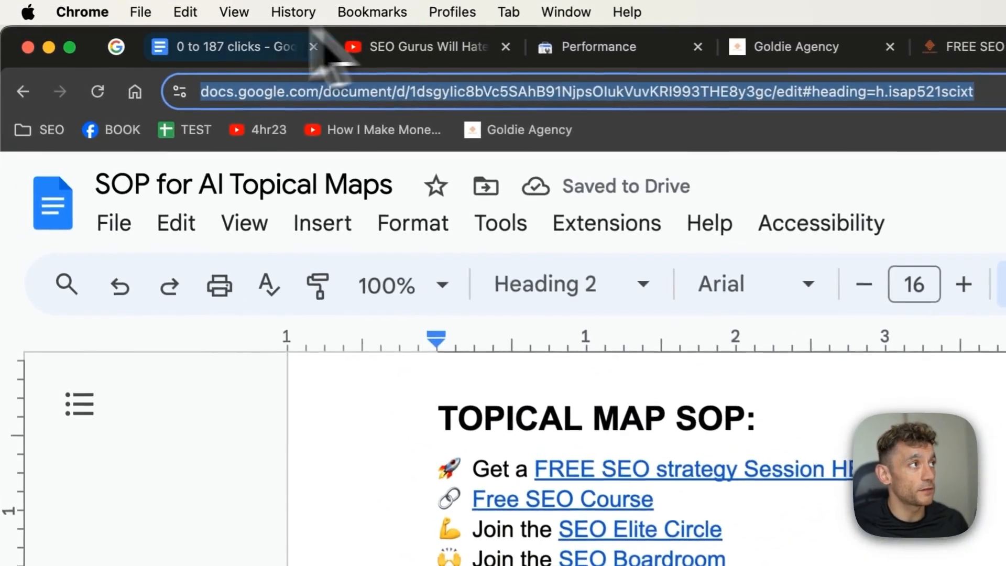
Switch to the '0 to 187 clicks' document and scroll through it.
click(224, 46)
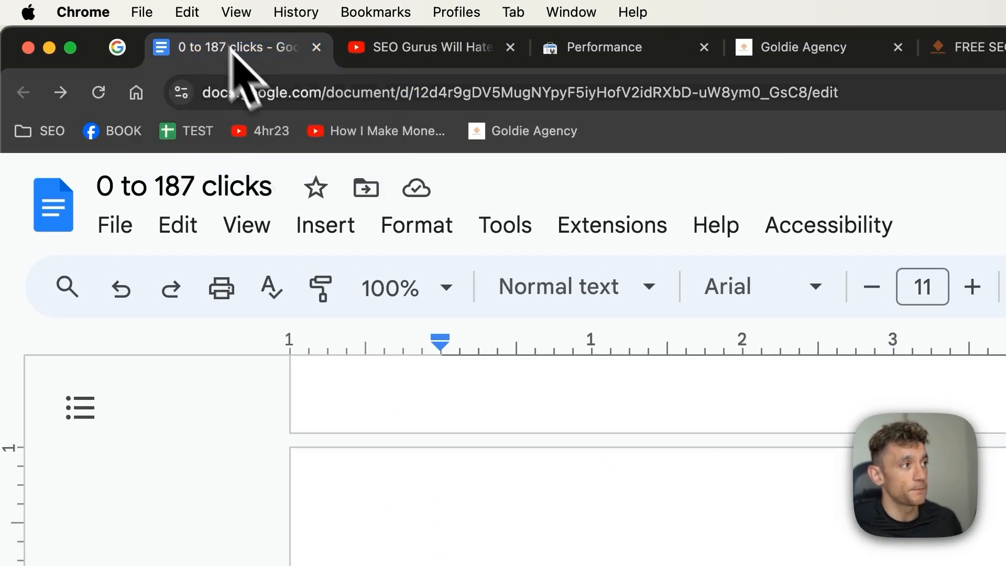
scroll(down, 3)
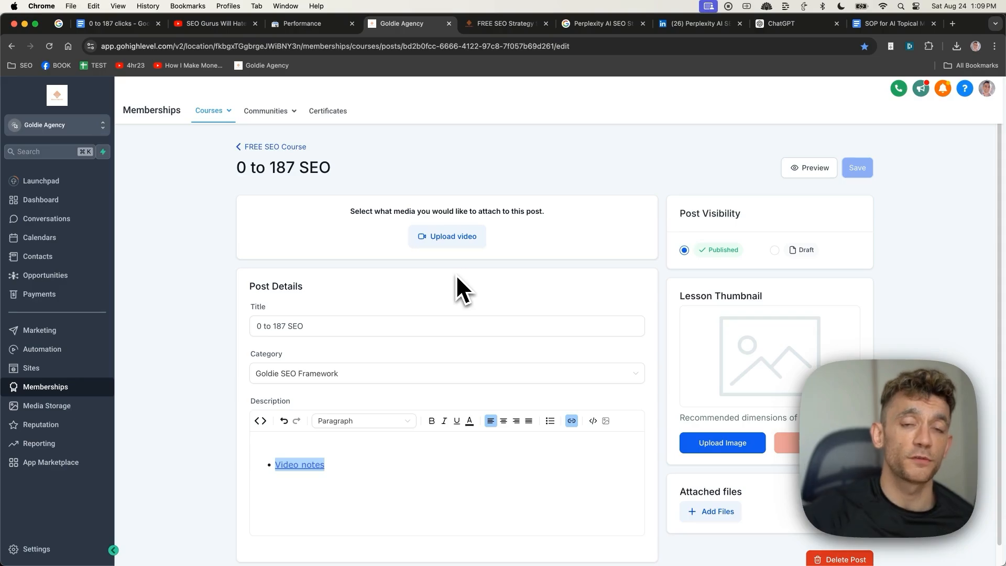
mouse_move(344, 250)
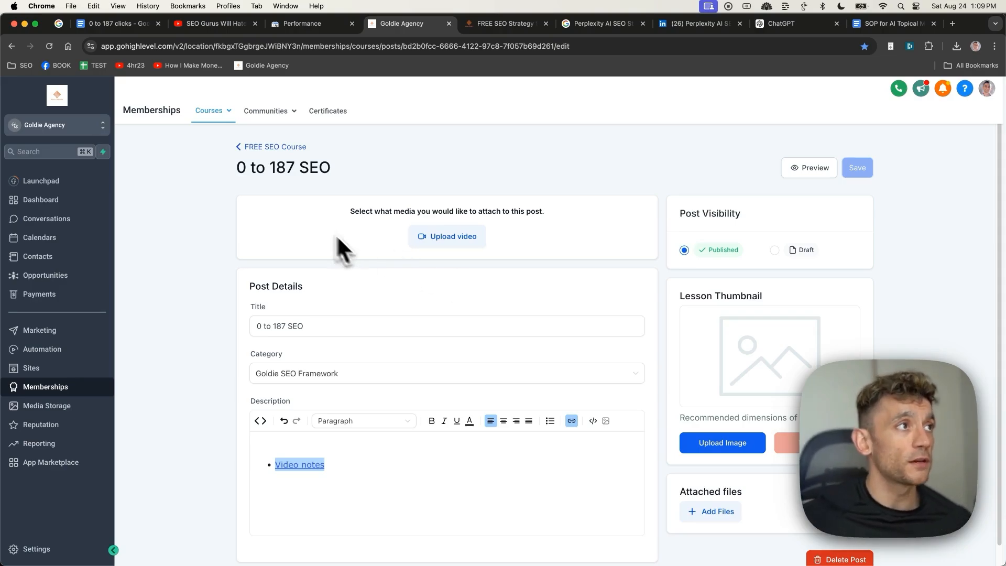
Revisit the Search Console 2.22K-click report, then bring up the free strategy session page.
click(298, 24)
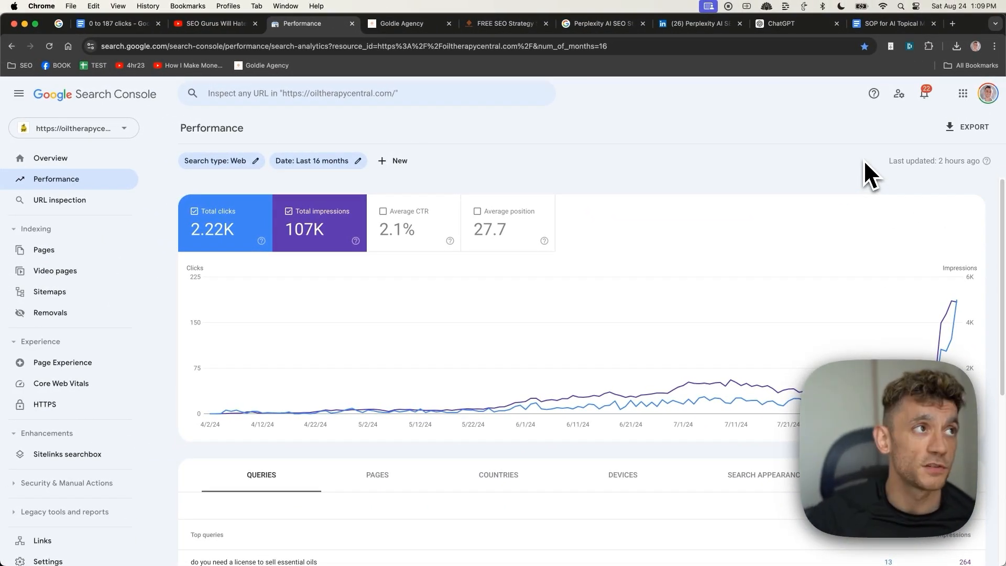
click(504, 24)
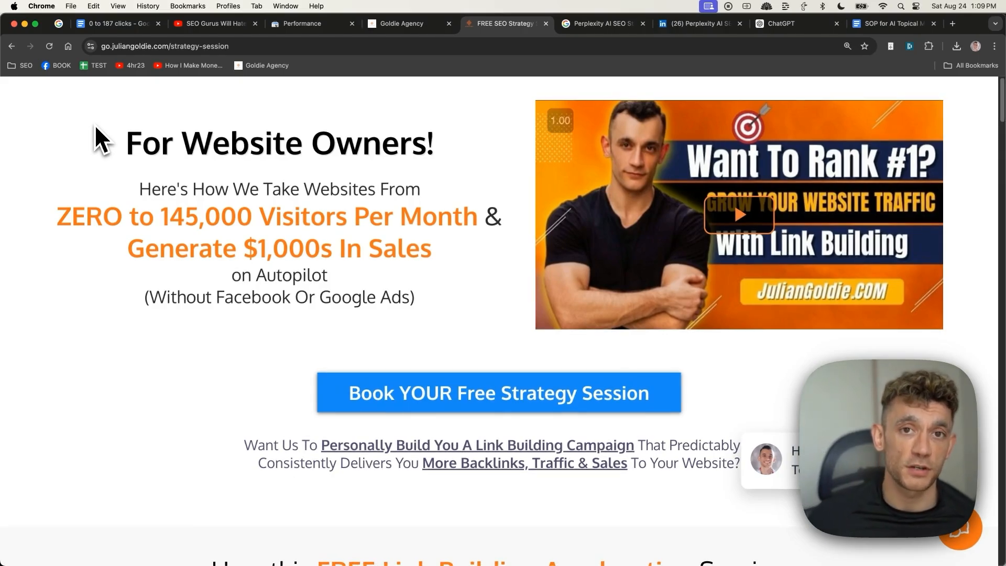
mouse_move(63, 154)
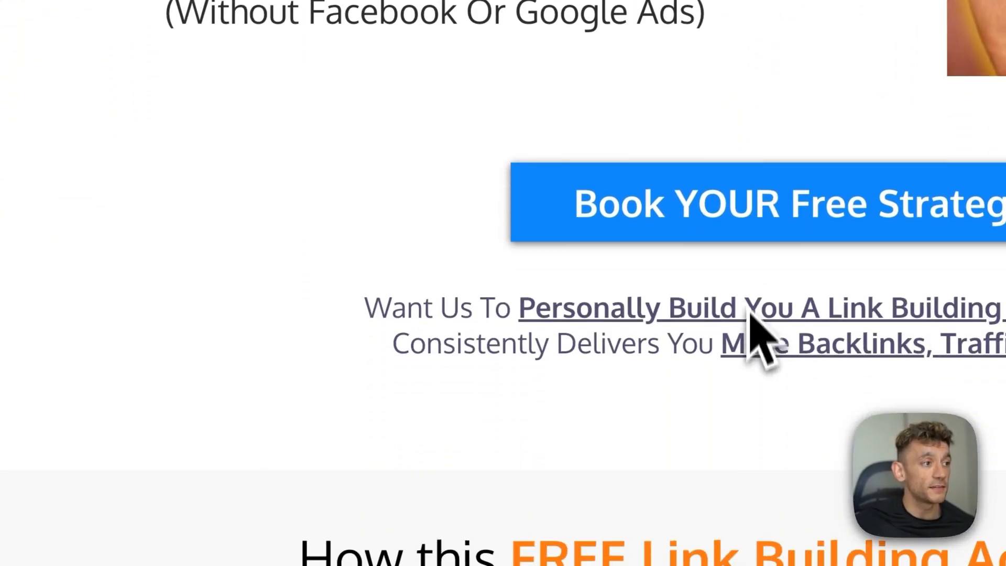
Scroll down to the free link-building session benefits, including the custom SEO domination plan.
scroll(down, 3)
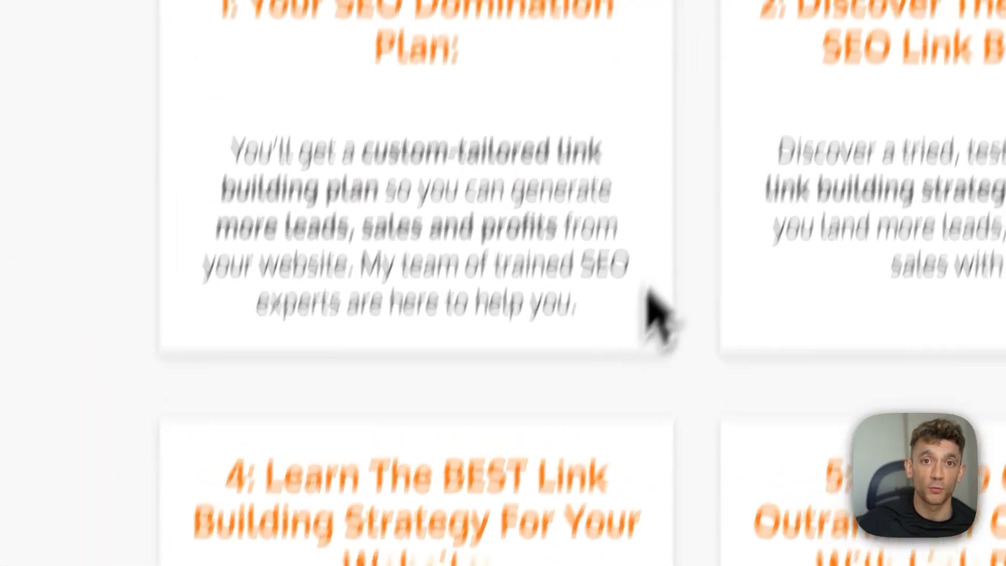